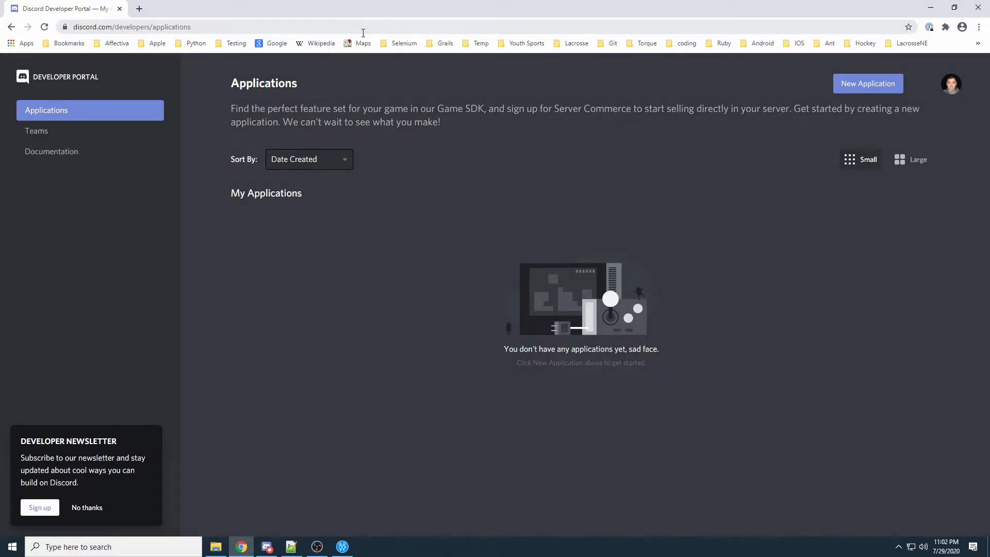
mouse_move(734, 265)
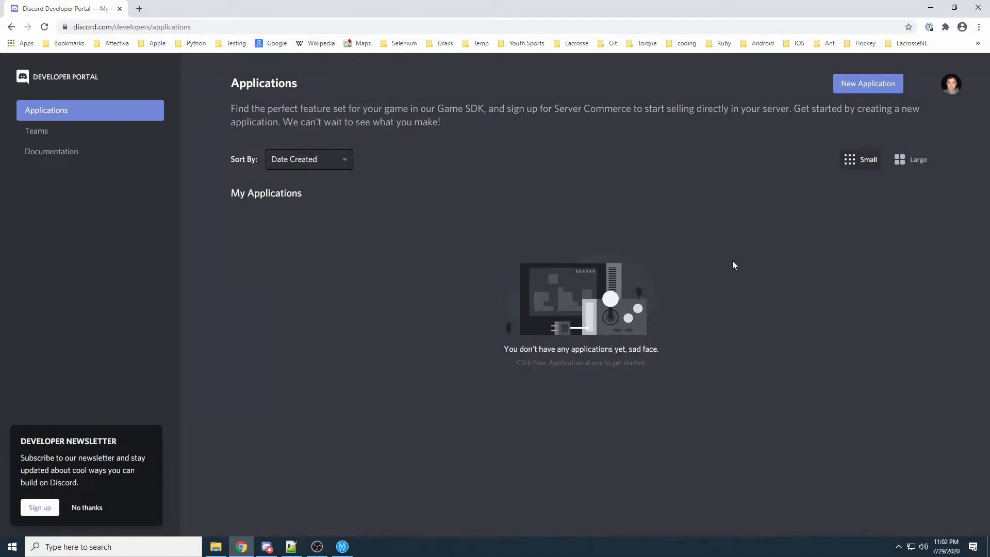
mouse_move(567, 101)
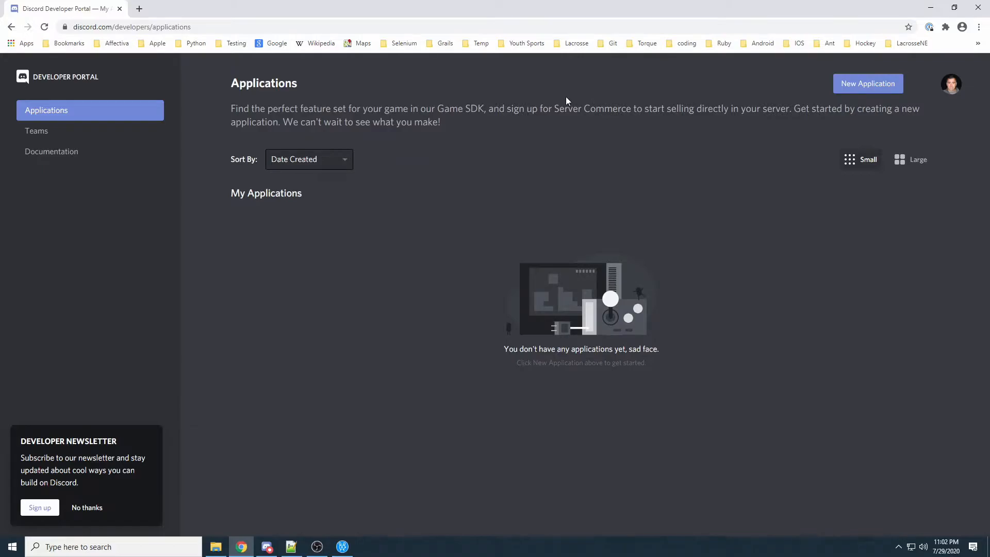
Step: Create a new Developer Portal application named MilitiaApp
left_click(868, 84)
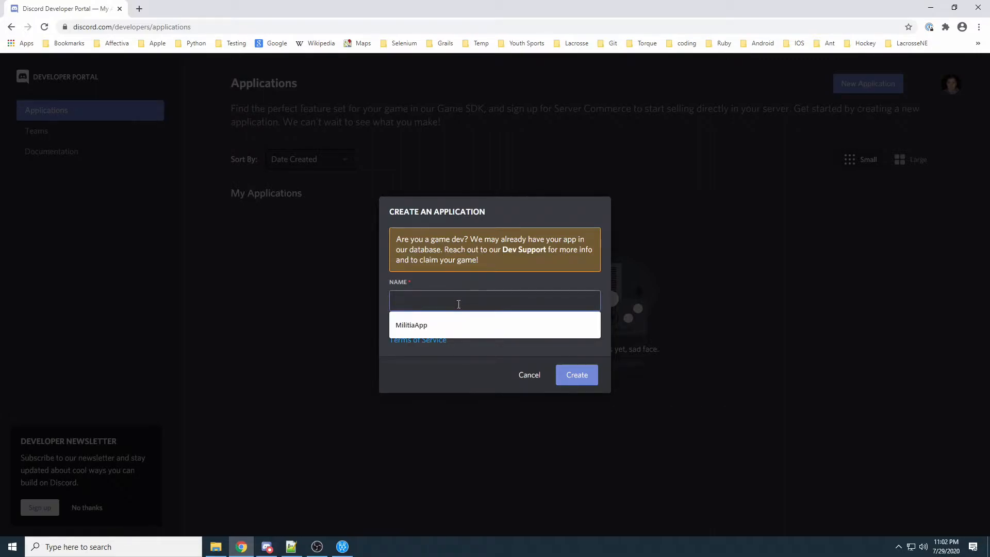
left_click(495, 325)
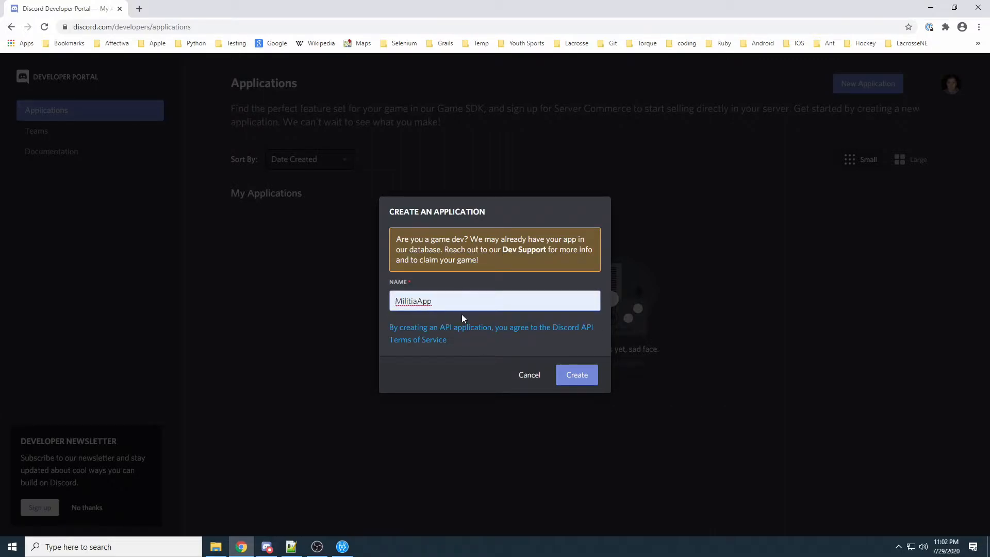
left_click(576, 374)
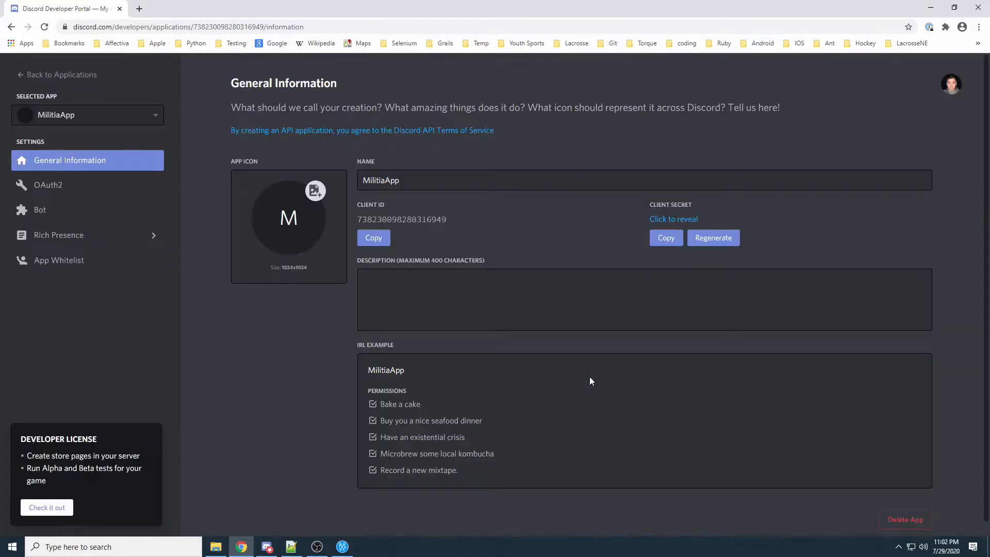
mouse_move(640, 338)
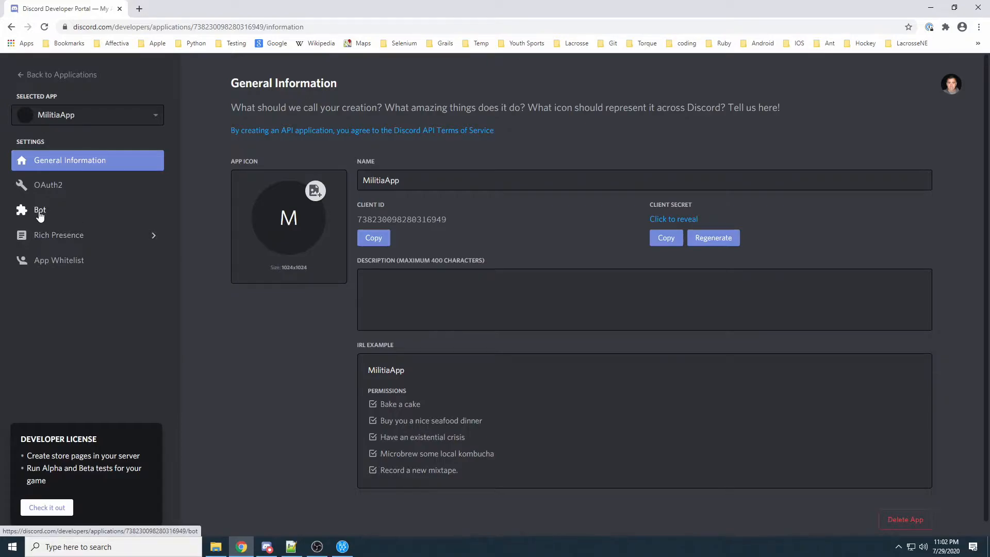
Step: Add a bot user to MilitiaApp and rename it Intel Officer
left_click(40, 209)
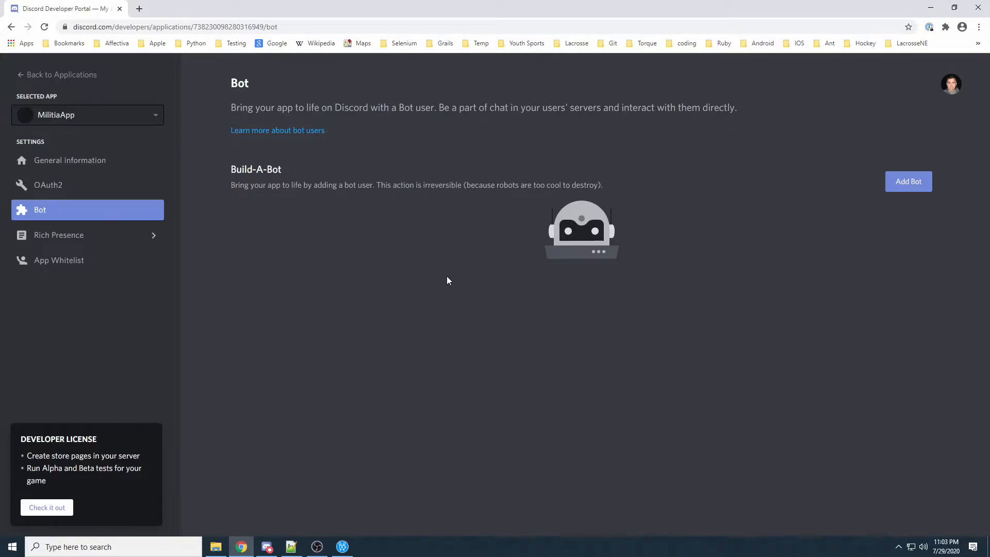
mouse_move(908, 181)
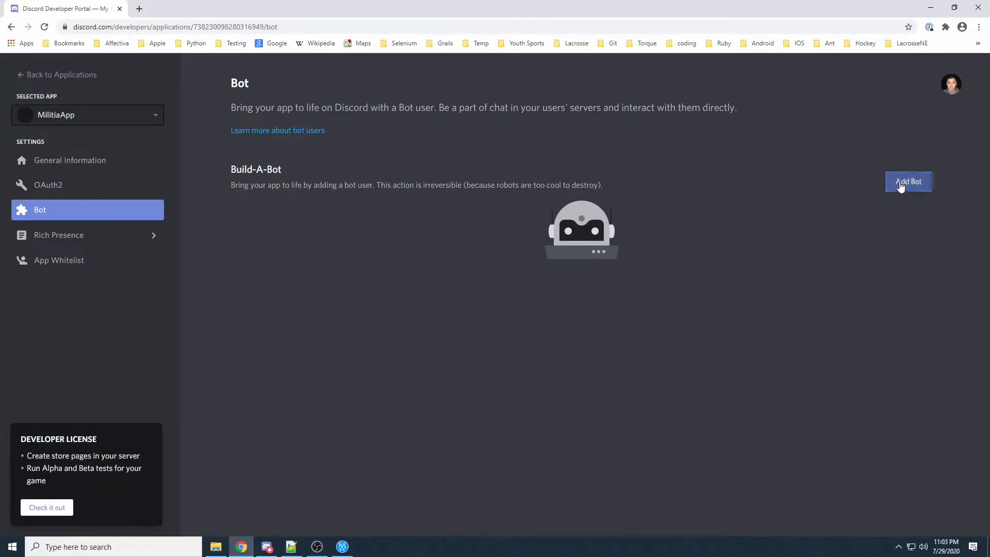
left_click(908, 181)
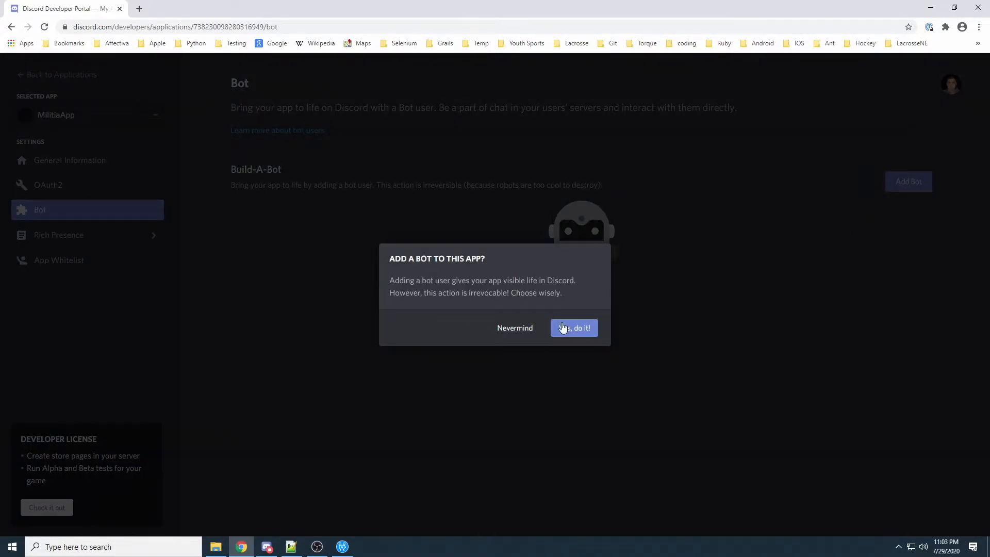
left_click(573, 328)
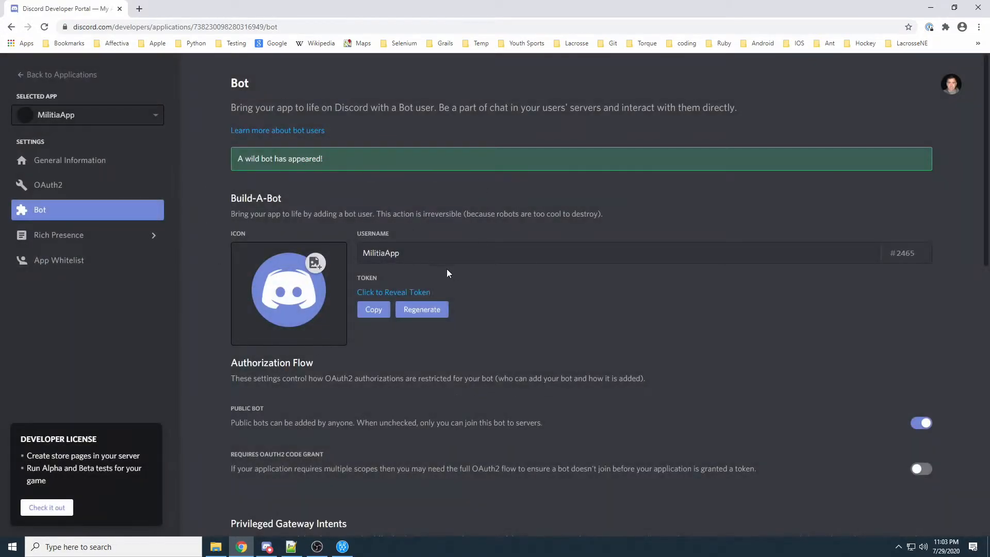
double_click(381, 253)
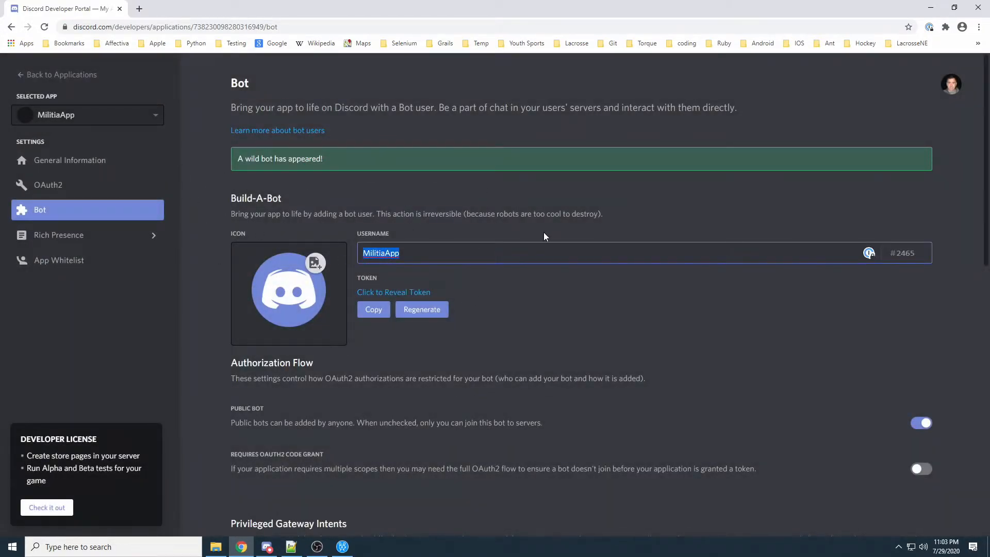
type("Intel")
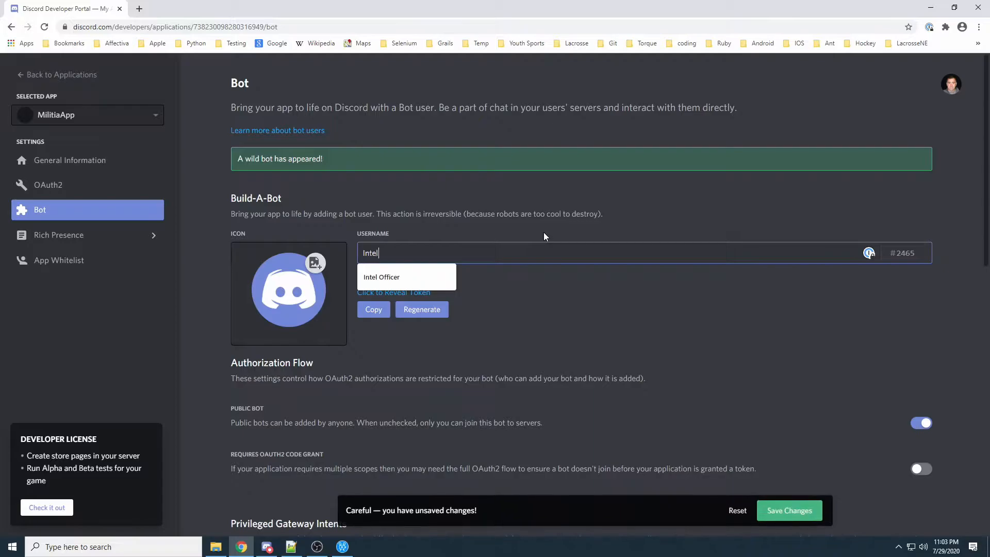
left_click(381, 277)
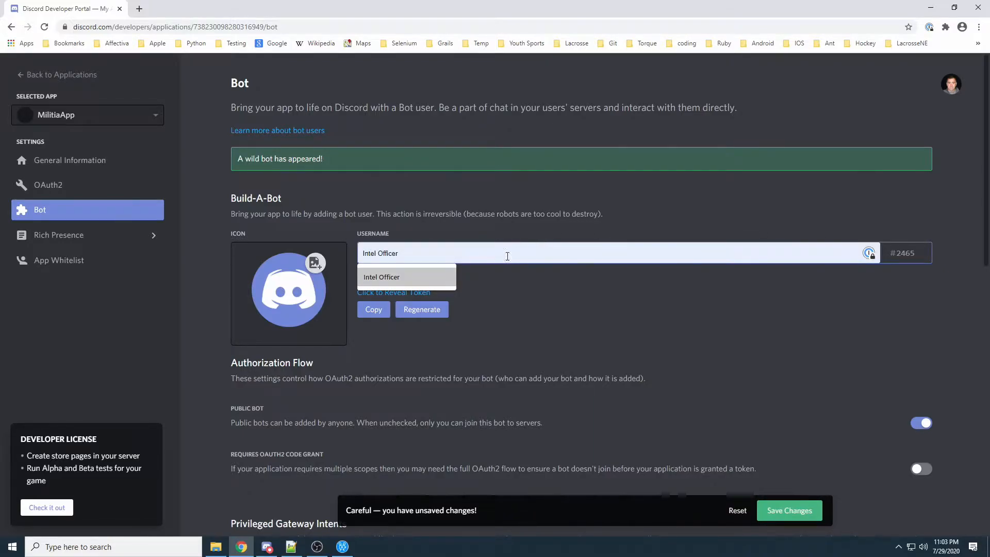
mouse_move(569, 313)
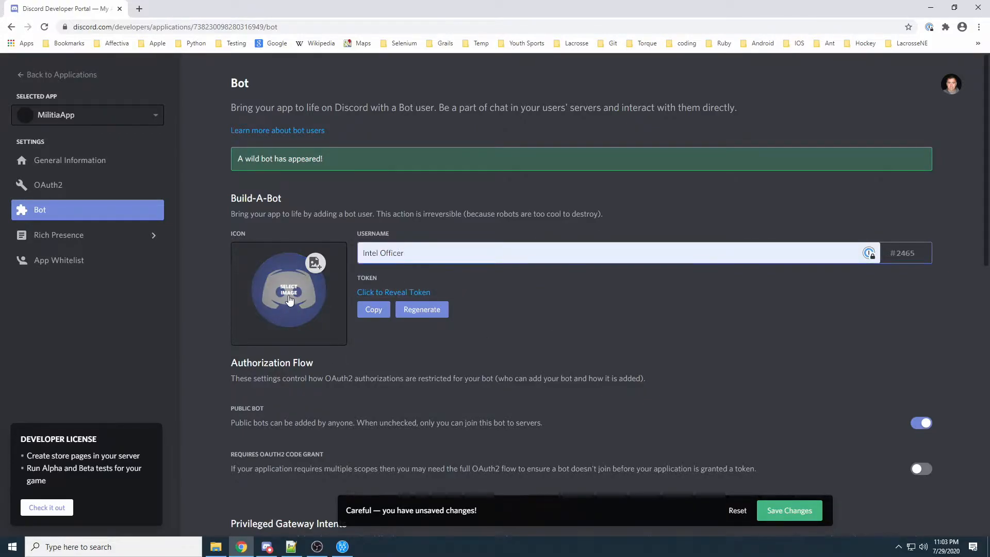
Step: Set logo_discord.png as the bot icon and save the changes
left_click(289, 294)
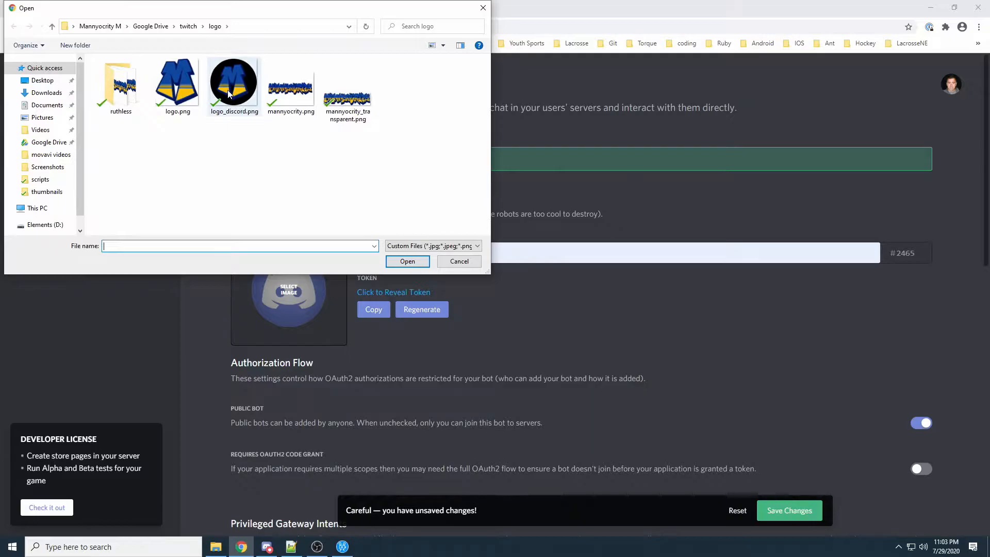
left_click(234, 83)
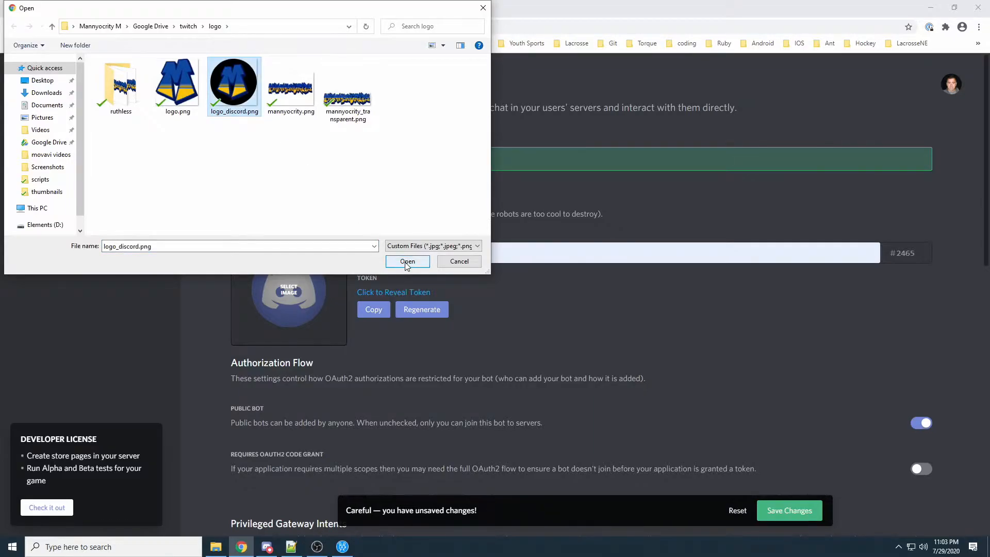
left_click(407, 261)
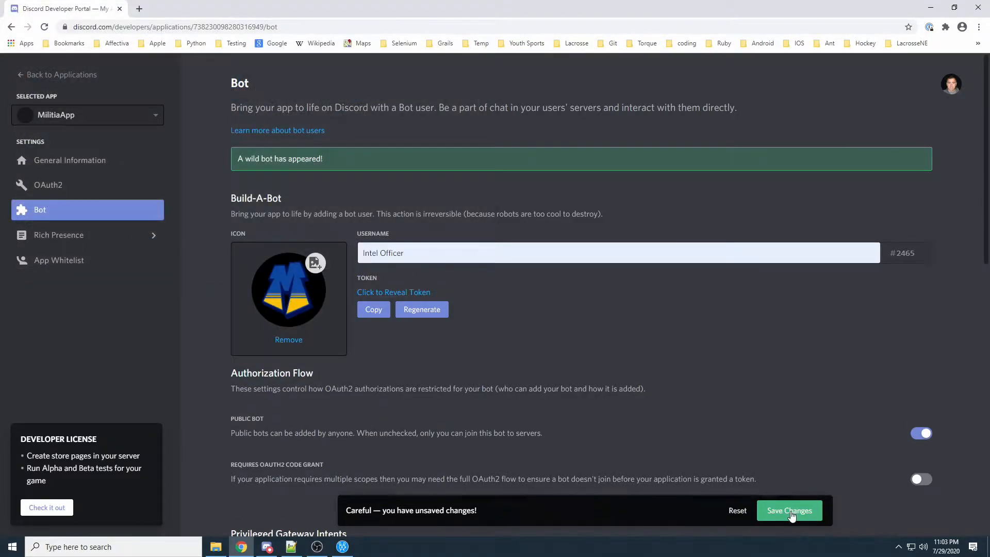
left_click(789, 511)
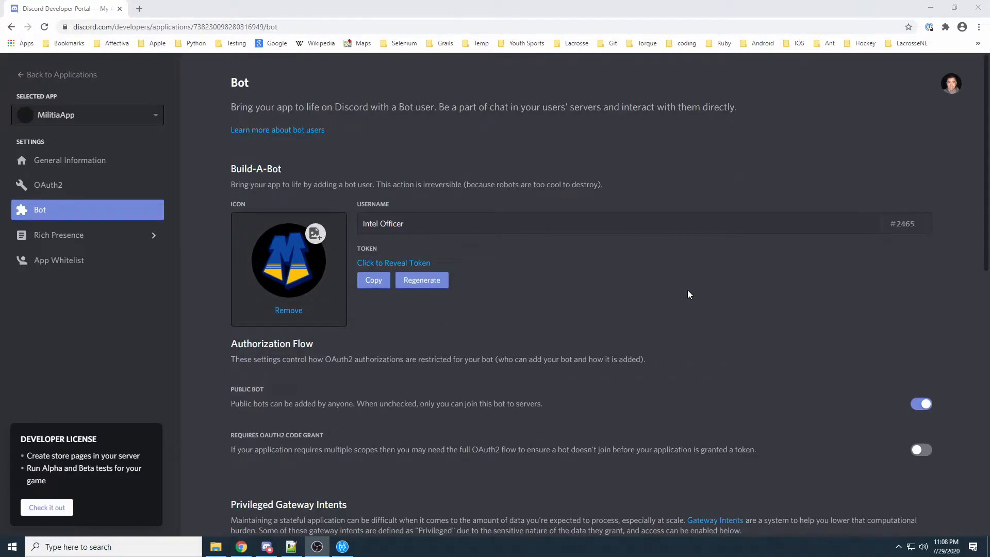
mouse_move(48, 185)
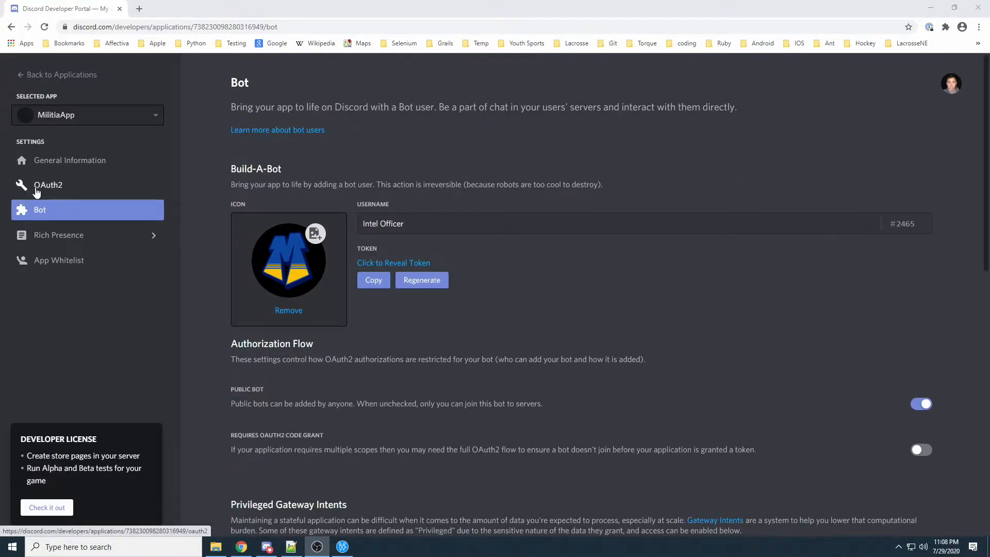
Step: Generate an OAuth2 invite URL with bot scope and Send Messages permission, and copy it
left_click(48, 185)
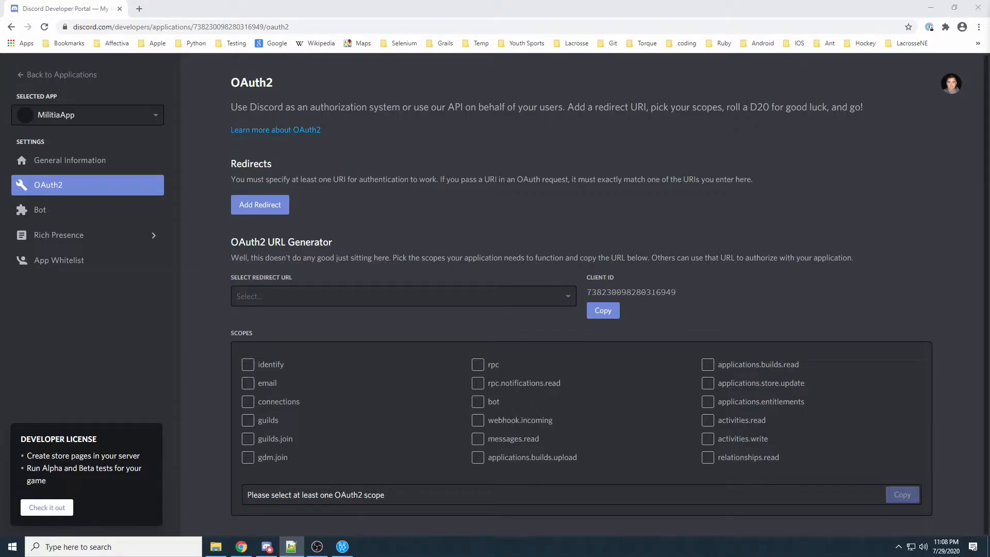
mouse_move(541, 282)
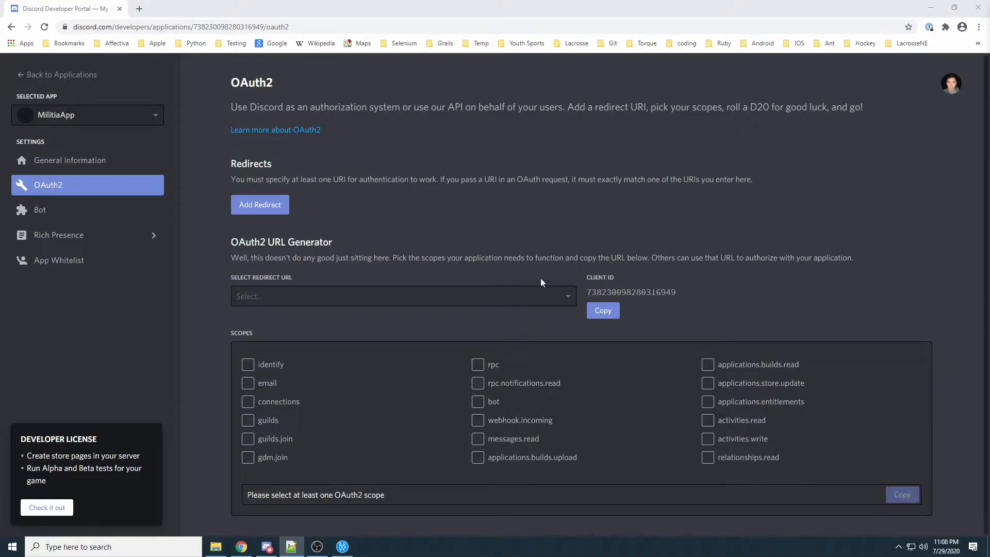
mouse_move(477, 401)
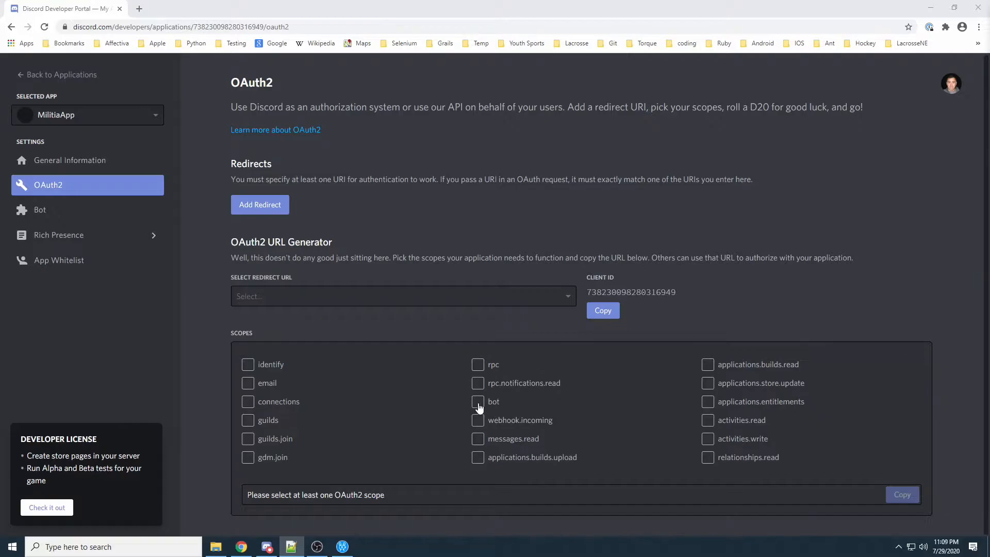
left_click(478, 401)
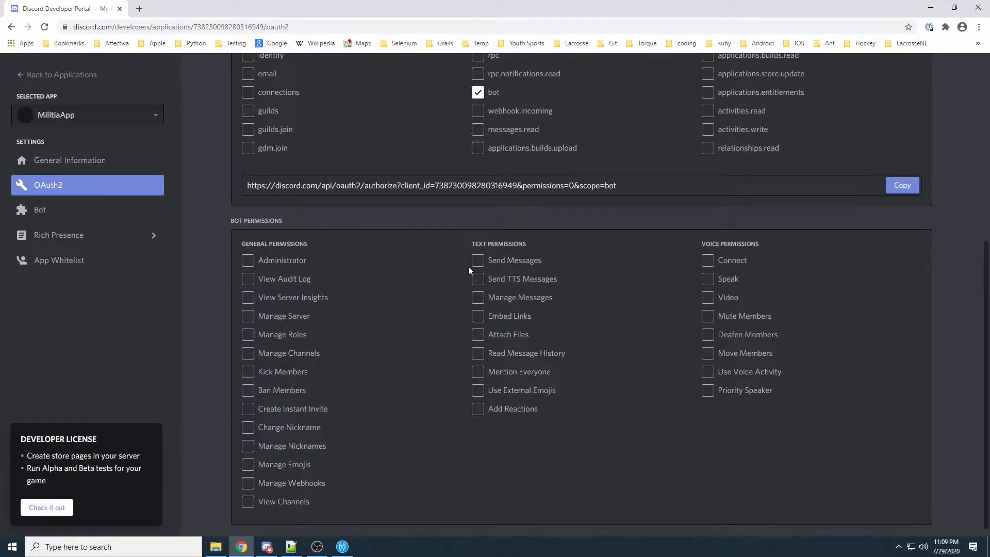
left_click(477, 260)
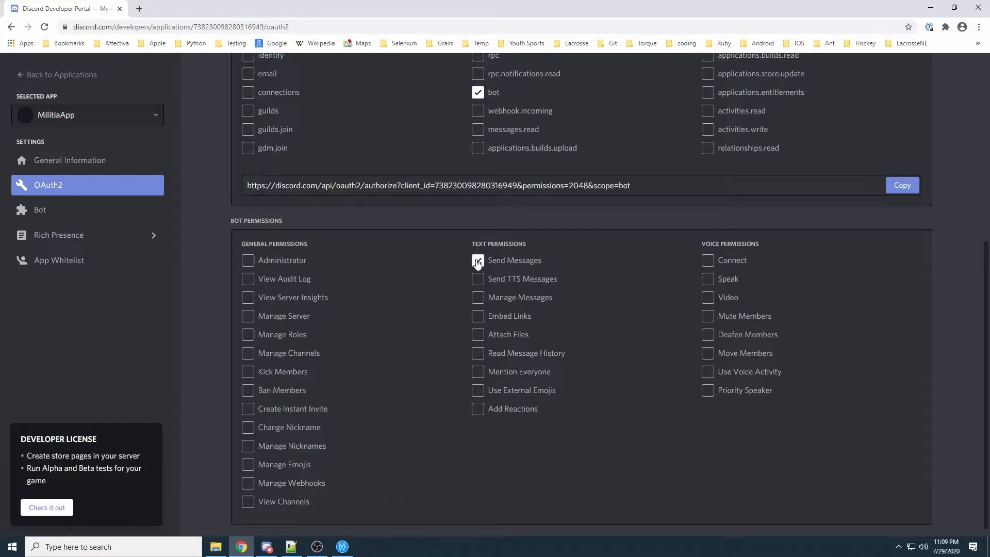
left_click(478, 260)
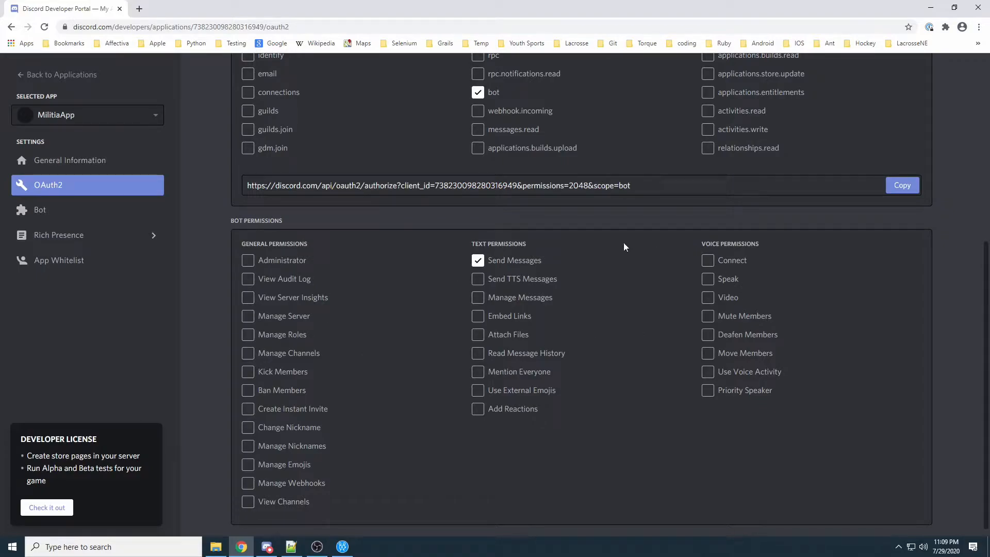
scroll("up", 3)
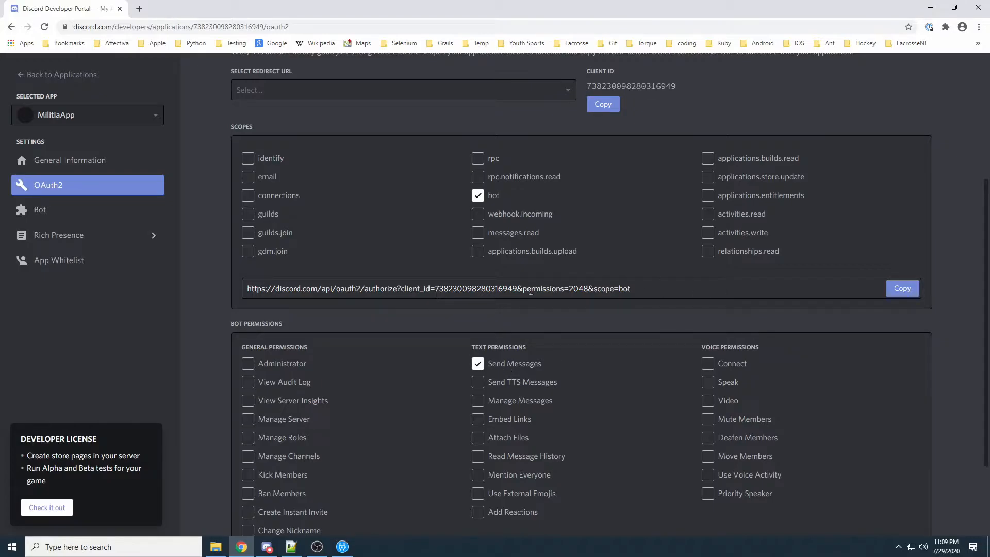
triple_click(437, 288)
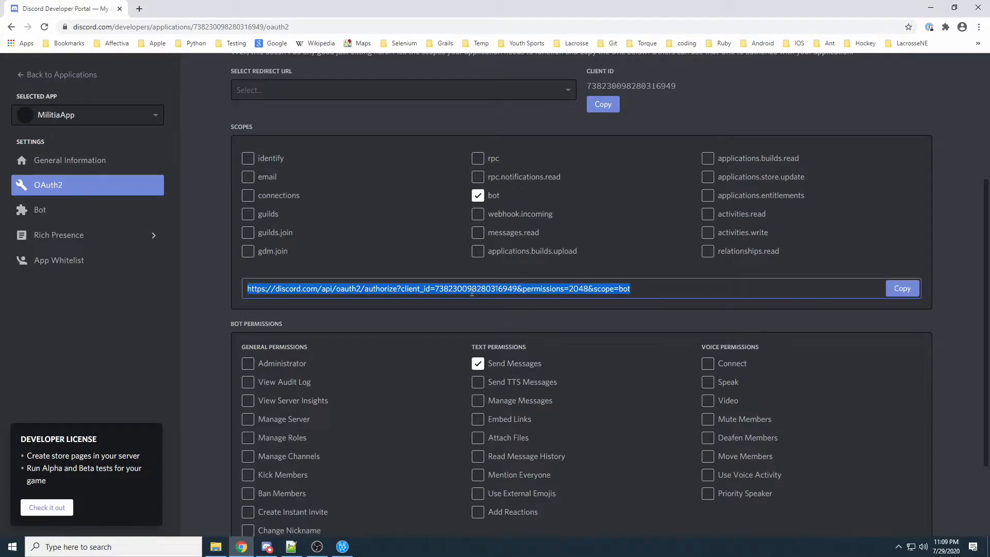
left_click(902, 289)
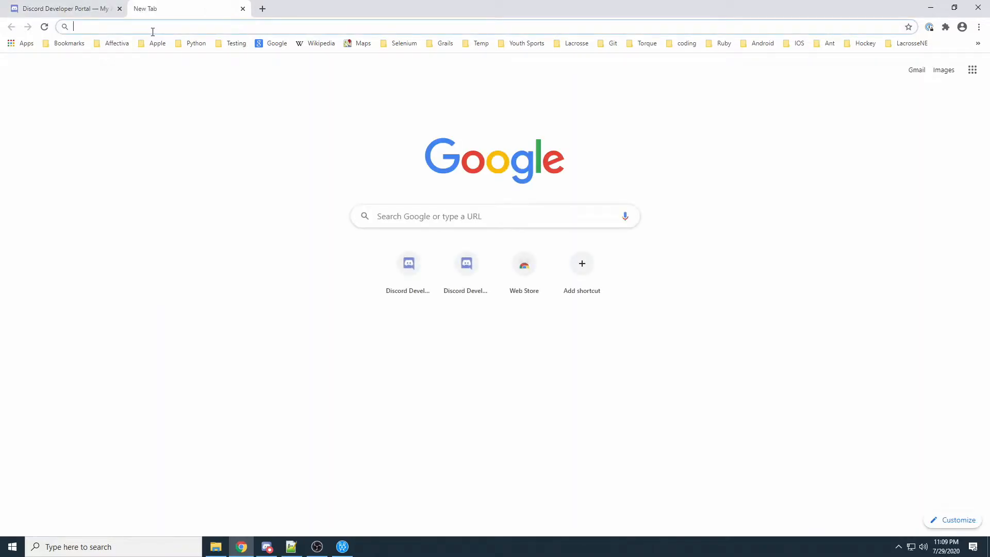
Step: Visit the invite URL and authorize MilitiaApp for The Militia server with Send Messages, passing the captcha
type("discord.com/api/oauth2/authorize?client_id=738230098280316949&permissions=2048&scope=bot")
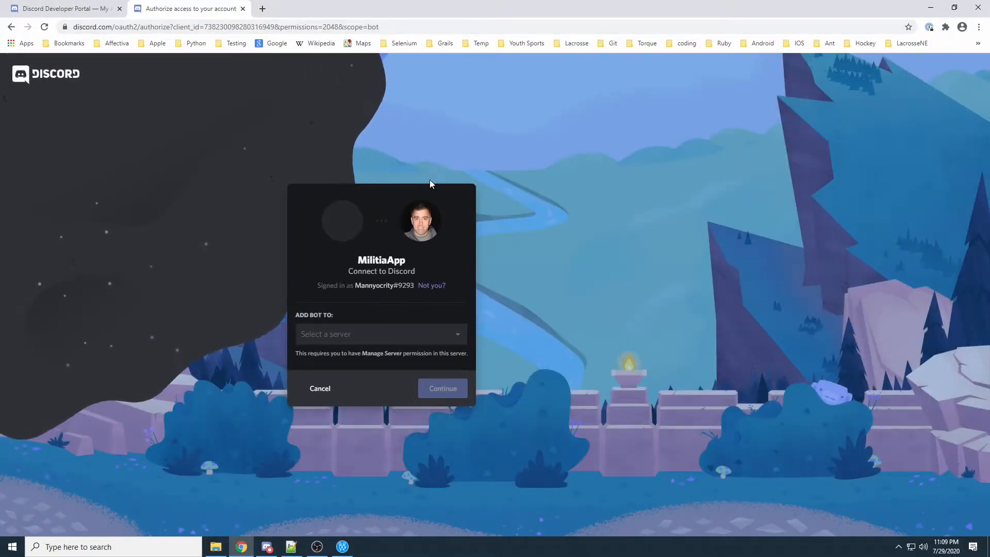
mouse_move(344, 232)
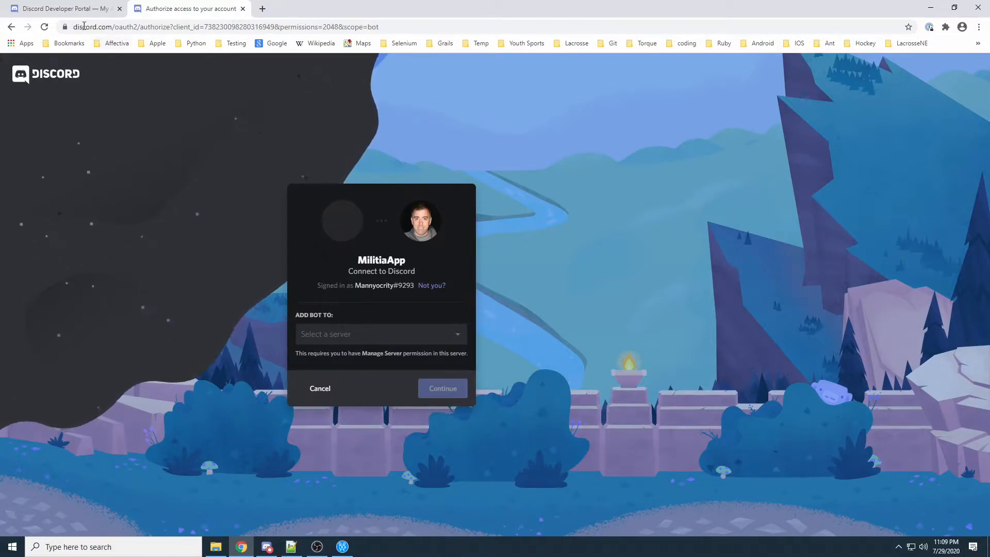
mouse_move(393, 227)
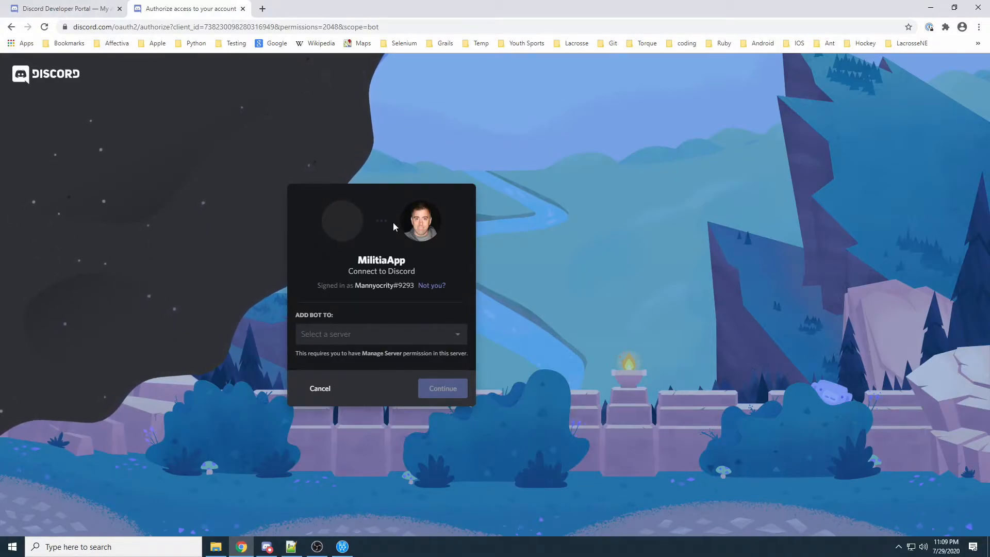
mouse_move(315, 334)
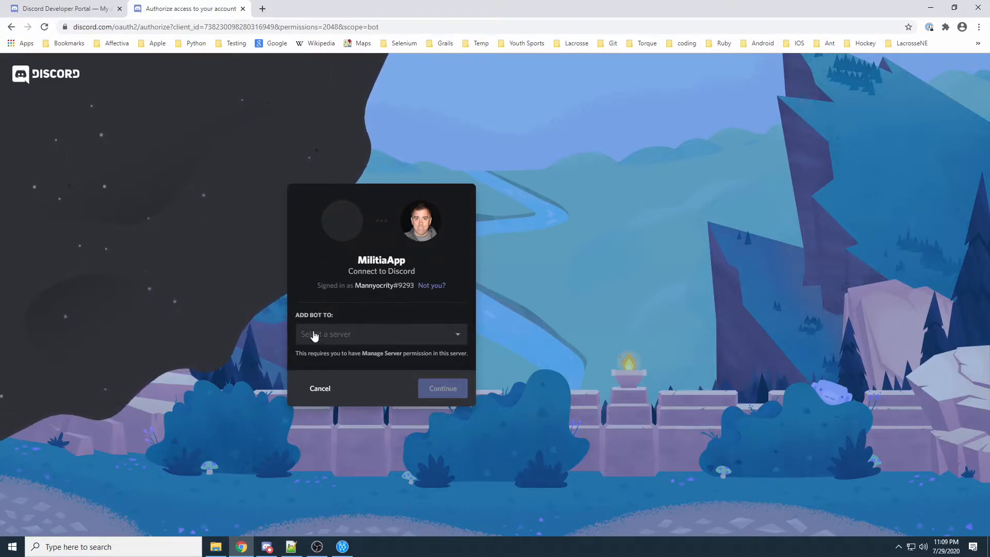
left_click(381, 334)
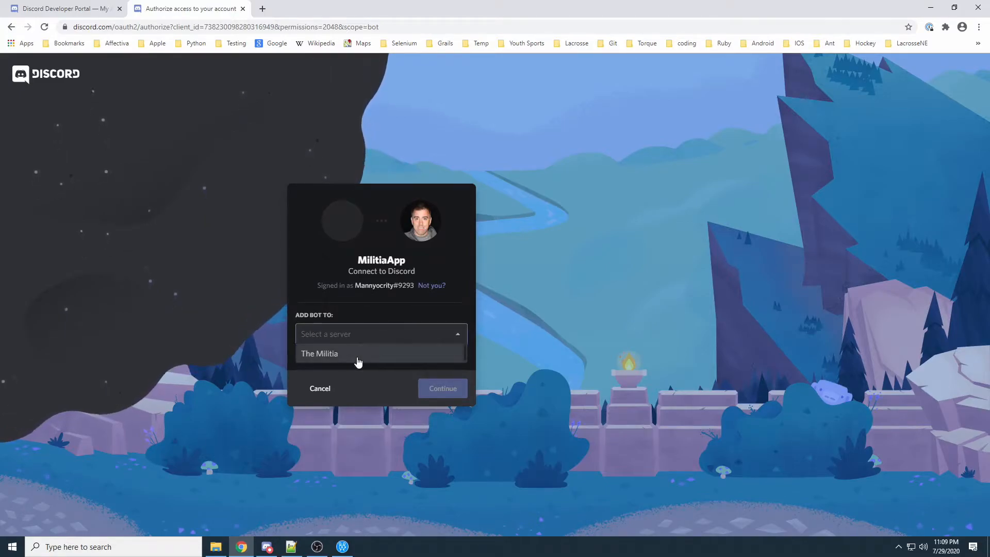
mouse_move(352, 359)
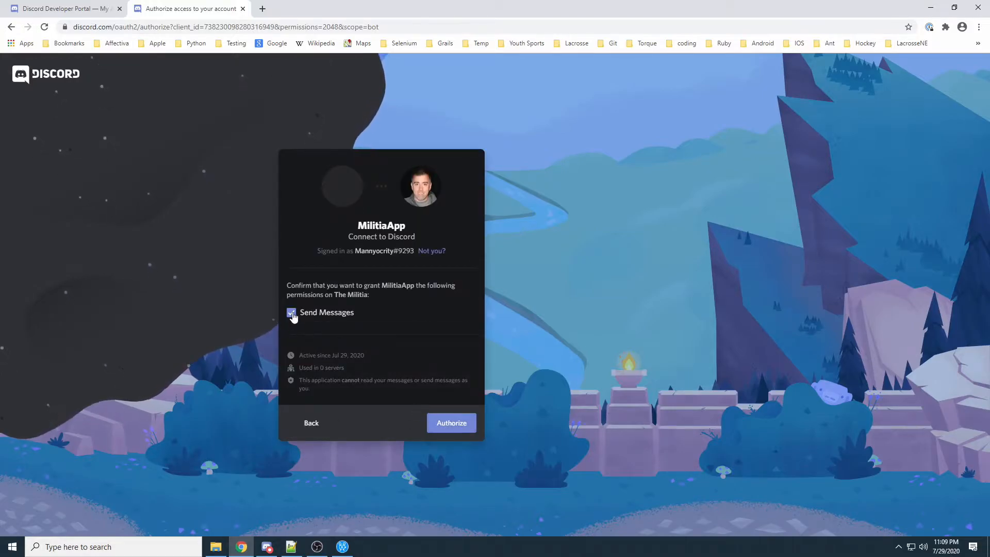
mouse_move(347, 307)
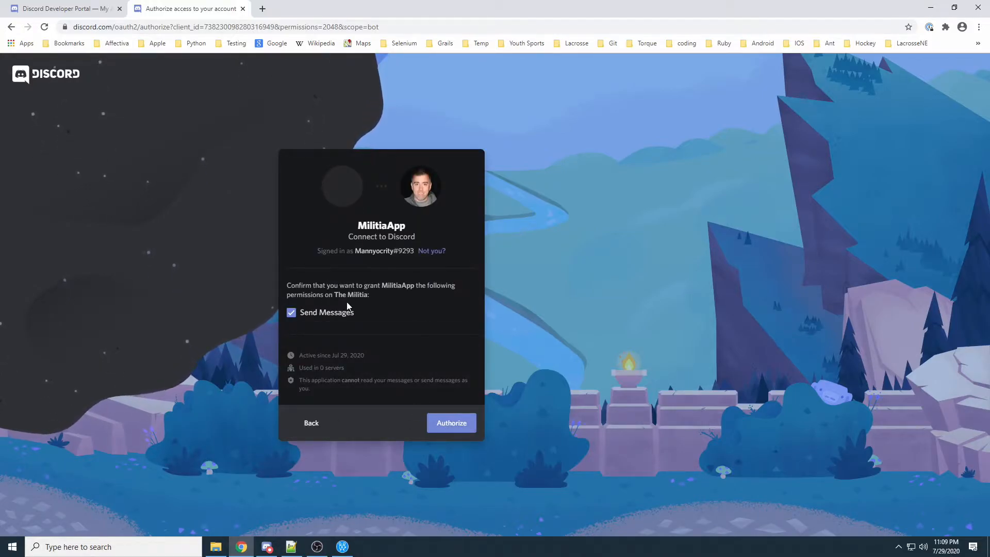
mouse_move(307, 321)
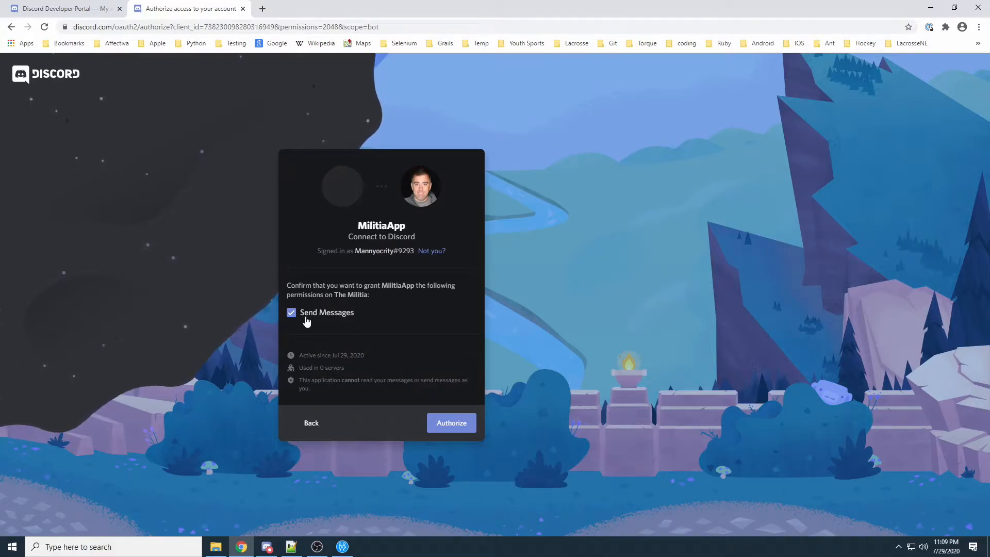
left_click(451, 423)
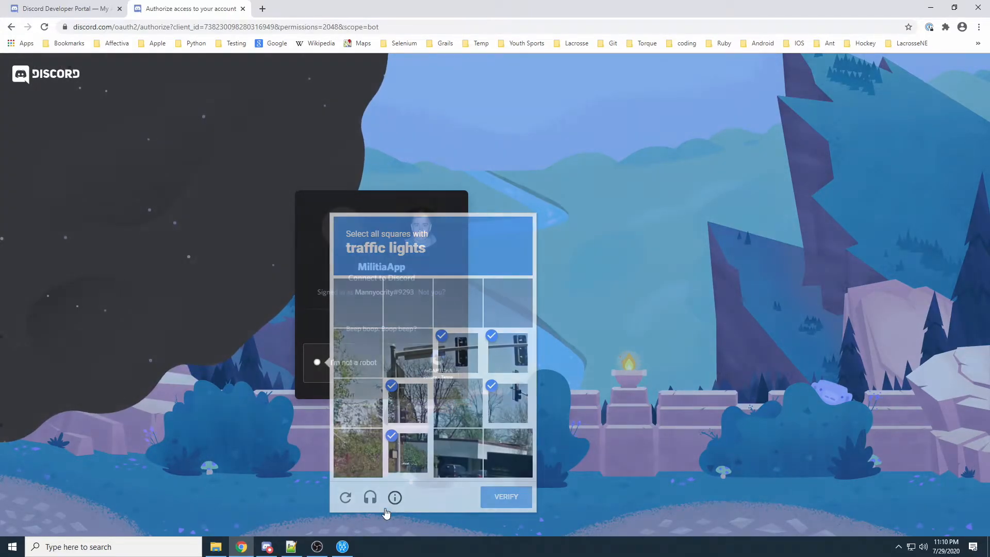
left_click(504, 498)
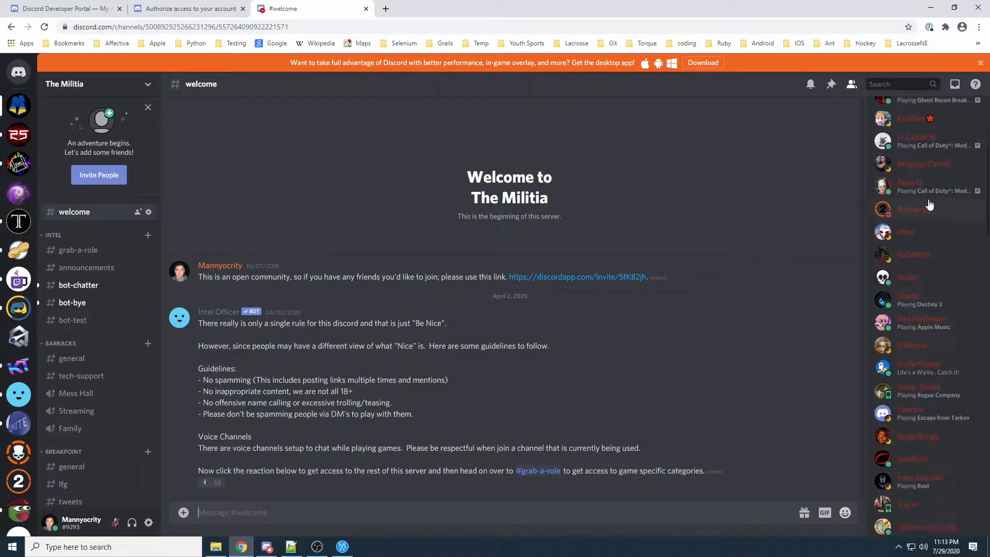
scroll("up", 3)
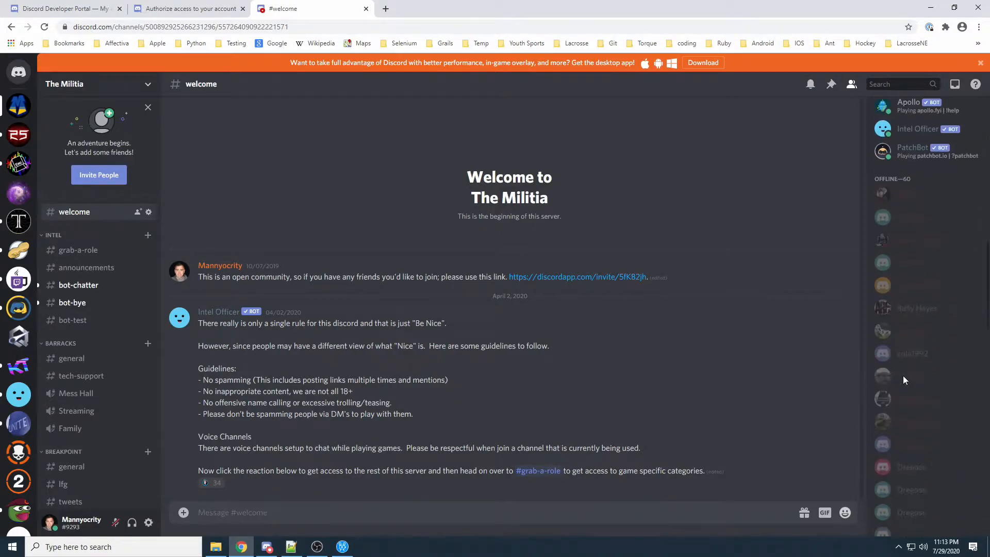
scroll("down", 3)
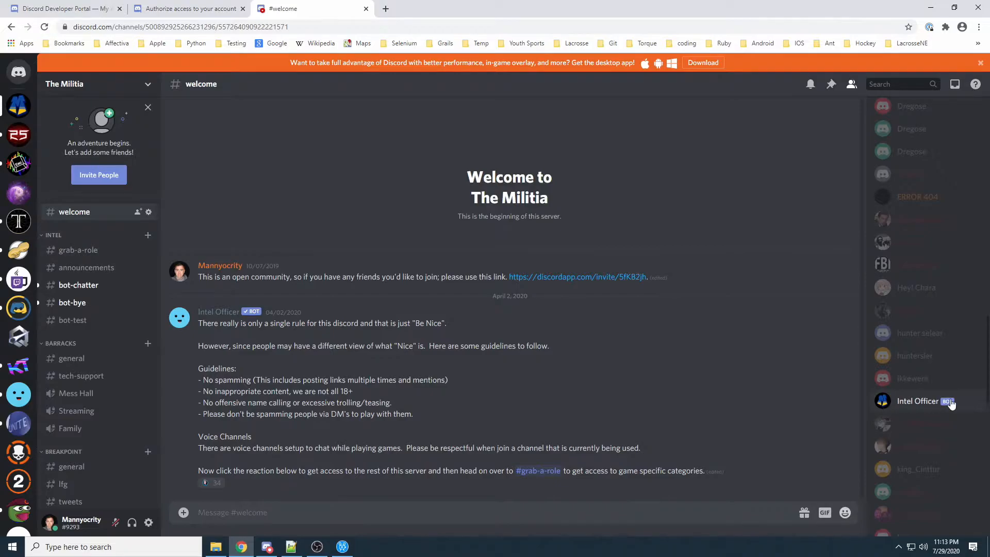
mouse_move(923, 407)
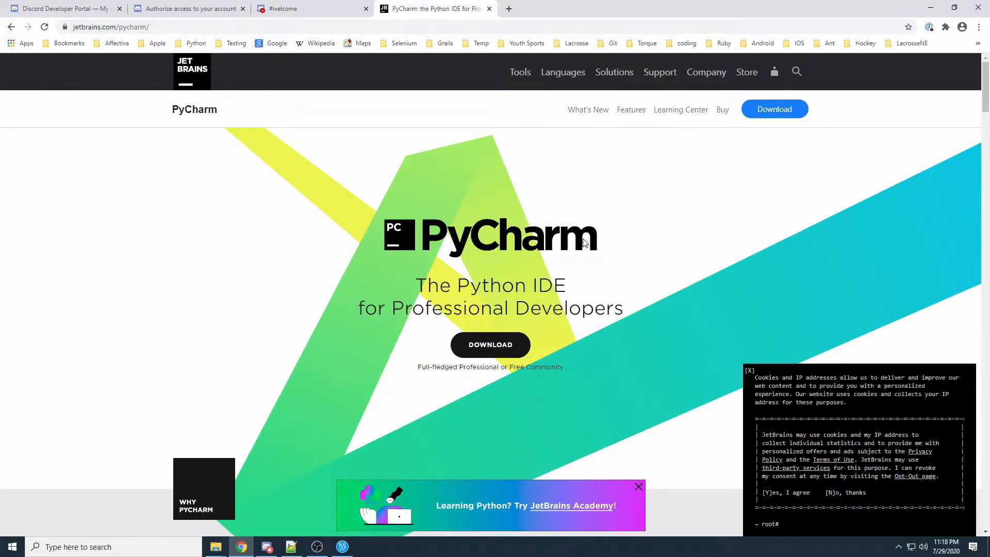
mouse_move(490, 344)
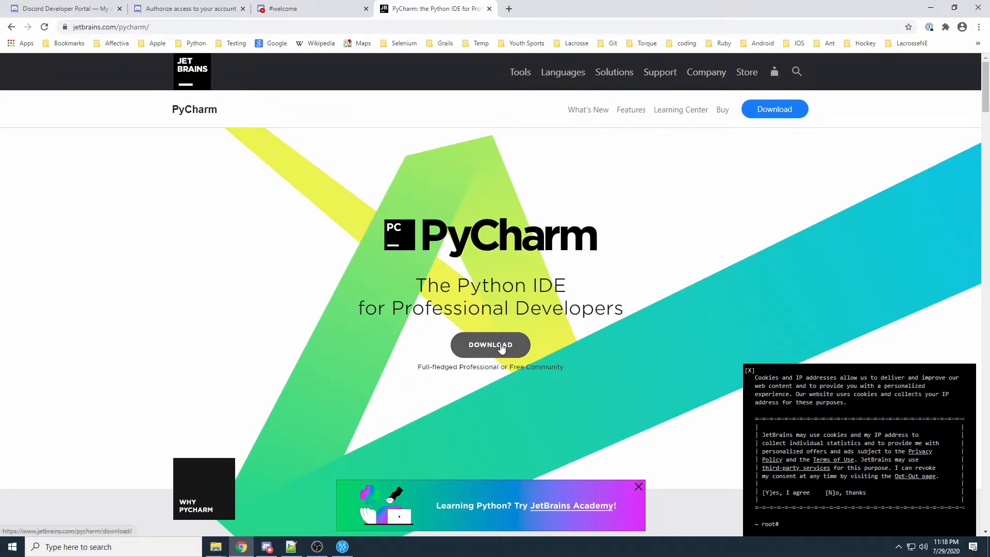
Step: Download the PyCharm Community installer from jetbrains.com into Downloads
left_click(490, 344)
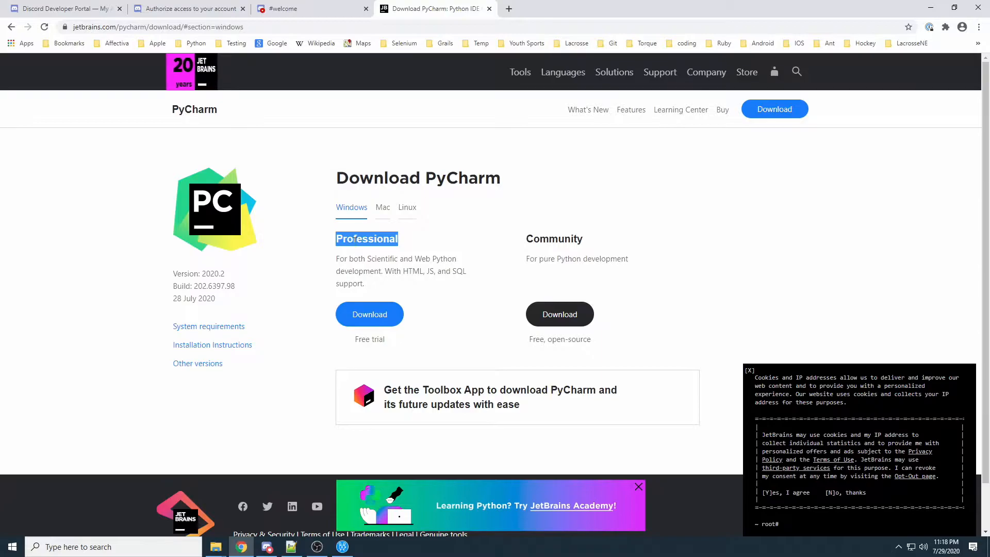
mouse_move(560, 313)
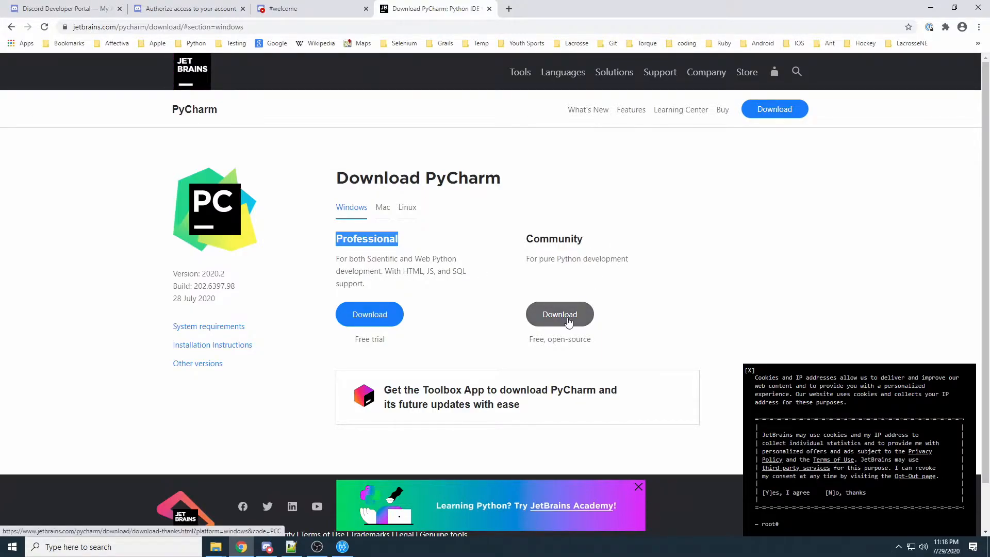
left_click(559, 314)
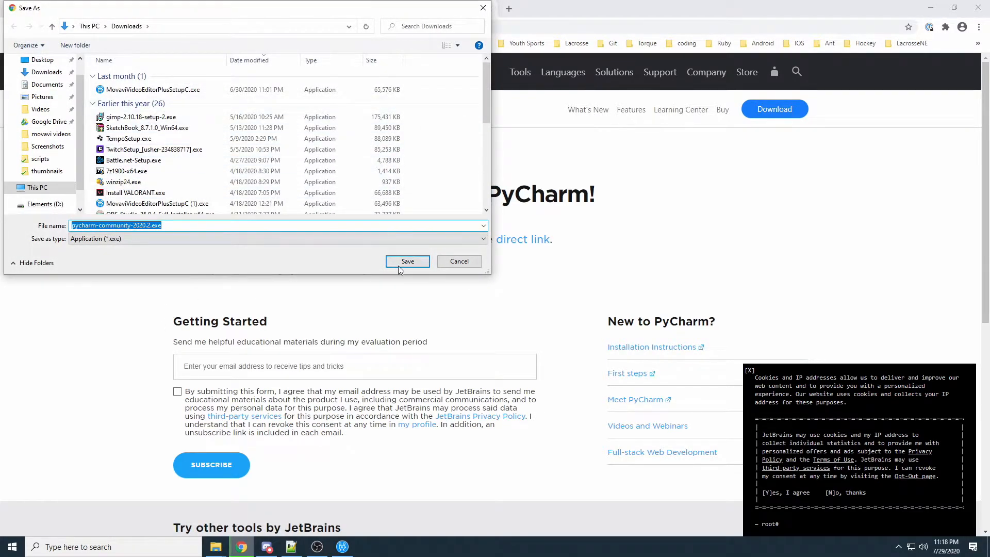
left_click(408, 261)
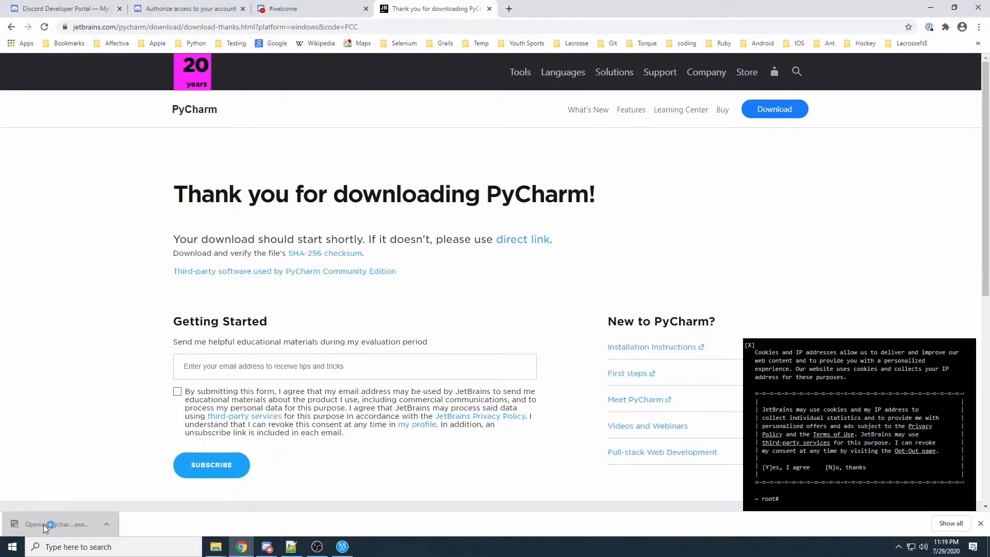
Step: Run the installer with default options and launch PyCharm on finish
left_click(60, 524)
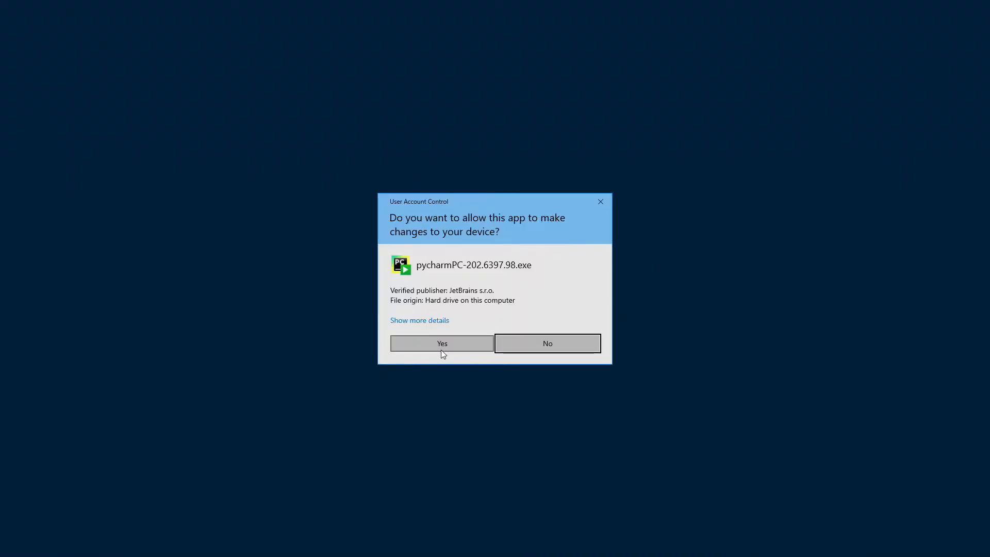
left_click(442, 342)
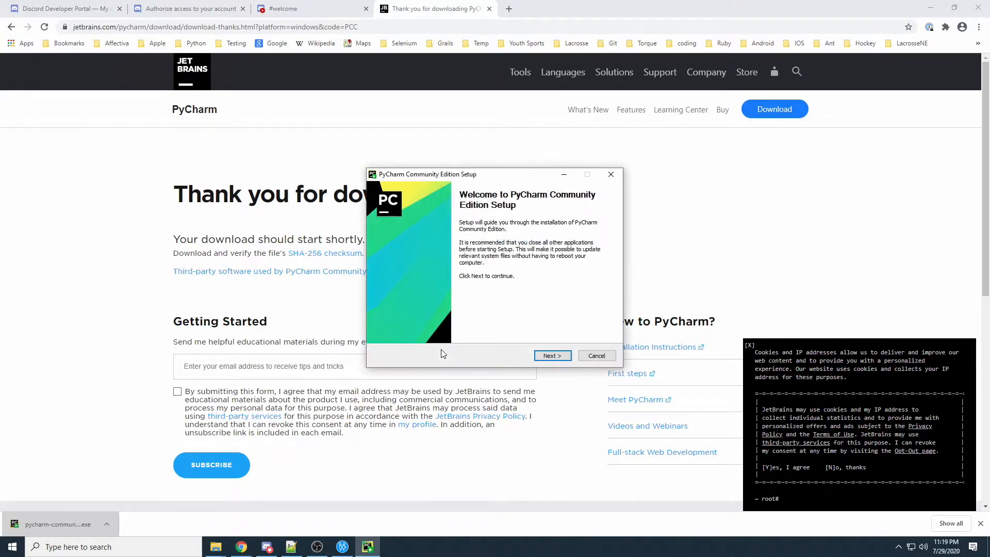
left_click(551, 356)
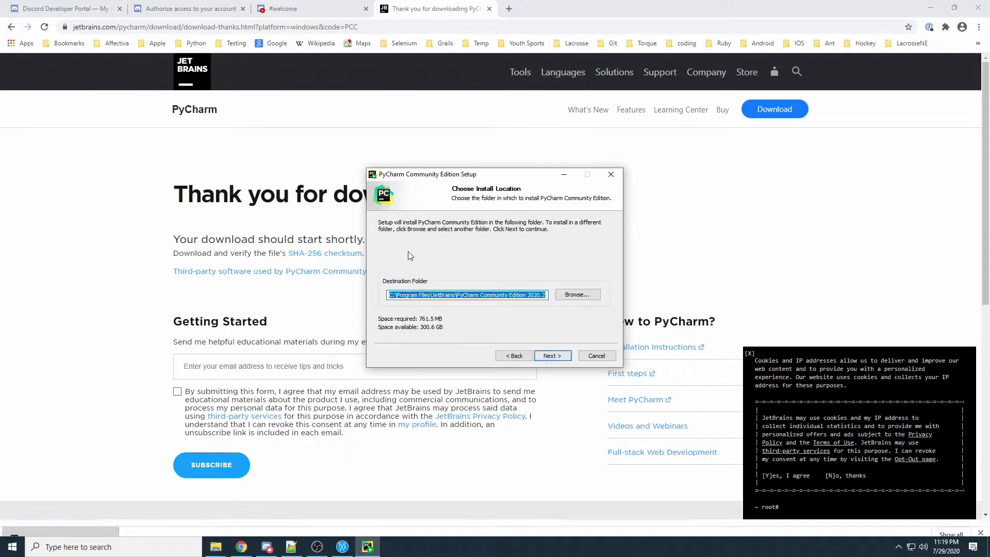
left_click(551, 356)
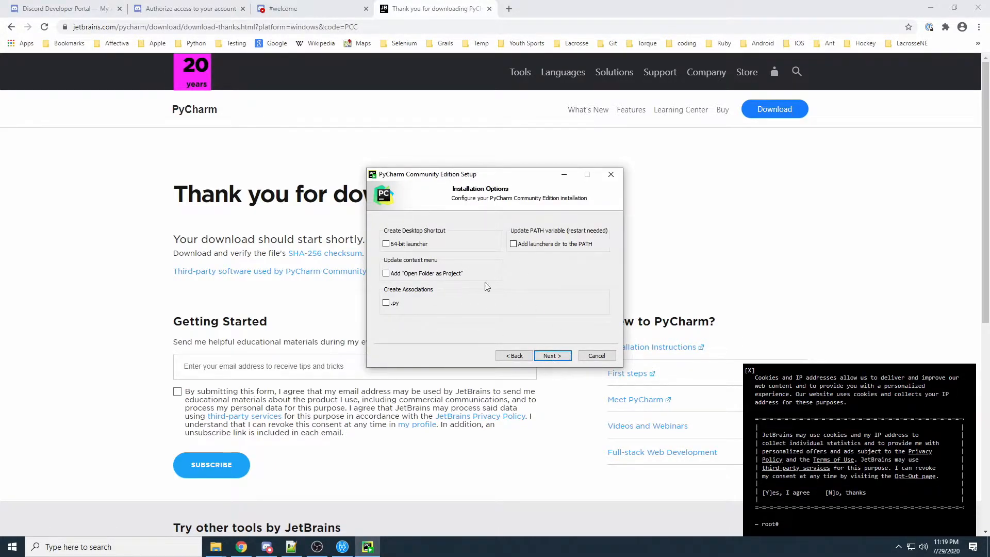
left_click(551, 356)
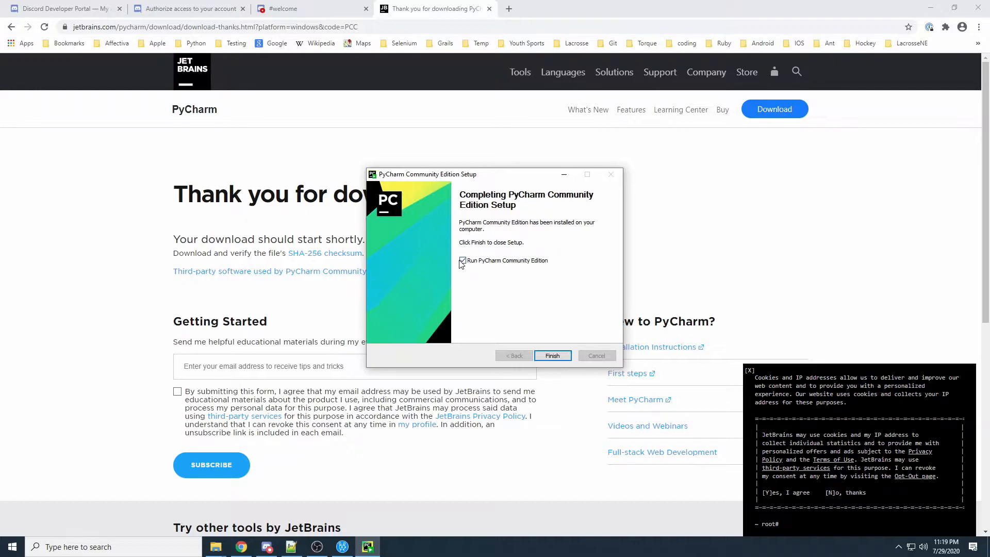
left_click(551, 356)
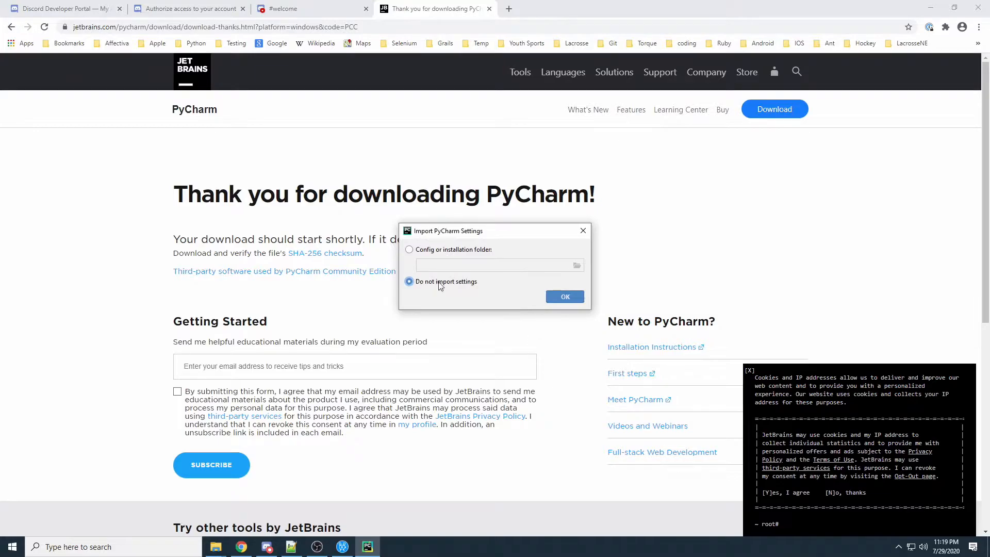
Step: Skip settings import and create project MilitiaDiscordApp with a virtualenv on Python38
left_click(564, 296)
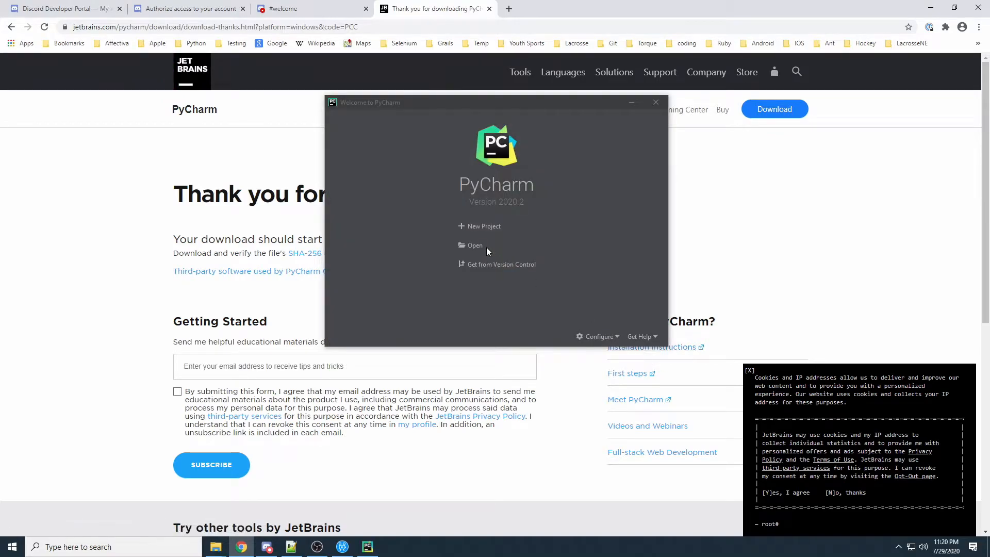
left_click(483, 226)
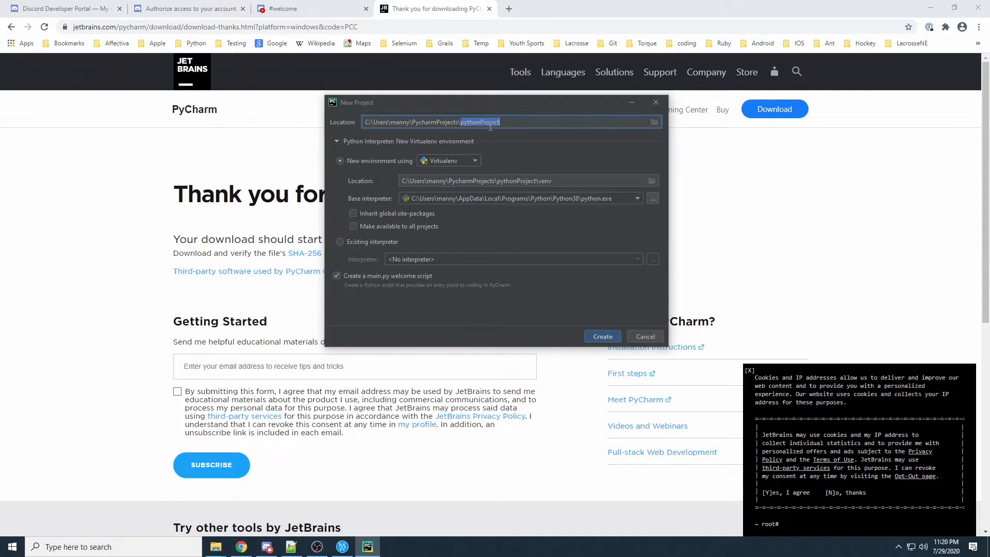
type("MilitiaDiscordApp")
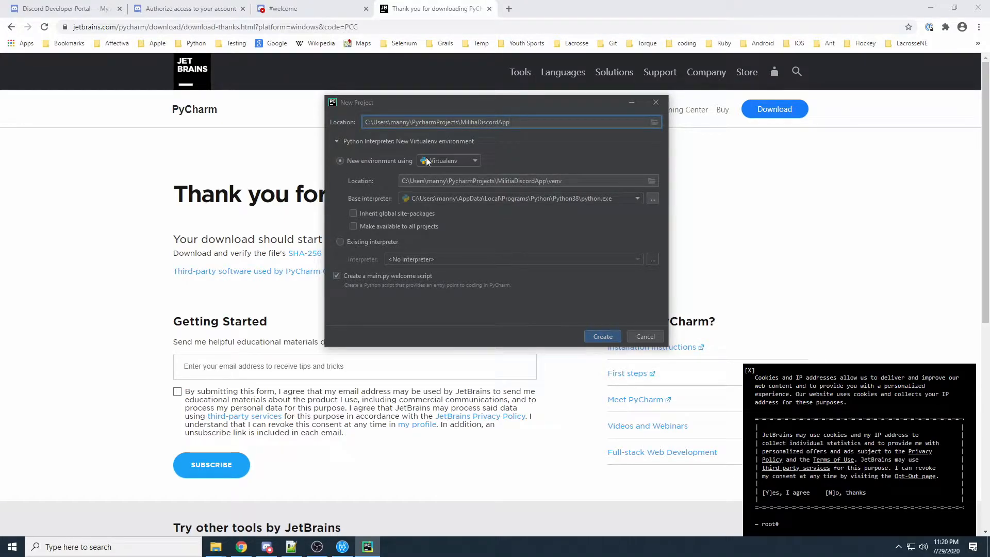
mouse_move(463, 167)
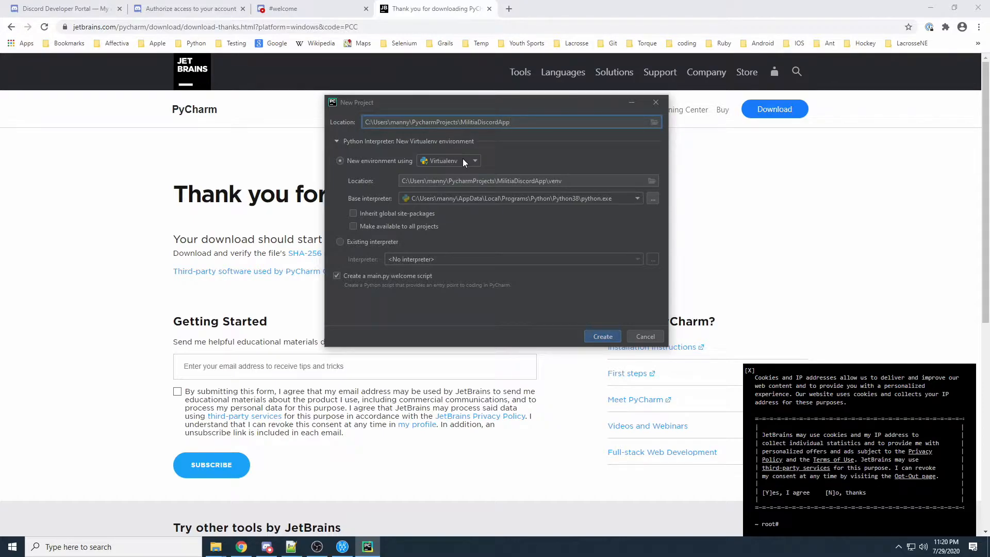
mouse_move(396, 200)
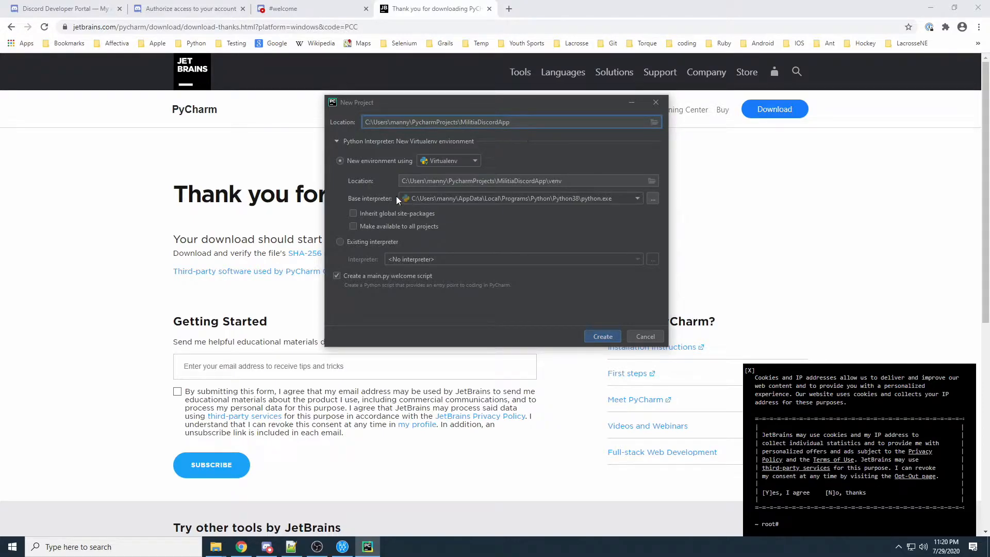
left_click(638, 199)
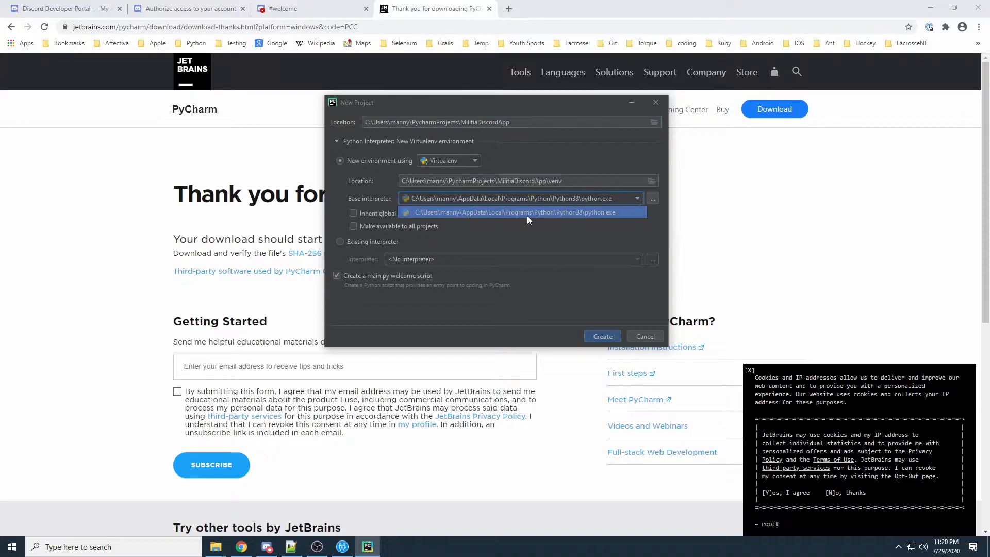
left_click(529, 212)
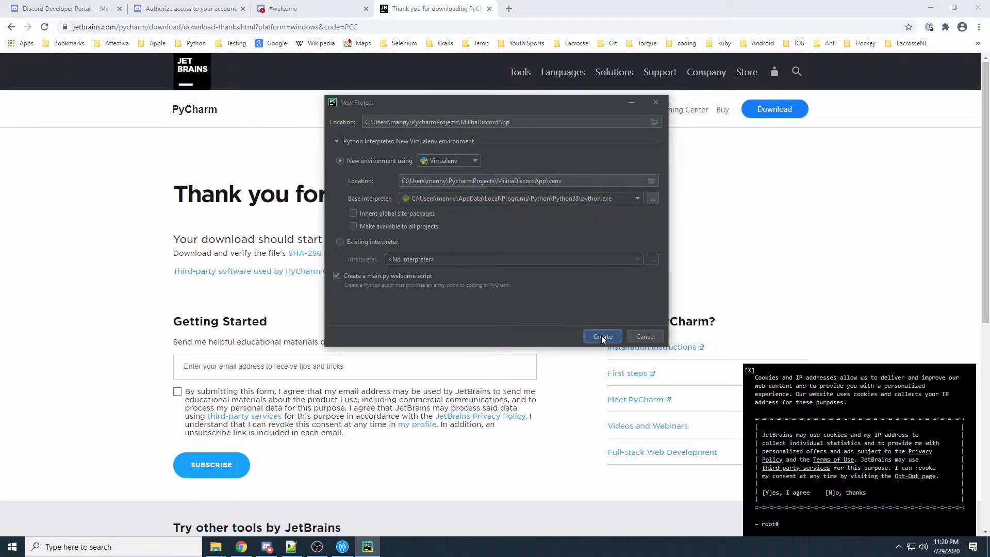
left_click(602, 337)
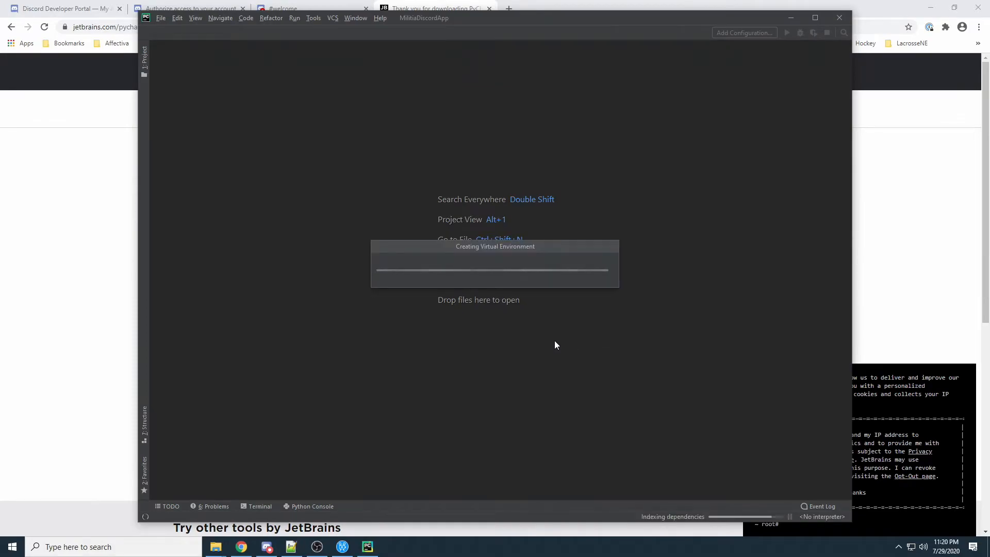
mouse_move(463, 242)
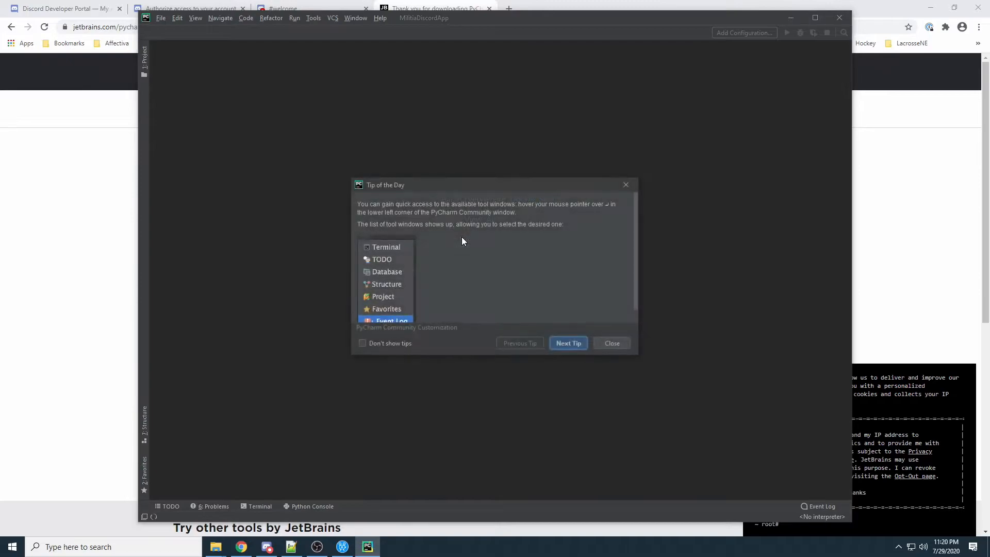
Step: Disable startup tips, dismiss the tip, and search Windows for 'win'
left_click(362, 343)
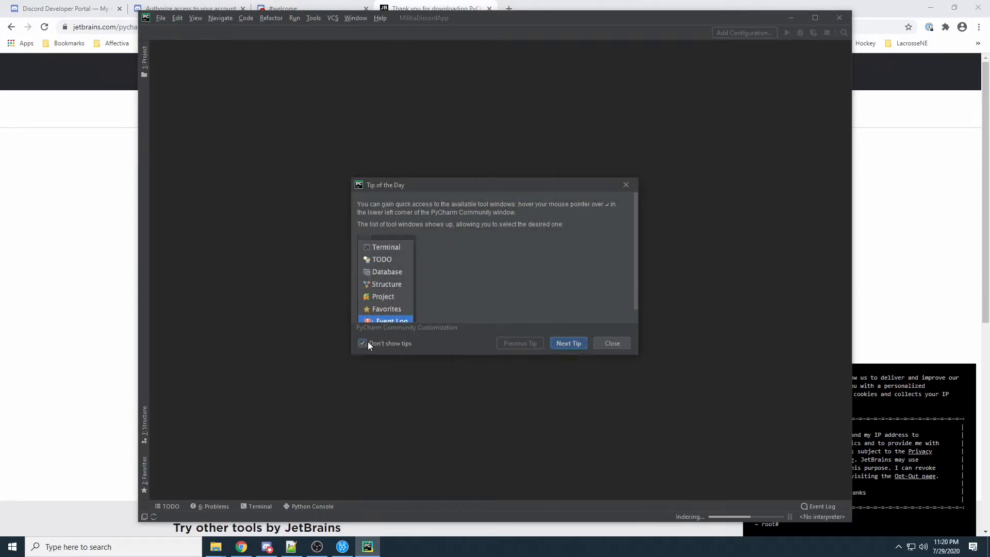
left_click(611, 342)
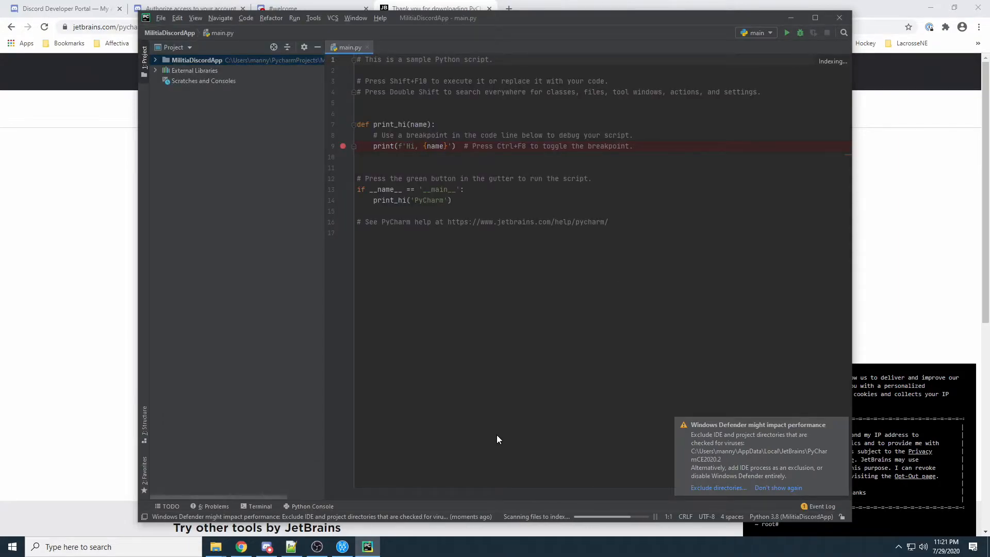
mouse_move(387, 95)
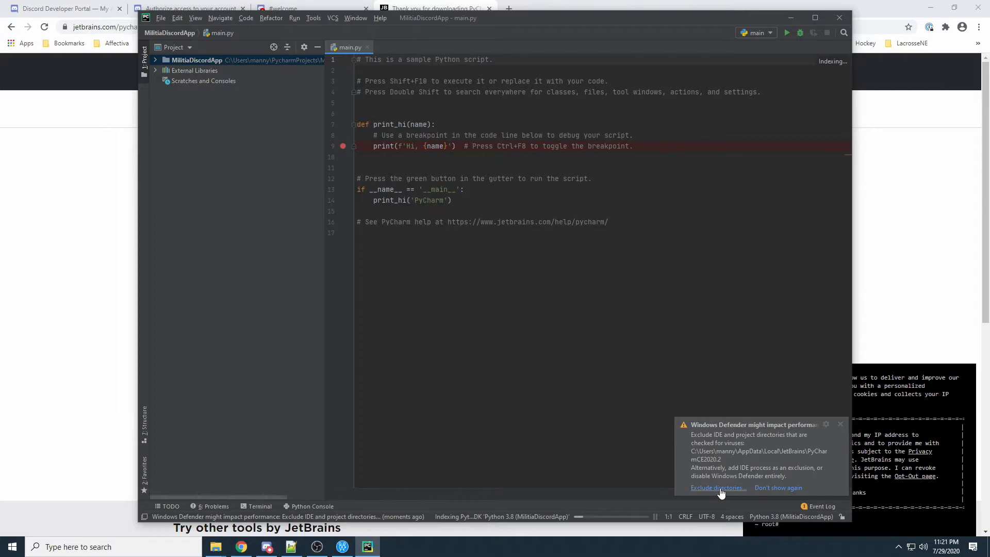
mouse_move(718, 488)
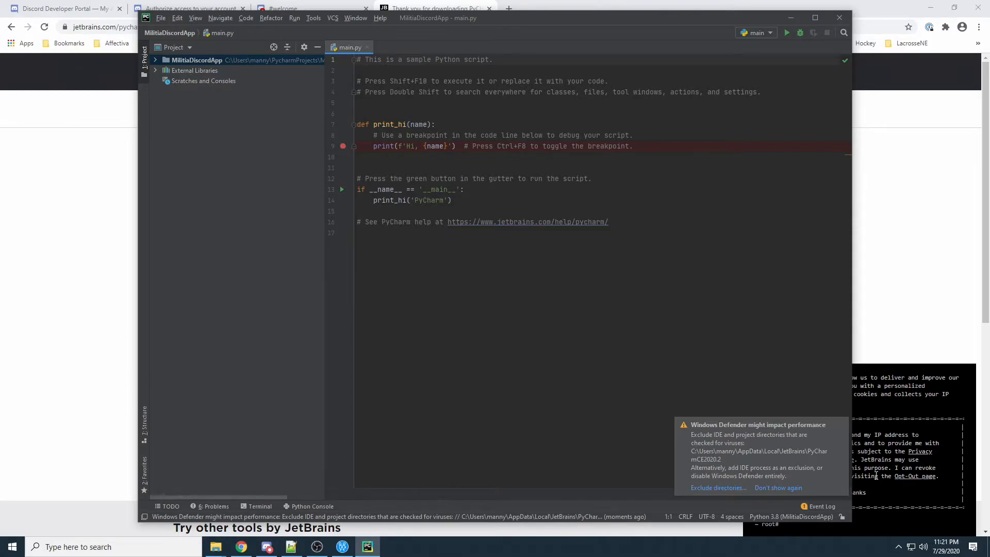
type("window")
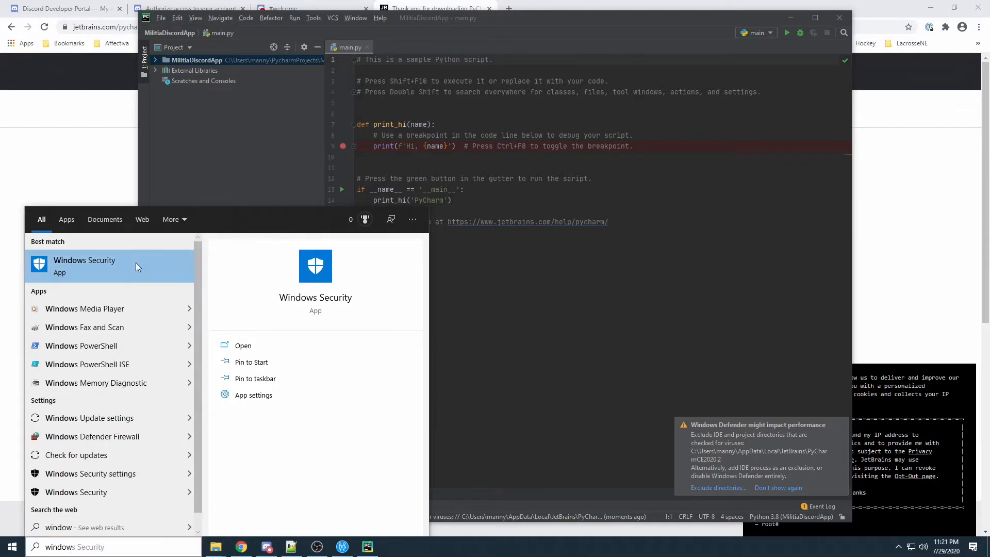
Step: Navigate Windows Security to the Defender exclusions list
left_click(243, 346)
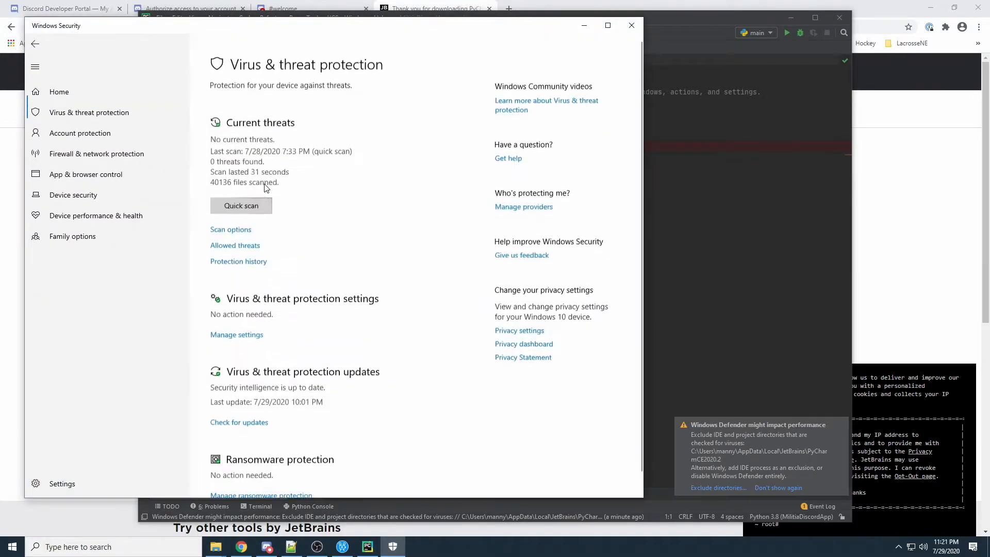
scroll("up", 3)
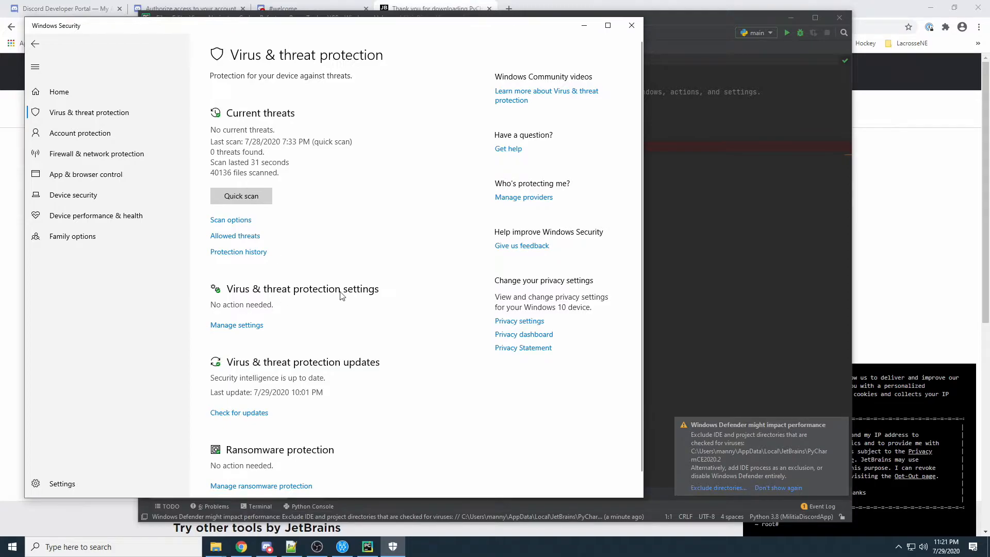
left_click(236, 325)
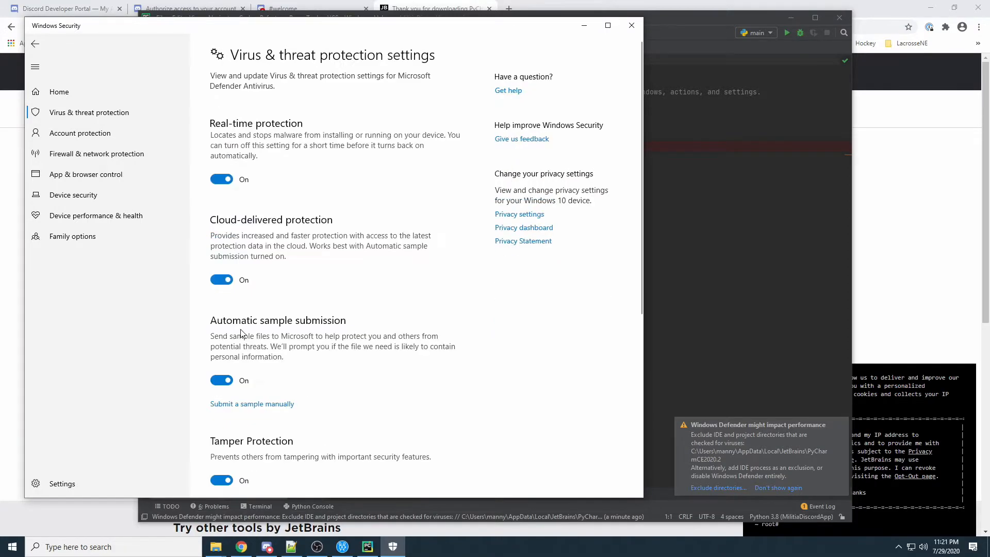
scroll("down", 3)
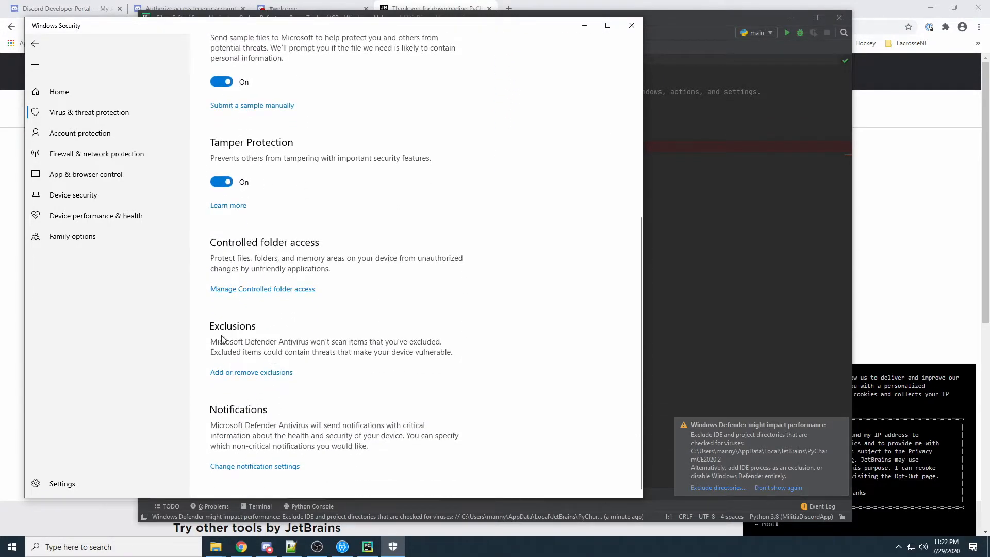
left_click(250, 373)
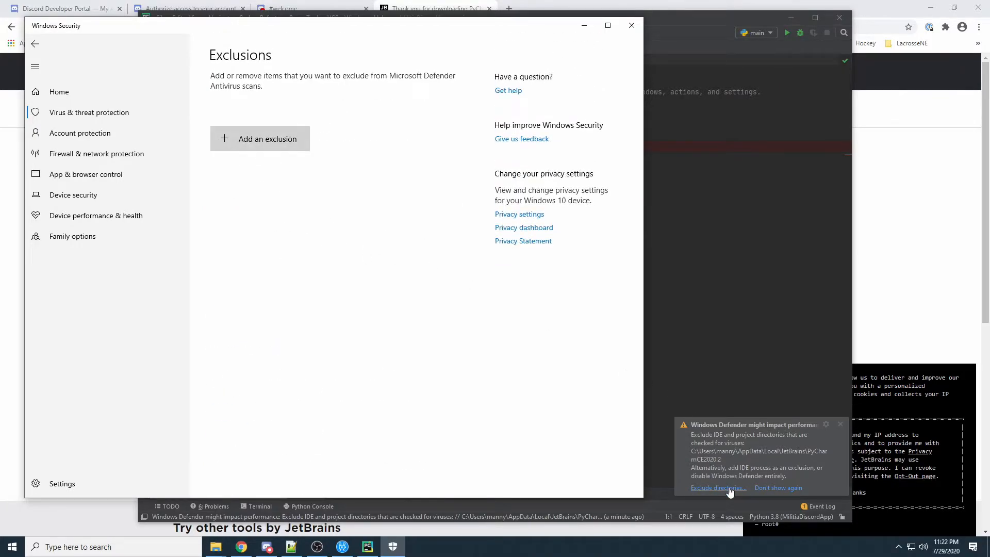
Step: Let PyCharm automatically exclude its directories from Defender and view the updated list
left_click(718, 488)
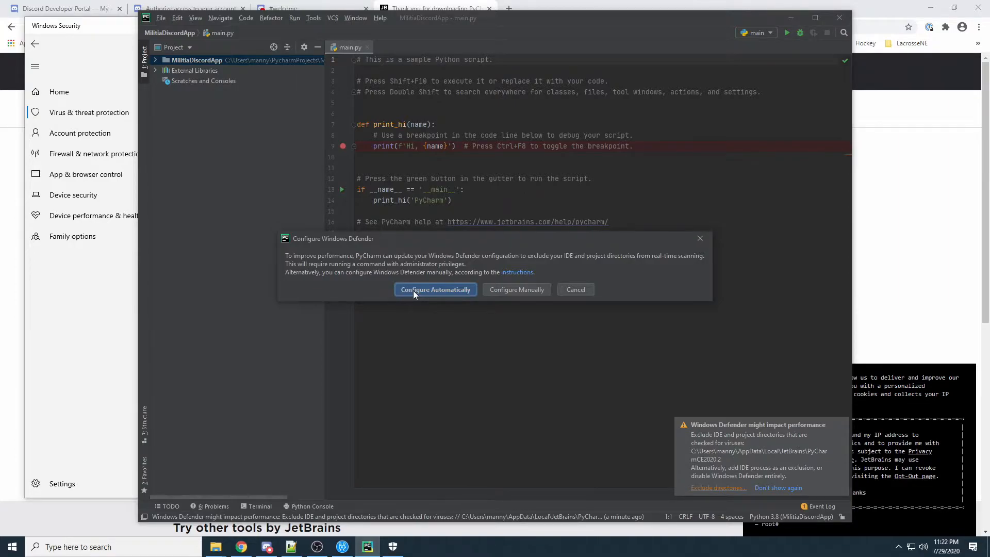
left_click(435, 289)
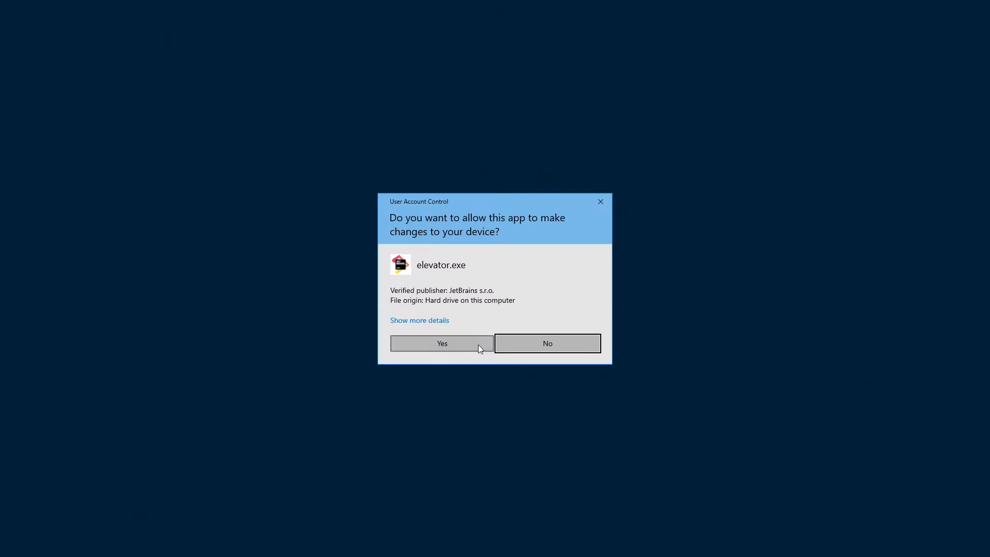
left_click(442, 343)
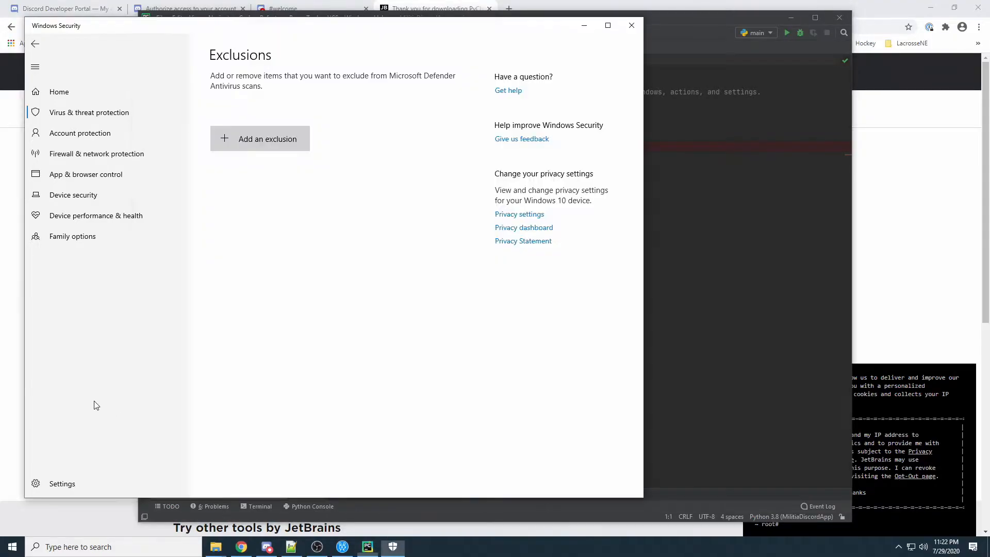
left_click(260, 138)
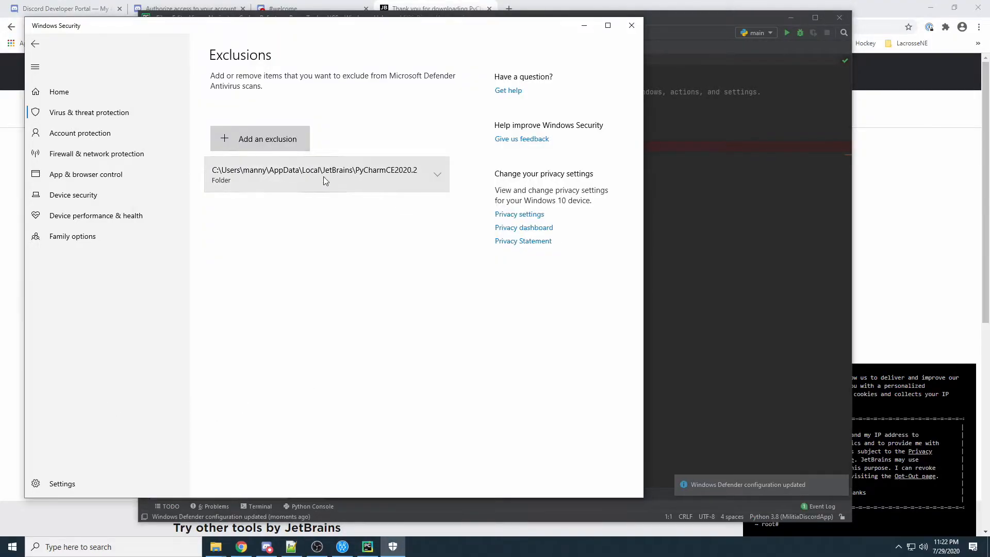
mouse_move(281, 193)
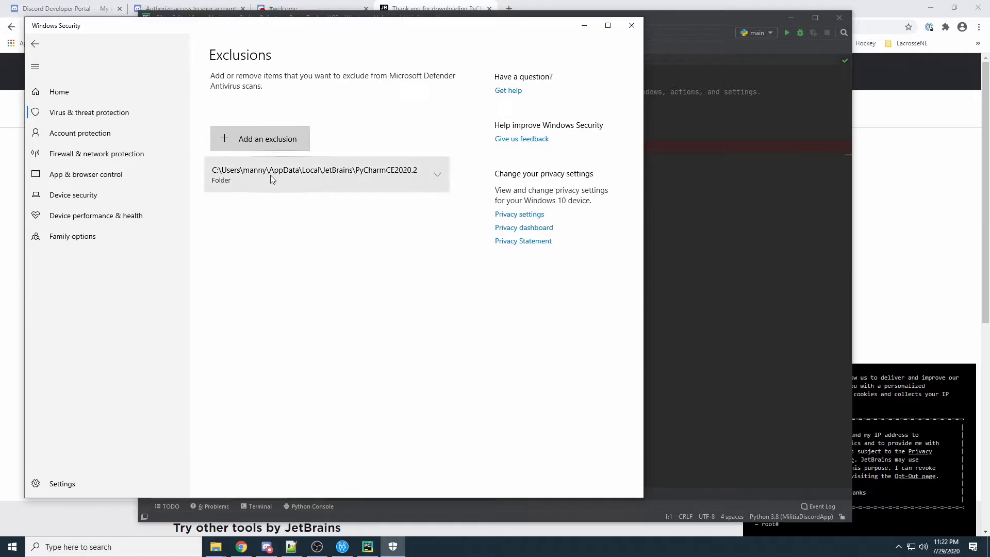
mouse_move(390, 176)
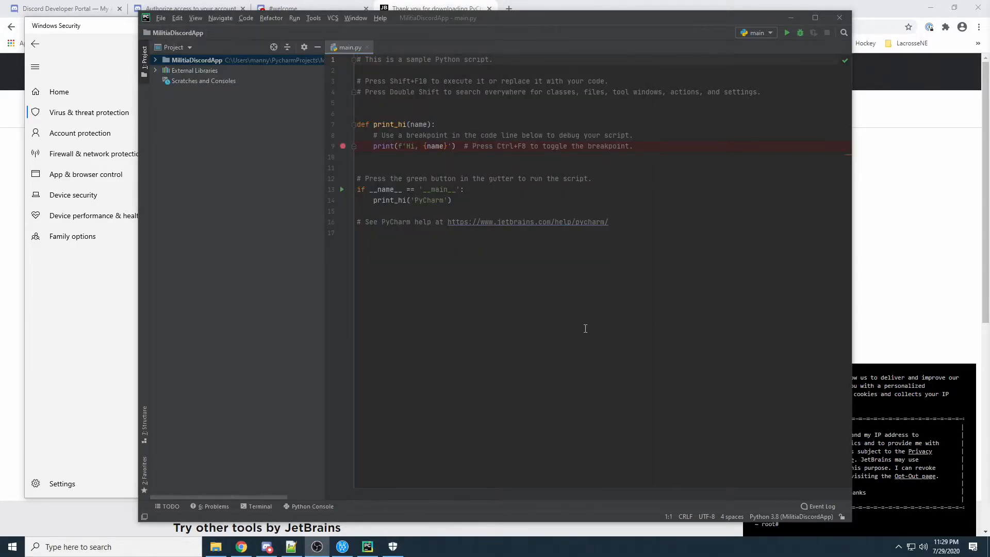
Step: Delete the sample main.py from the MilitiaDiscordApp project
left_click(156, 60)
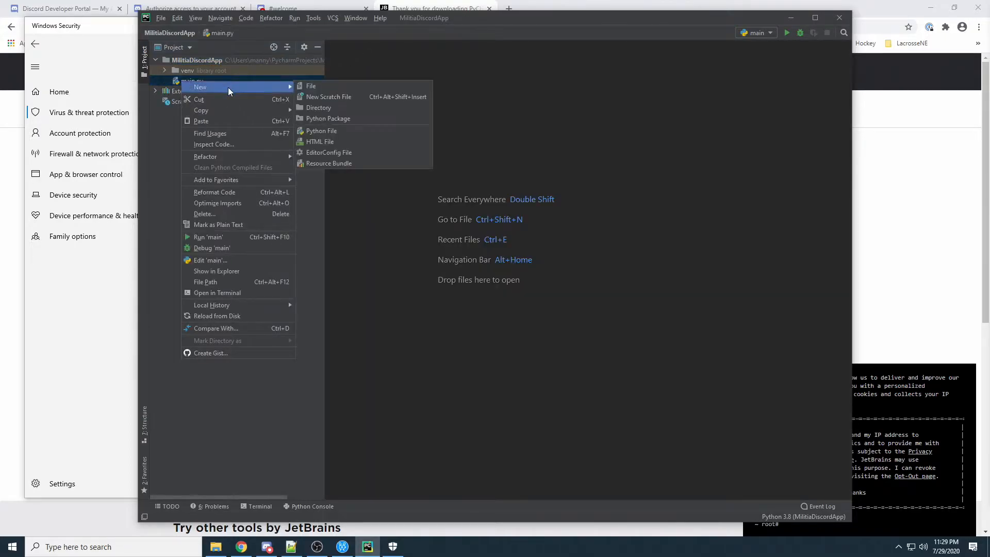
left_click(204, 214)
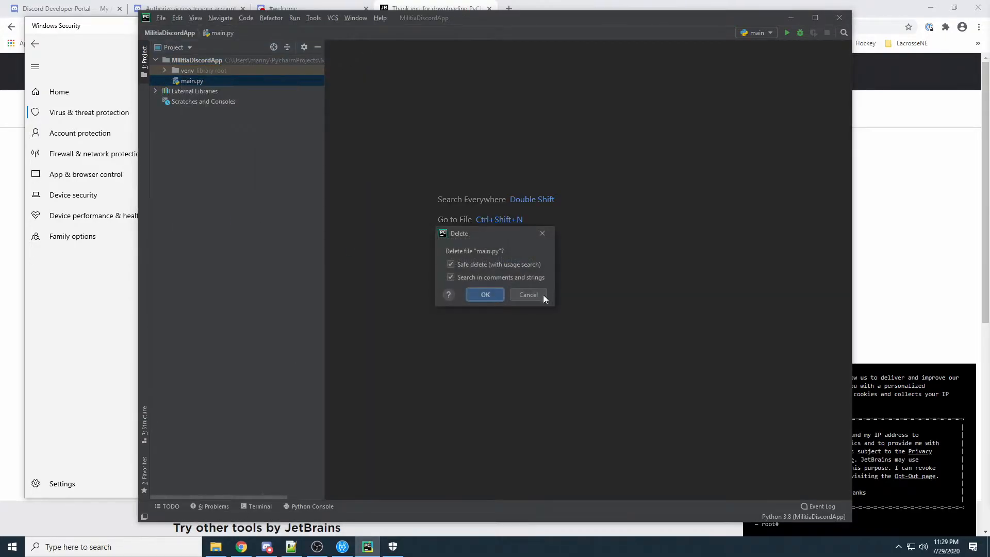
left_click(486, 295)
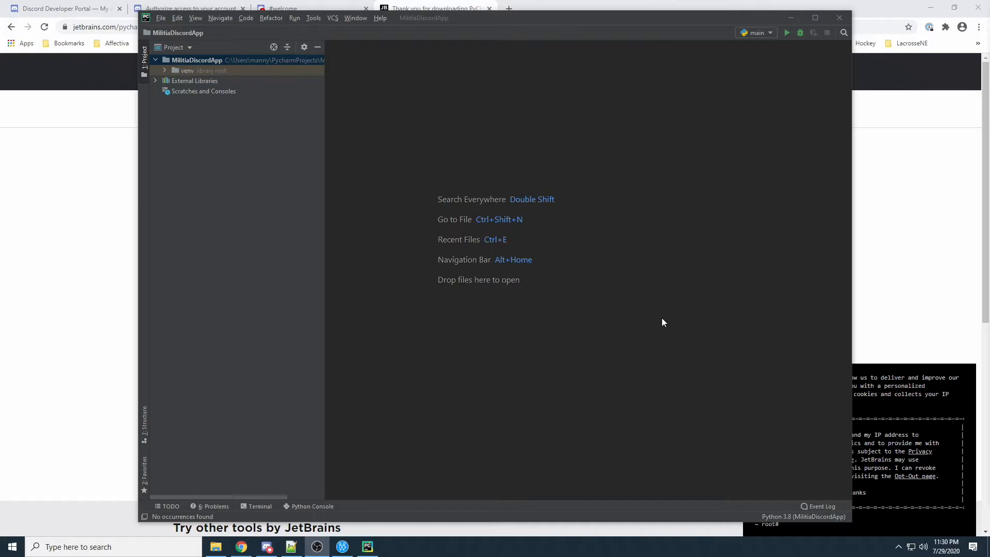
mouse_move(674, 345)
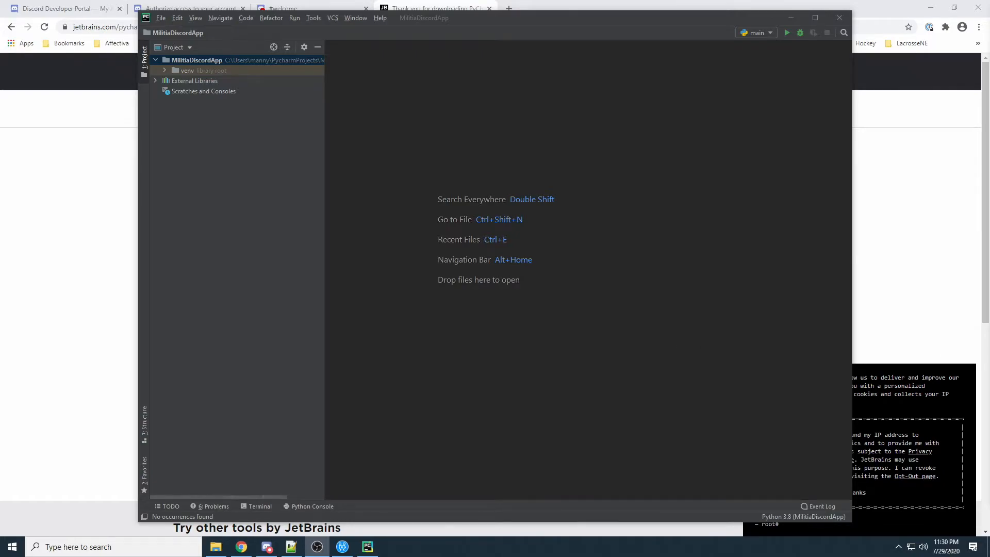
mouse_move(327, 260)
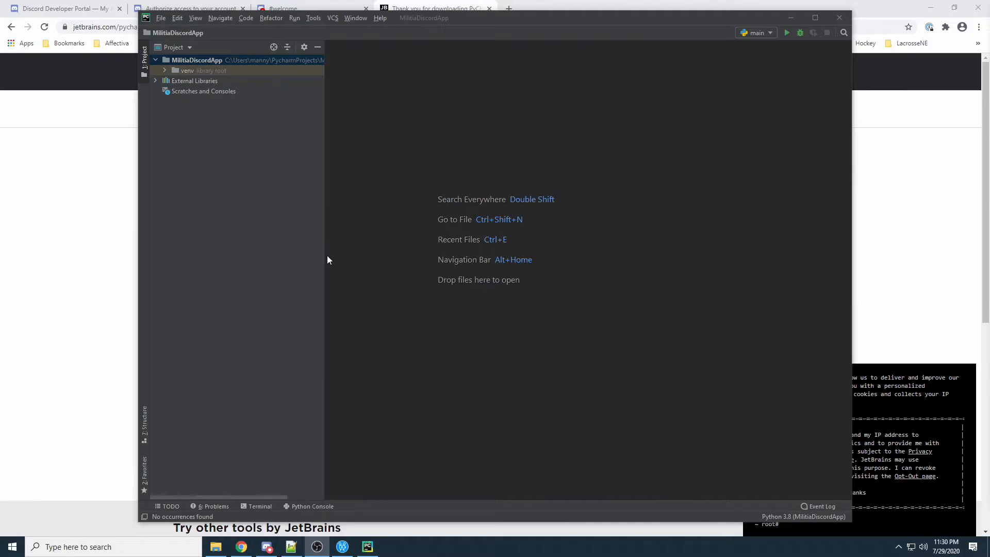
mouse_move(158, 20)
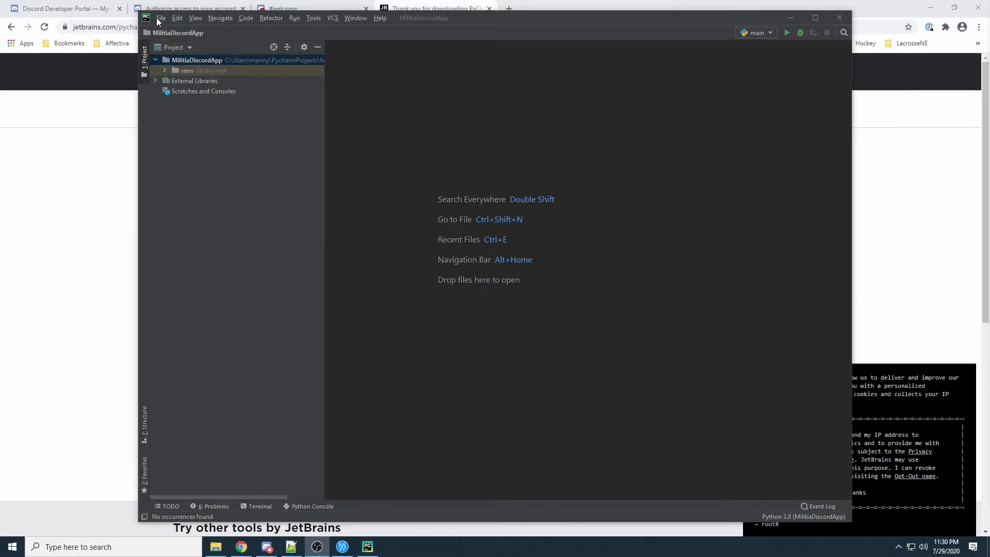
Step: Reach the MilitiaDiscordApp Python interpreter packages in Settings
left_click(161, 17)
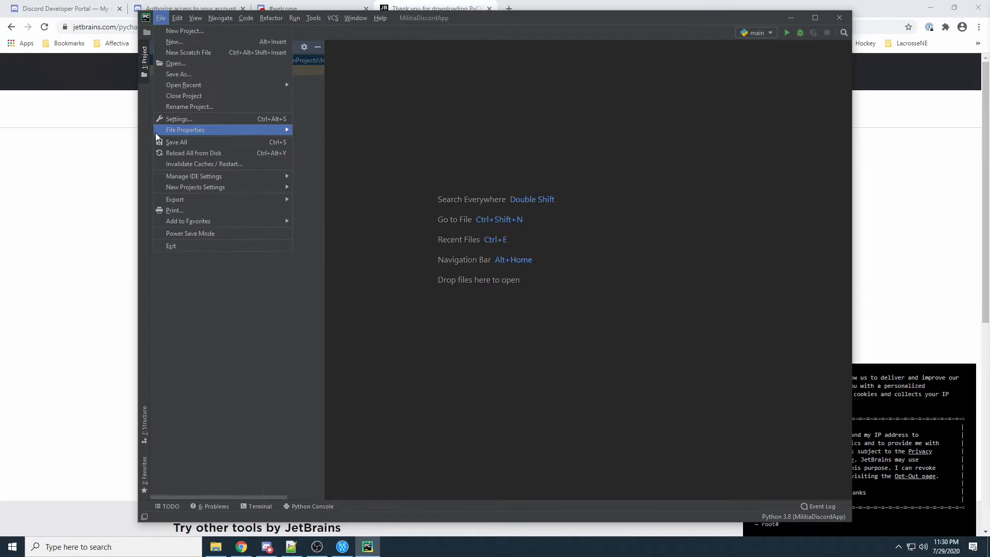
left_click(178, 119)
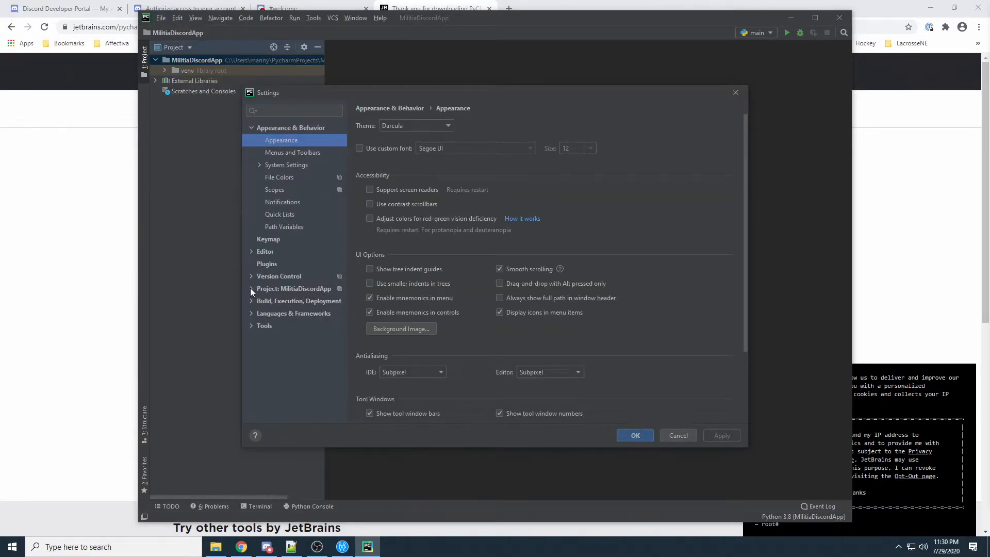
left_click(291, 300)
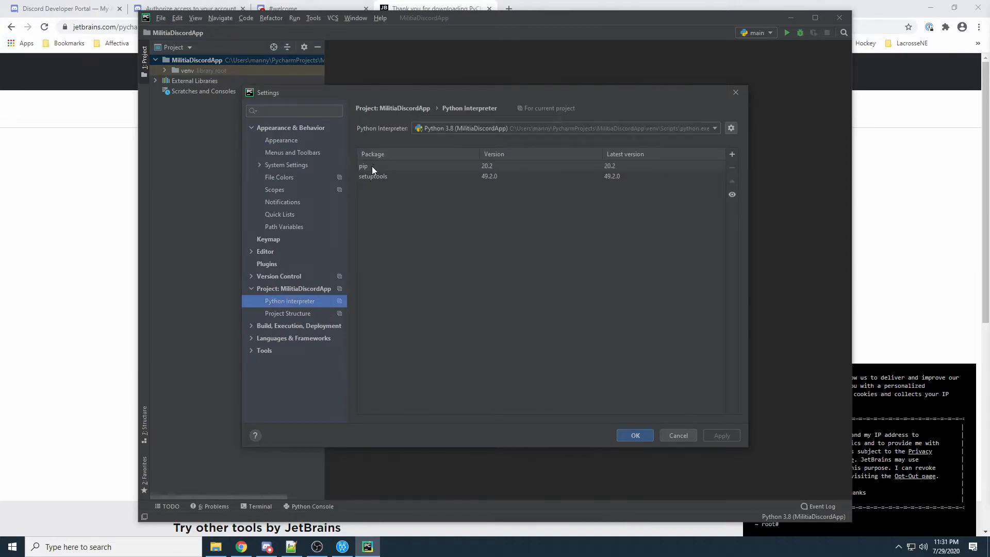
mouse_move(372, 176)
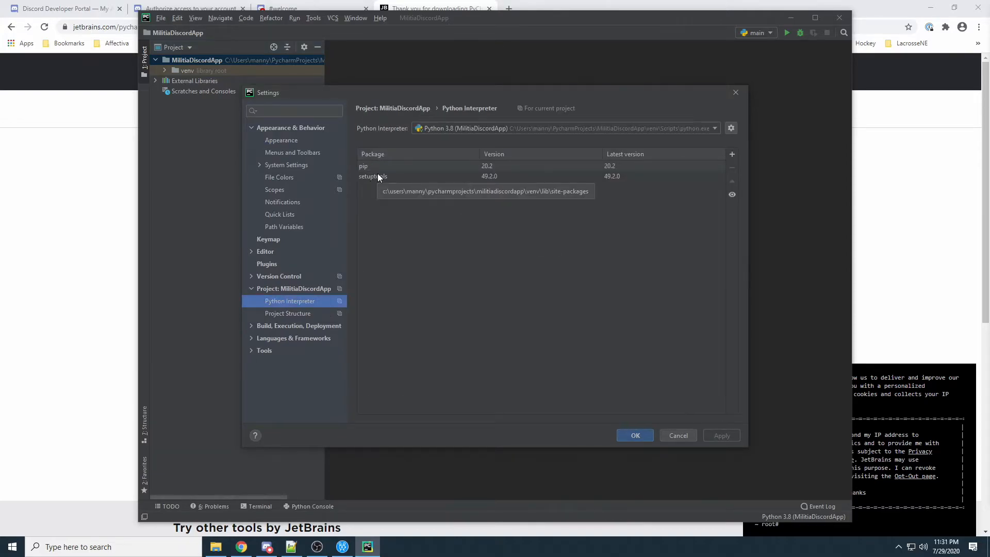
mouse_move(732, 154)
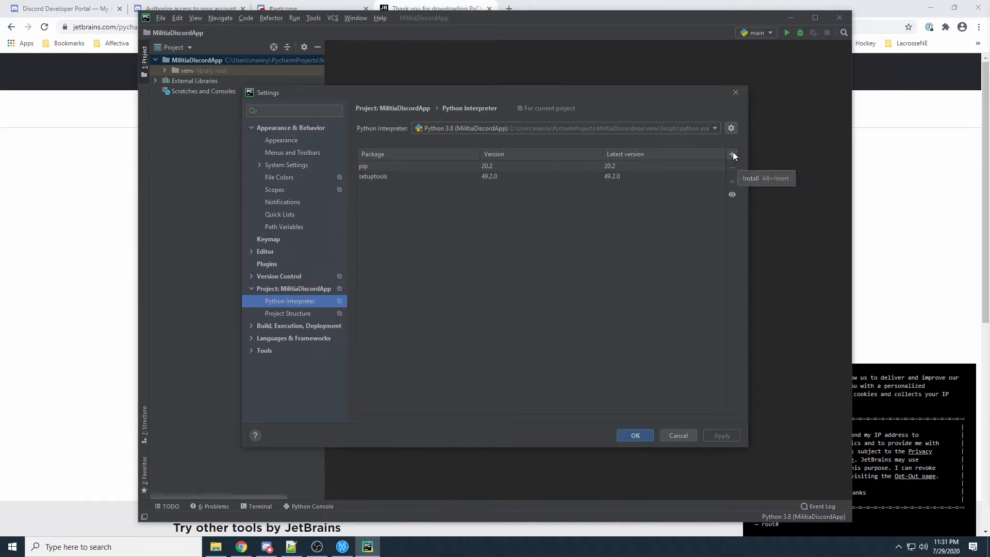
Step: Search for discord, install the discord.py package, and leave the package browser
left_click(732, 156)
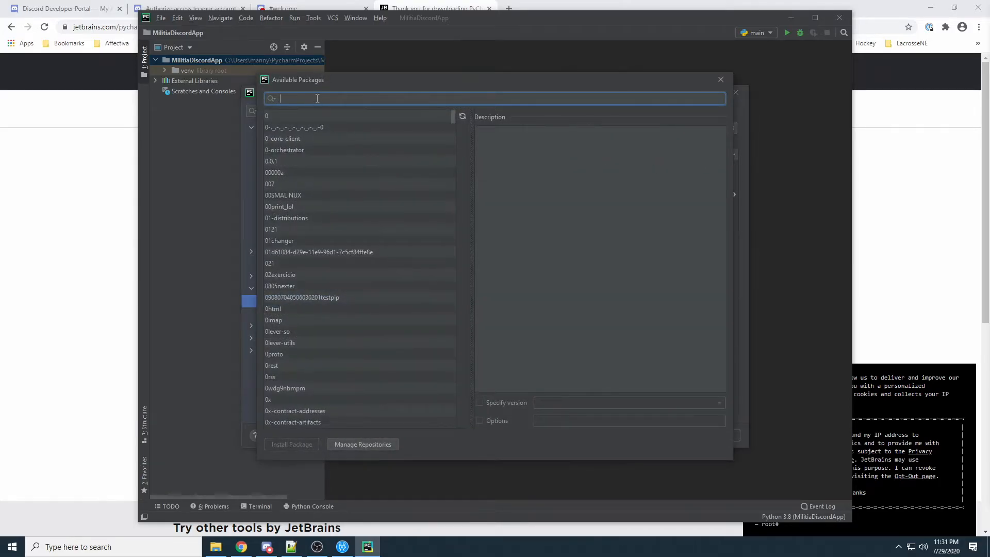
type("discord.py")
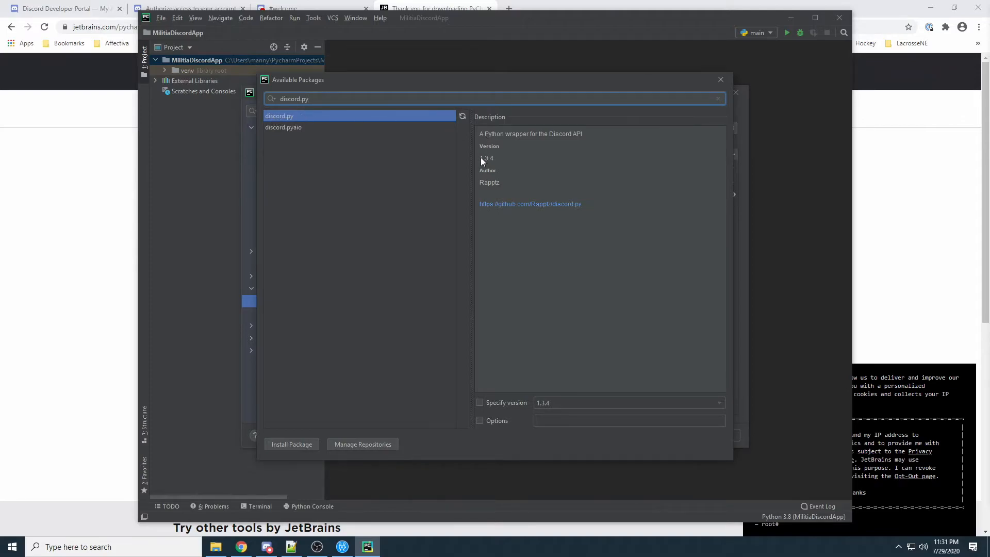
mouse_move(483, 407)
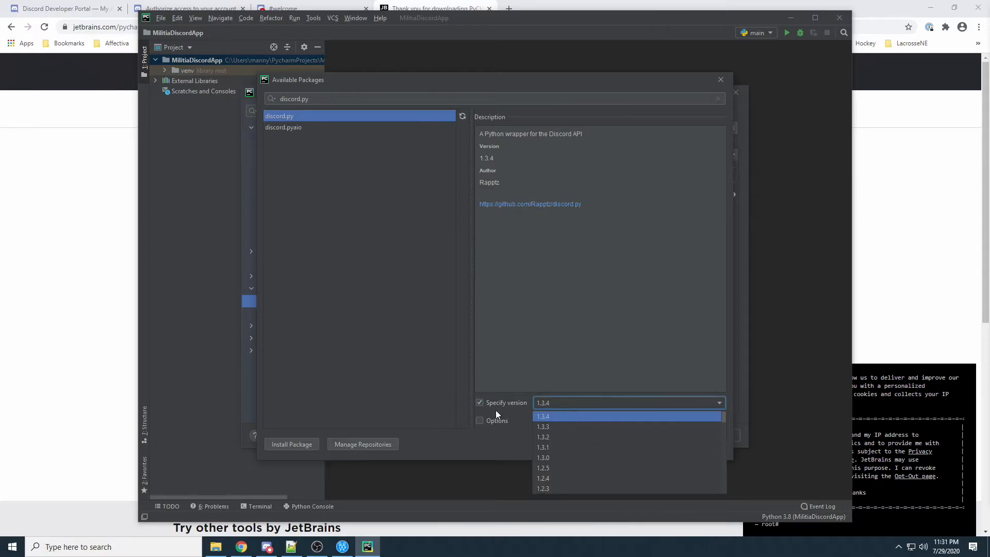
left_click(291, 443)
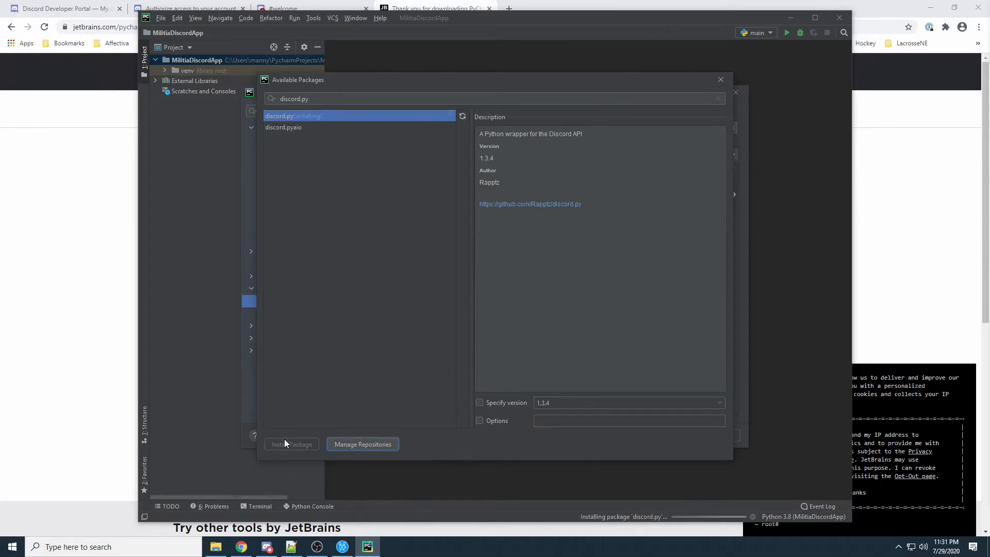
mouse_move(496, 266)
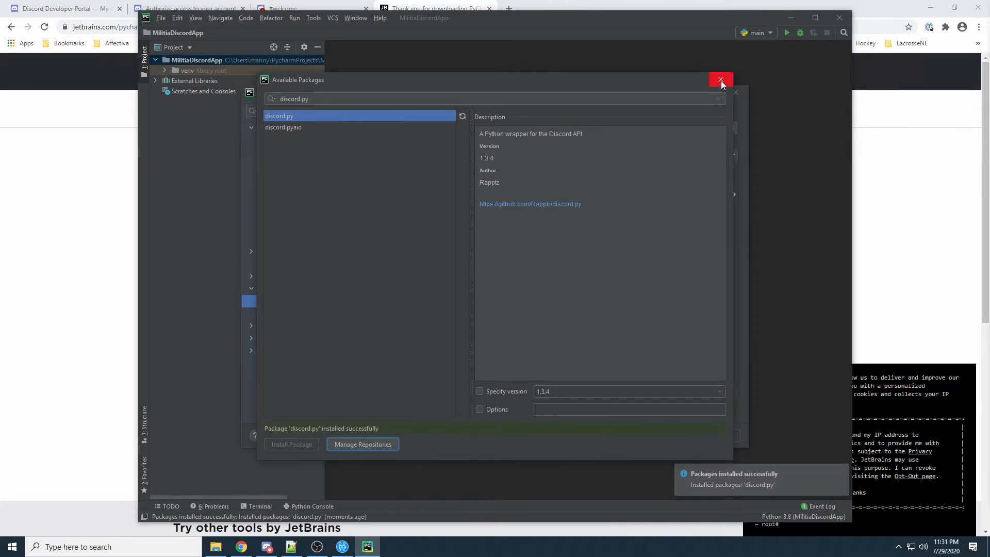
left_click(721, 81)
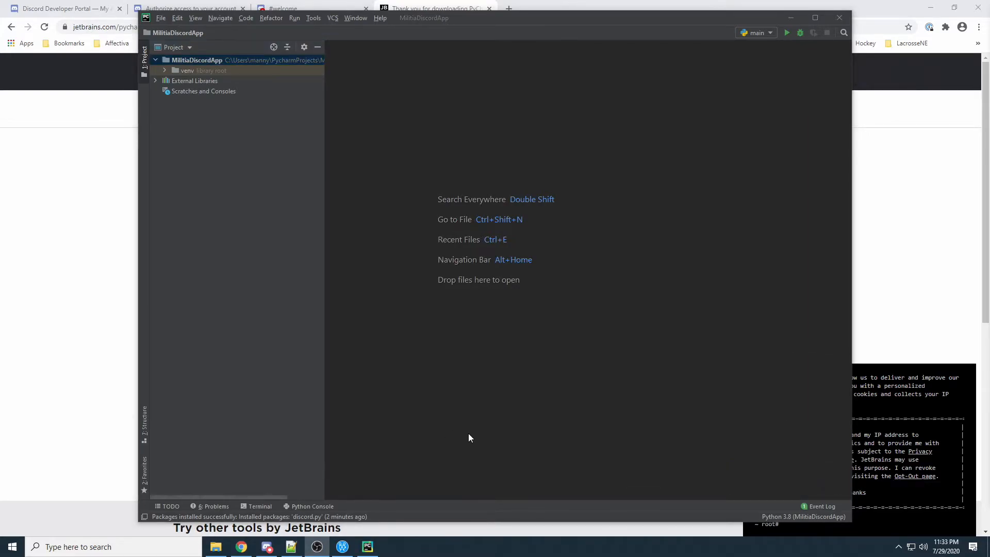
mouse_move(252, 511)
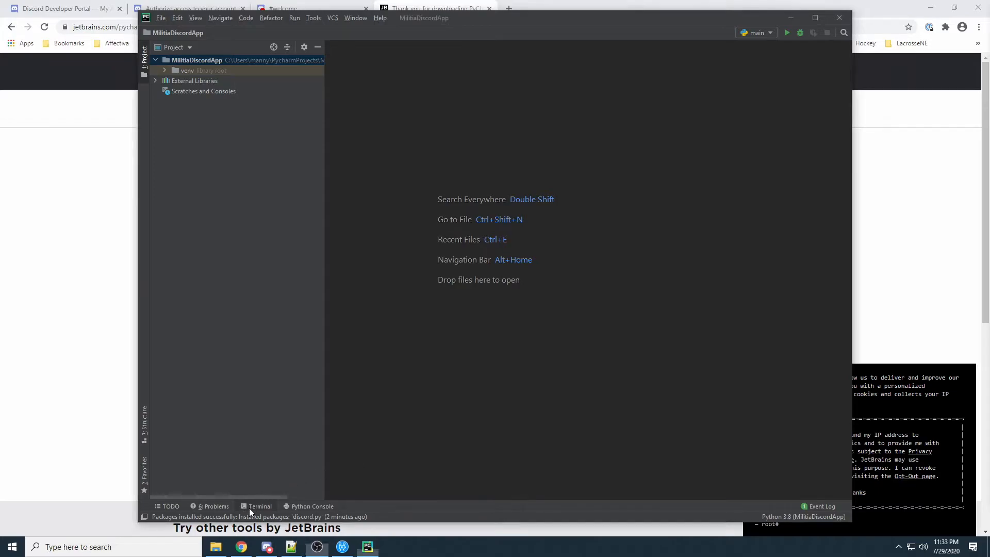
Step: Run pip install discord.py==1.3.4 in the project terminal
left_click(260, 506)
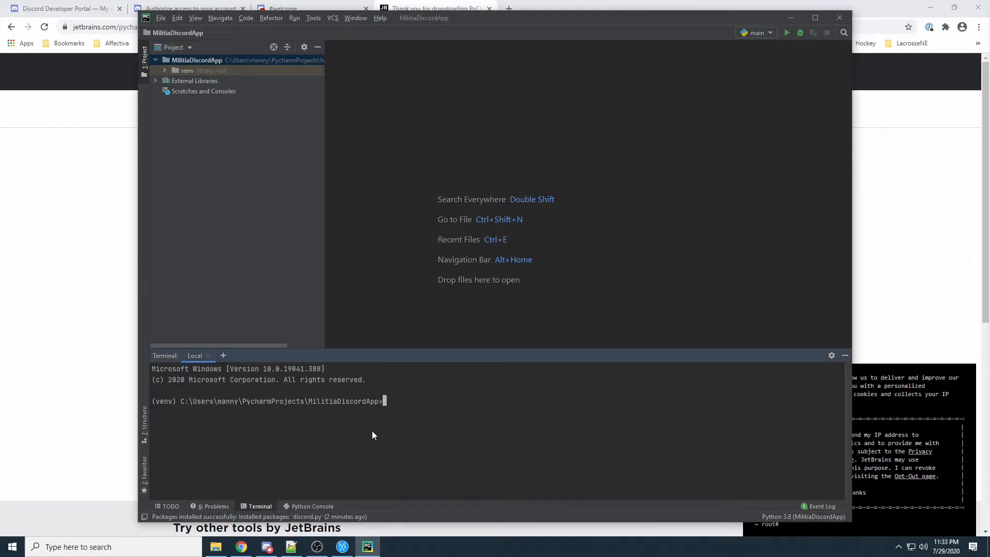
type("pip install discord.py==1.3.4")
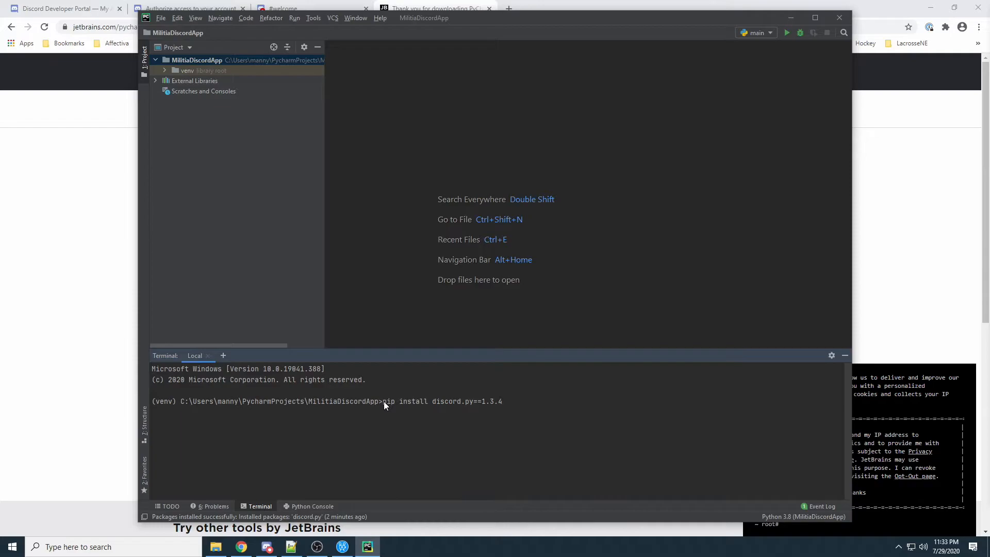
mouse_move(390, 406)
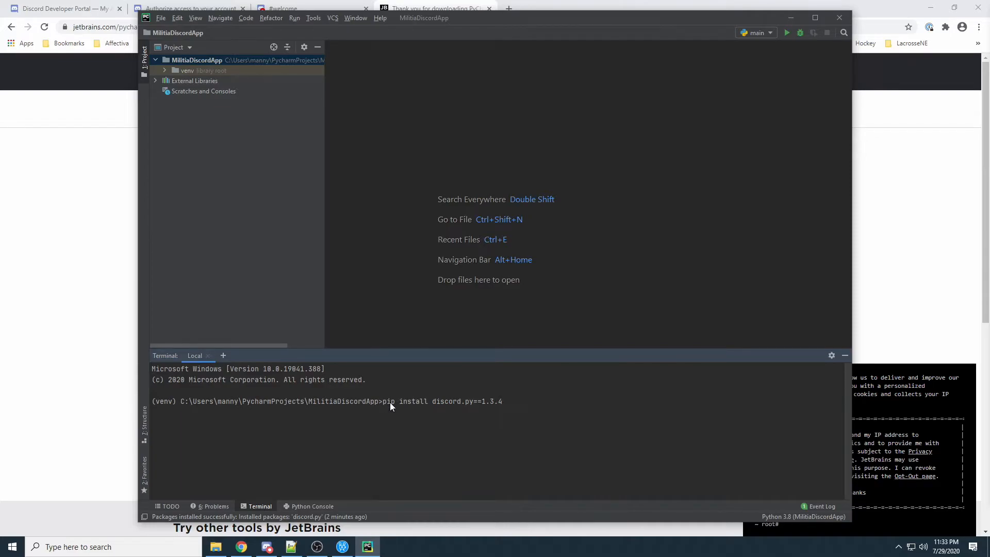
mouse_move(387, 408)
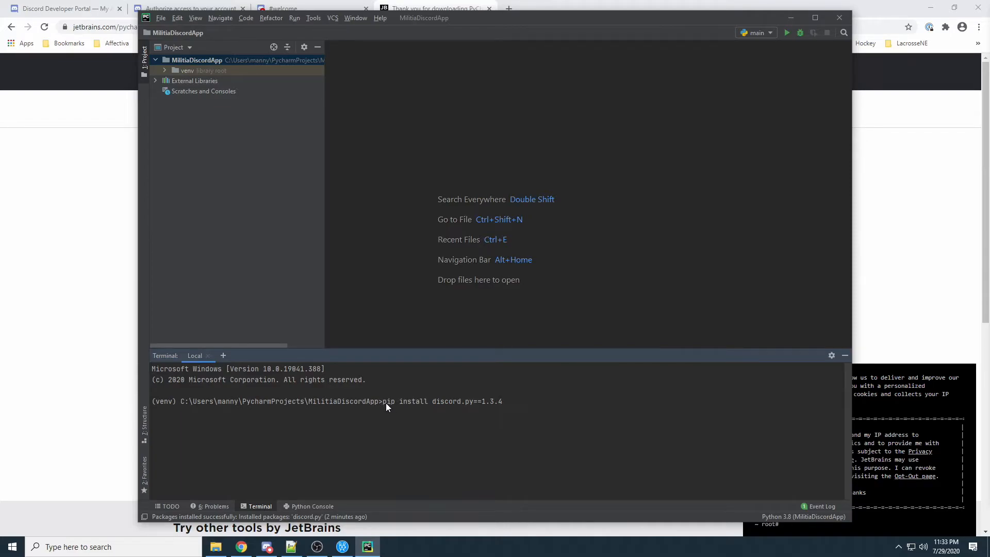
mouse_move(460, 412)
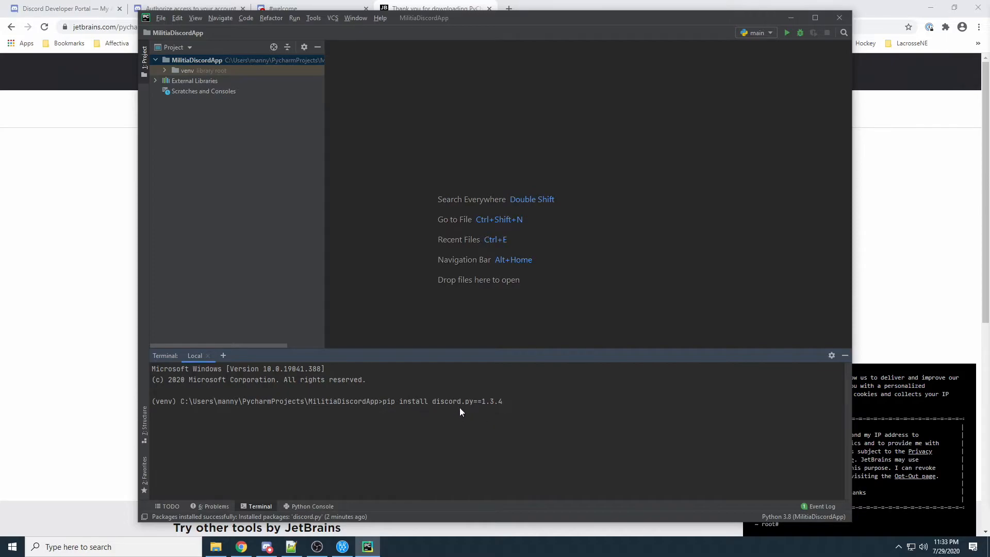
mouse_move(491, 406)
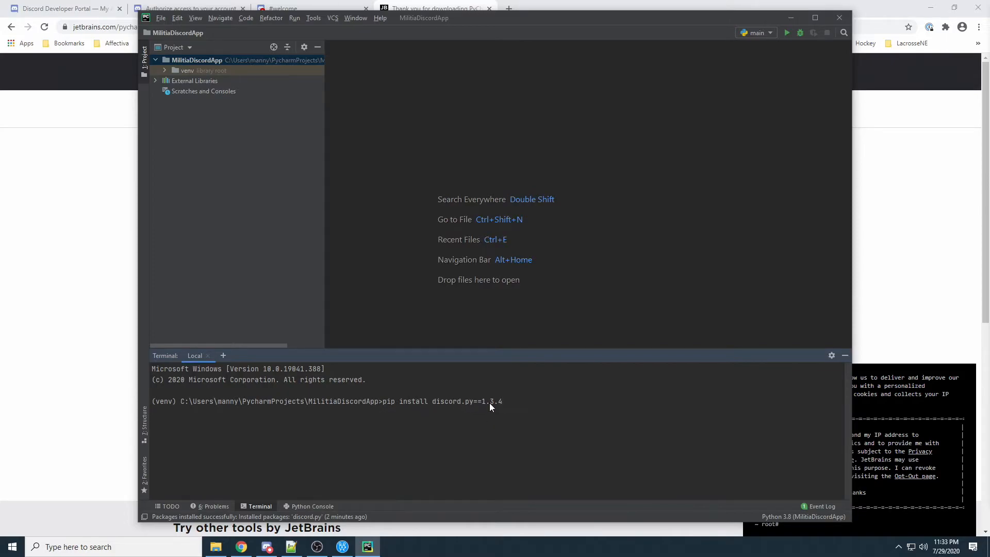
mouse_move(502, 408)
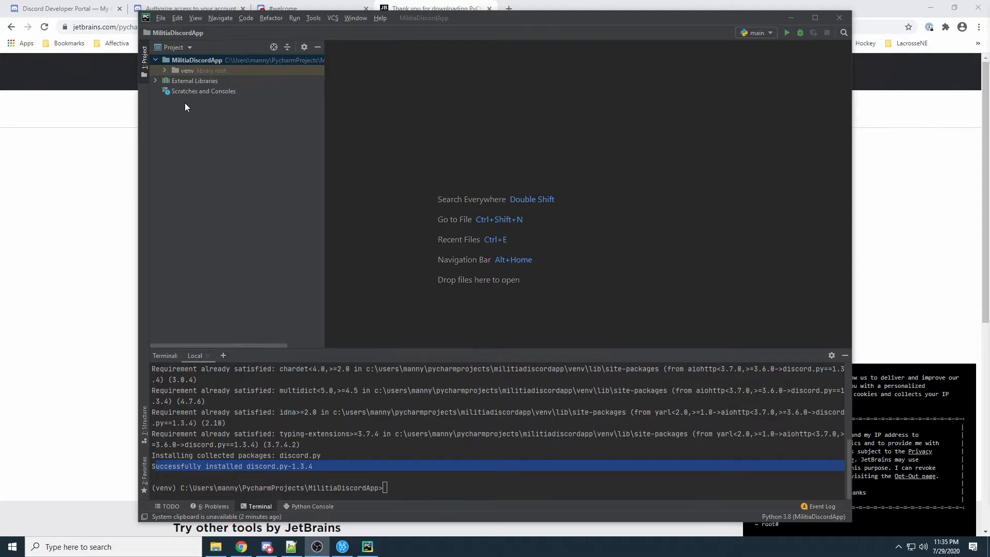
right_click(196, 60)
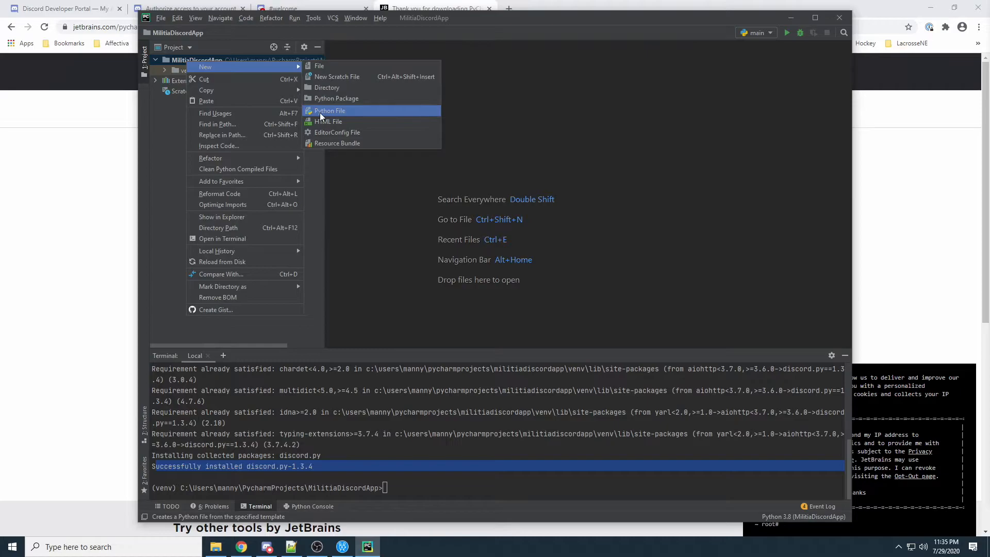
Step: Create Bot.py containing bot = commands.Bot(command_prefix='>')
left_click(329, 110)
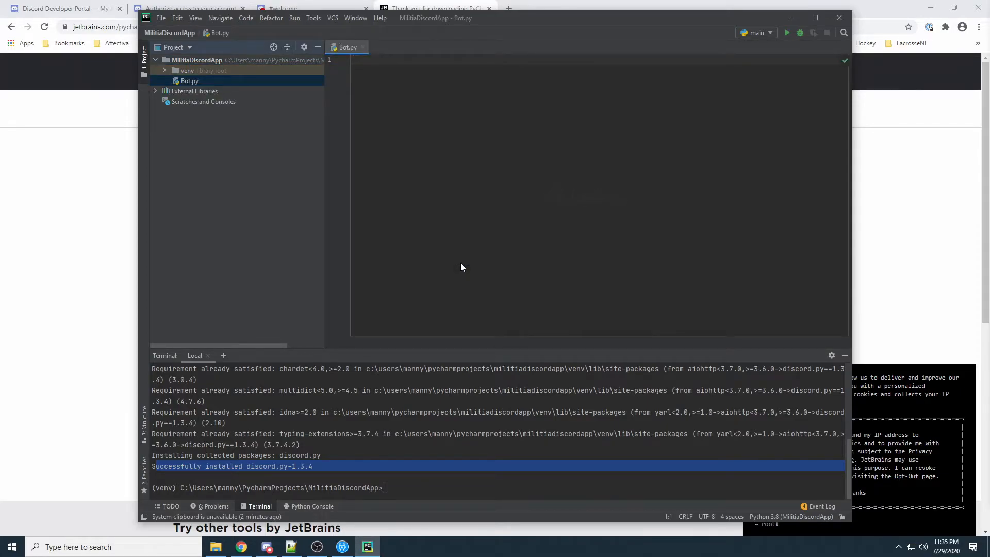
mouse_move(542, 199)
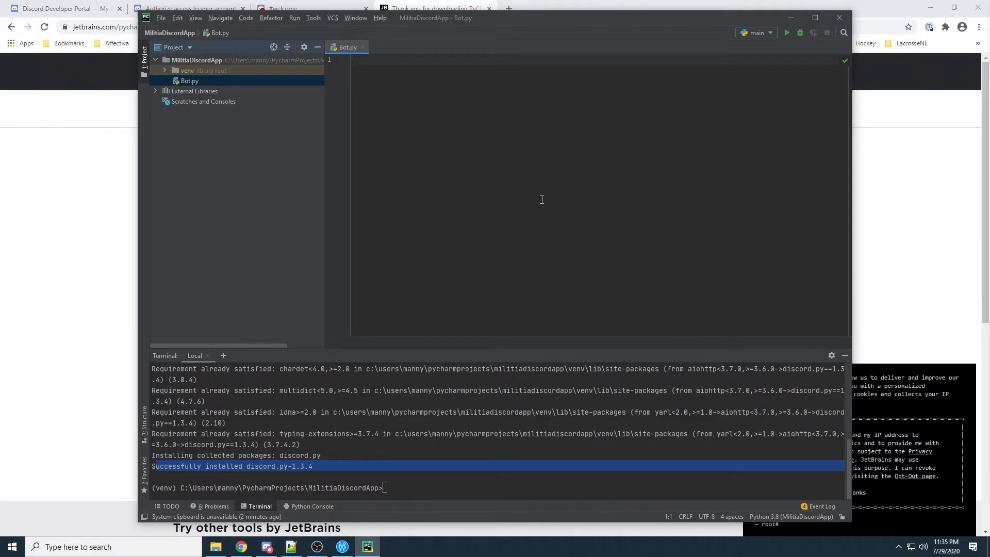
type("bot =")
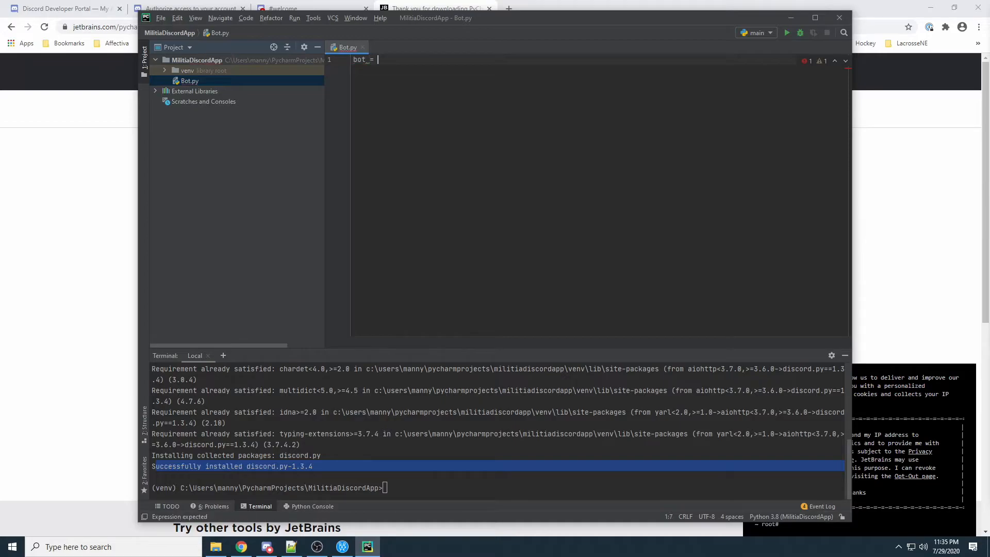
type("commands.B")
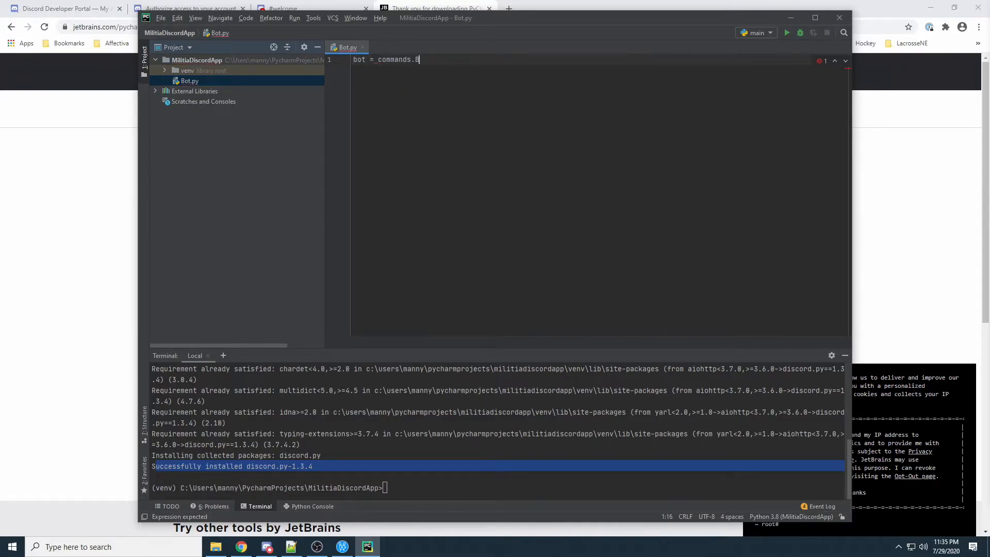
type("ot()")
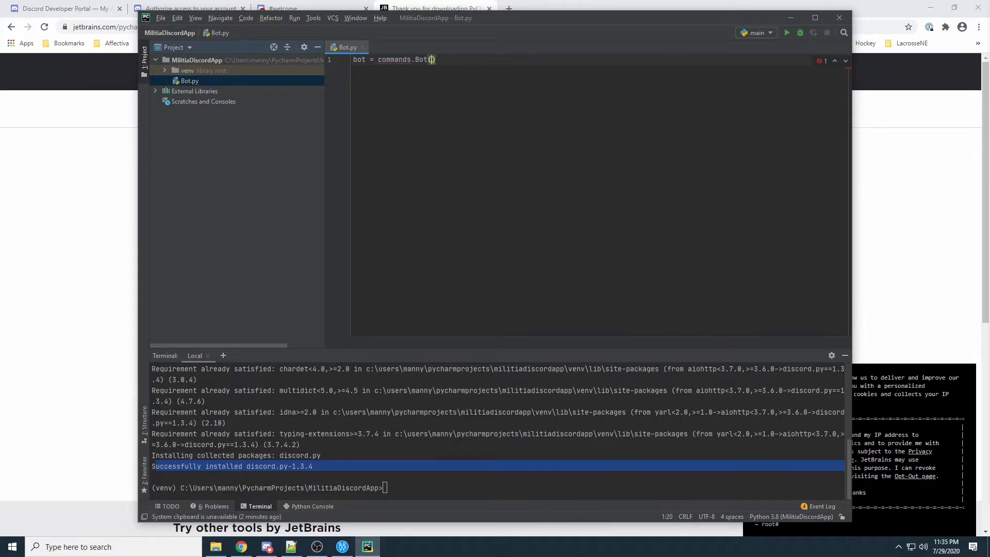
type("command_prefix")
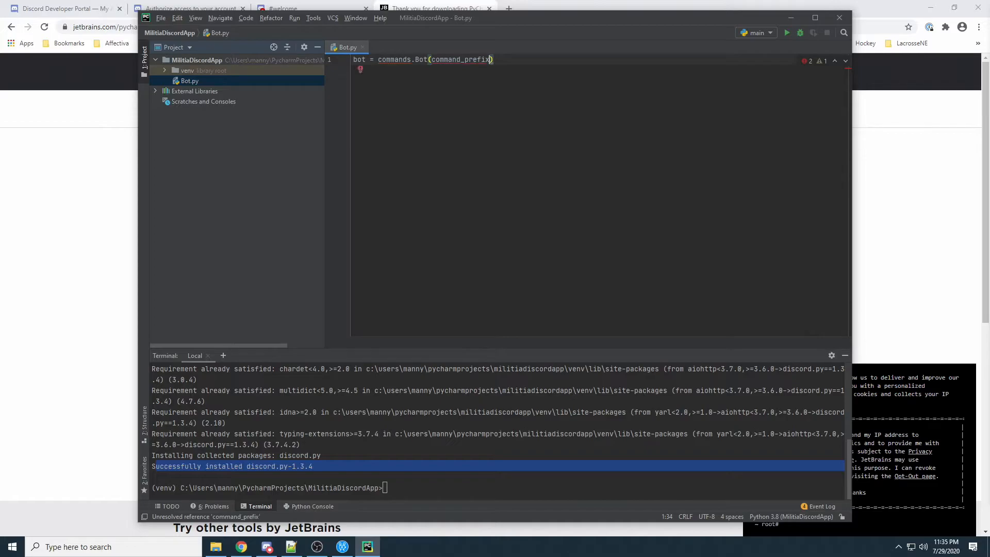
type("=")
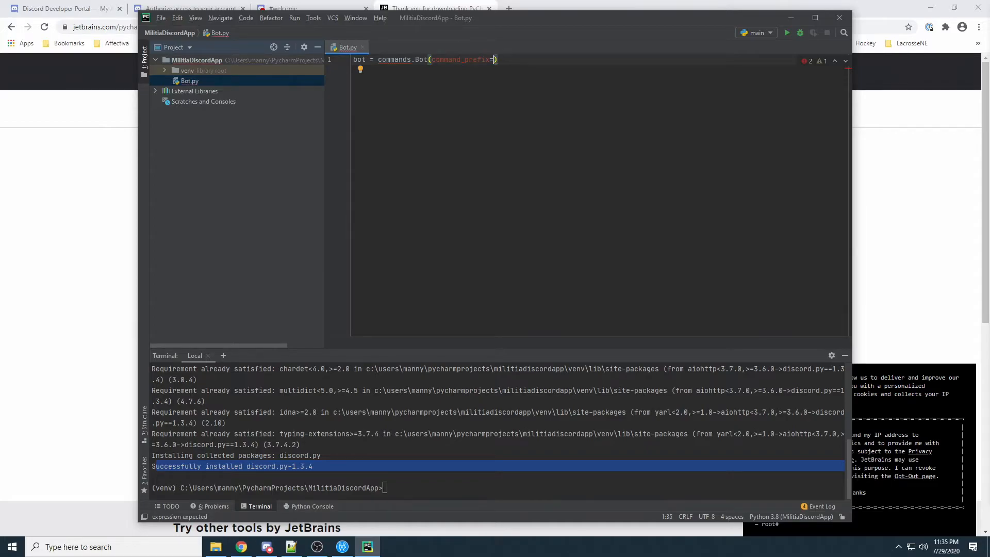
type("'>'")
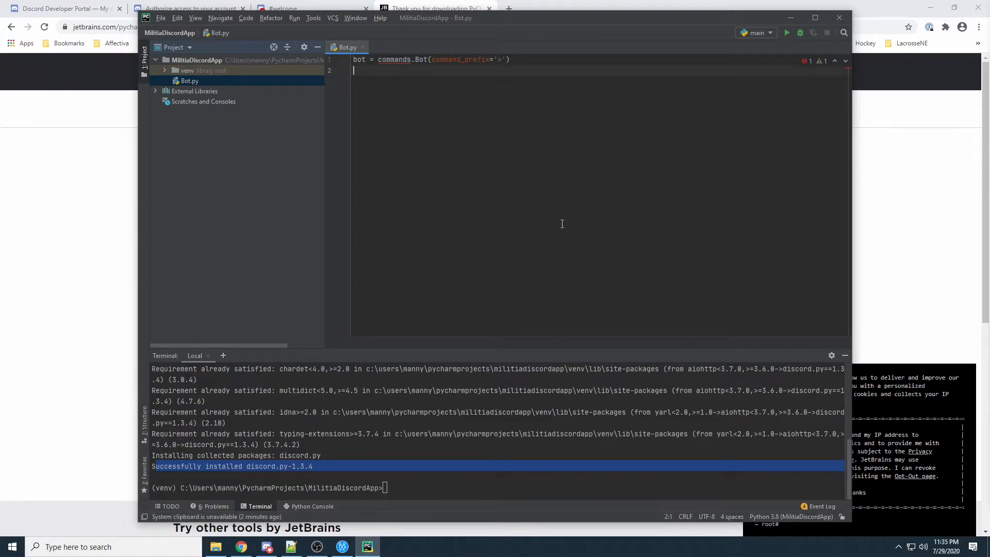
mouse_move(394, 60)
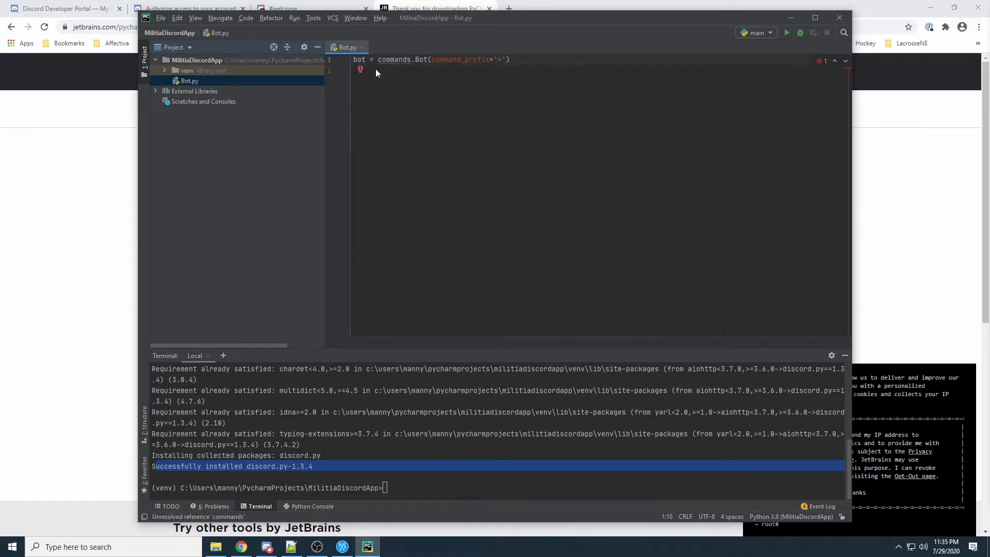
Step: Quick-fix the unresolved commands name into 'from discord.ext import commands'
left_click(360, 69)
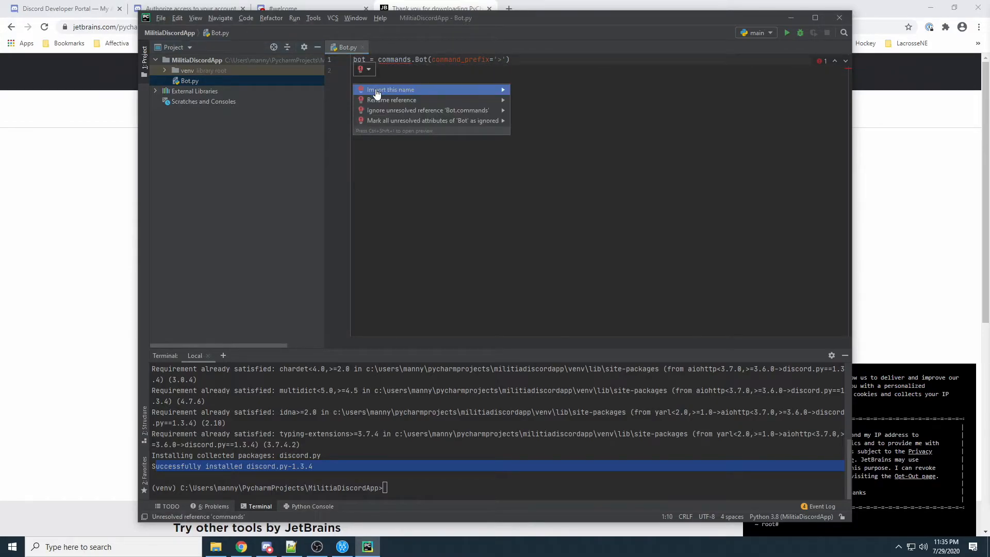
left_click(390, 90)
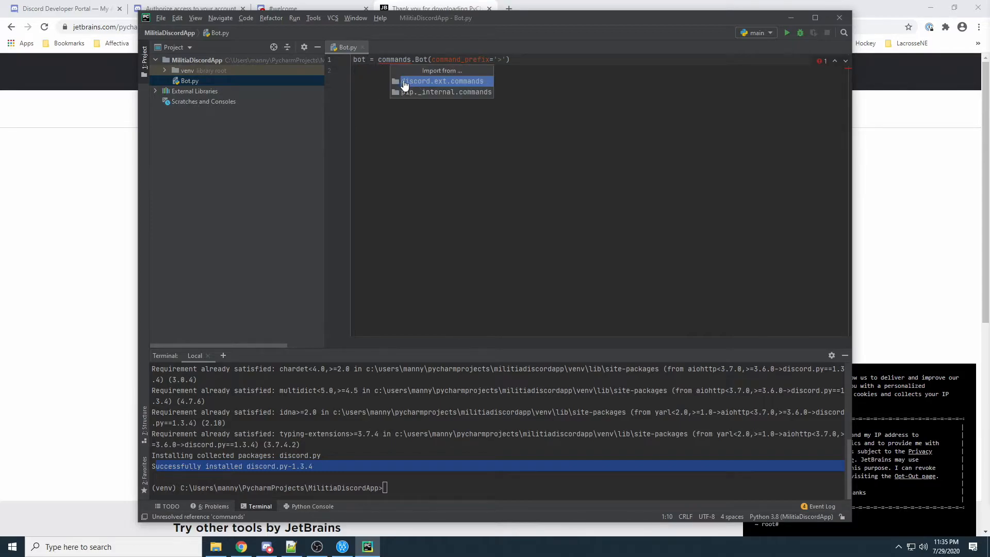
left_click(444, 80)
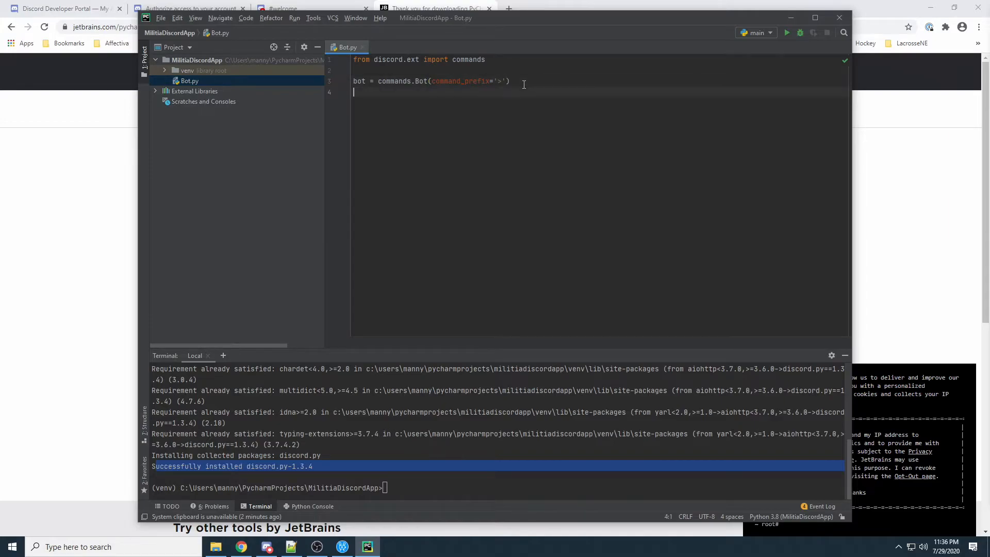
type("@")
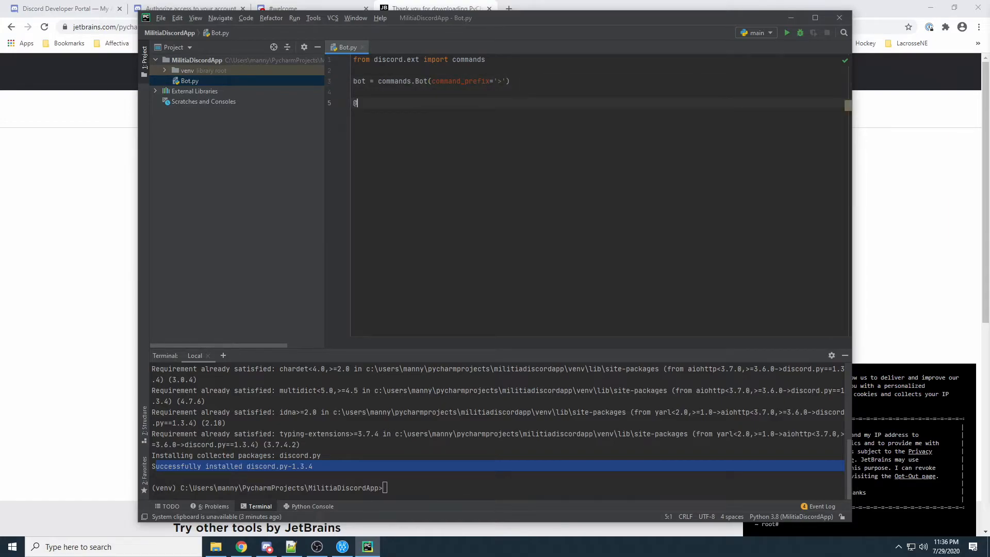
type("@bot")
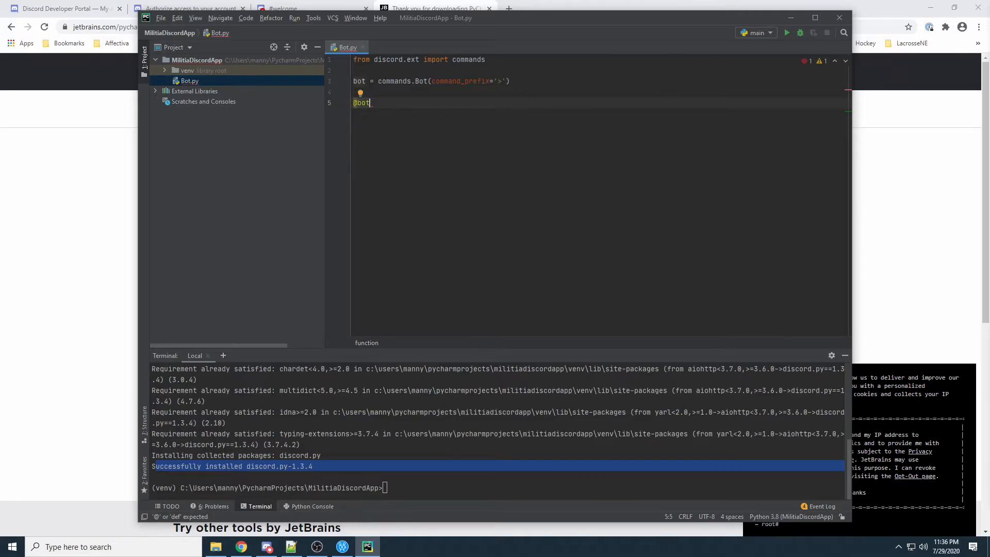
type(".command(")
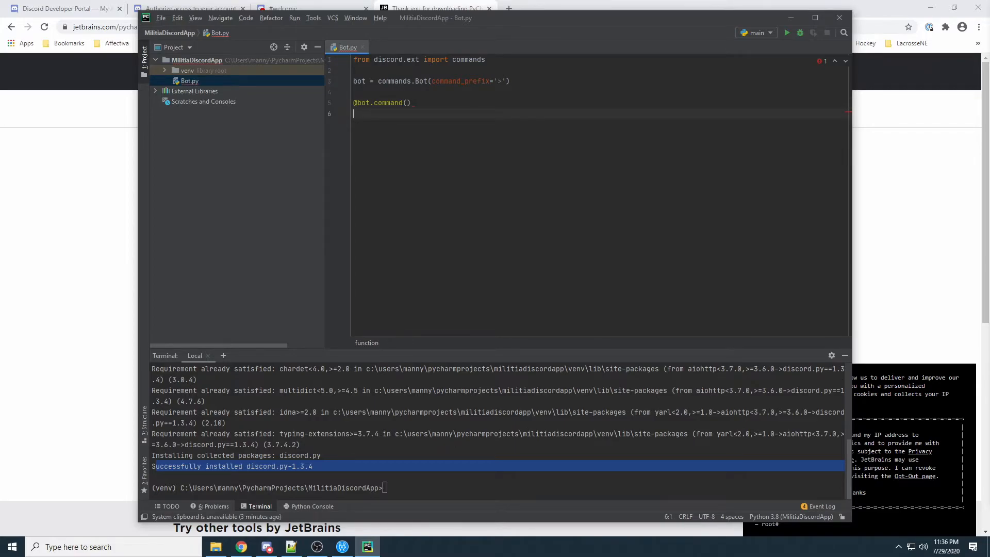
type("async def")
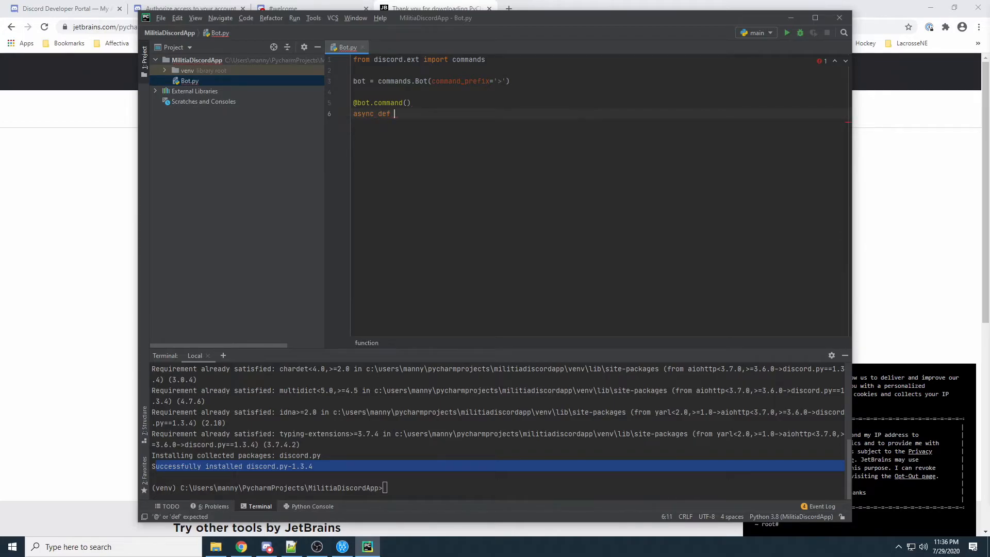
type("ping(ctx")
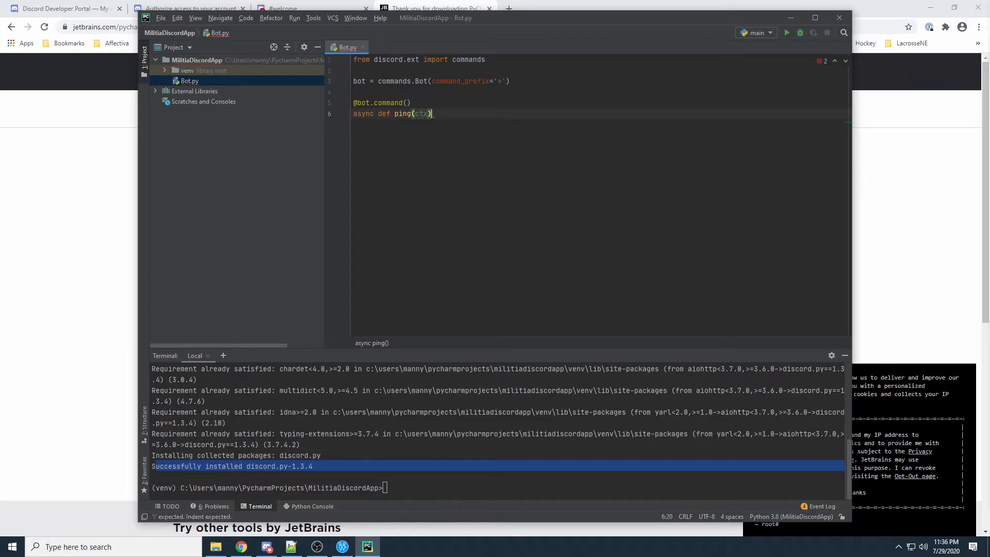
type(":")
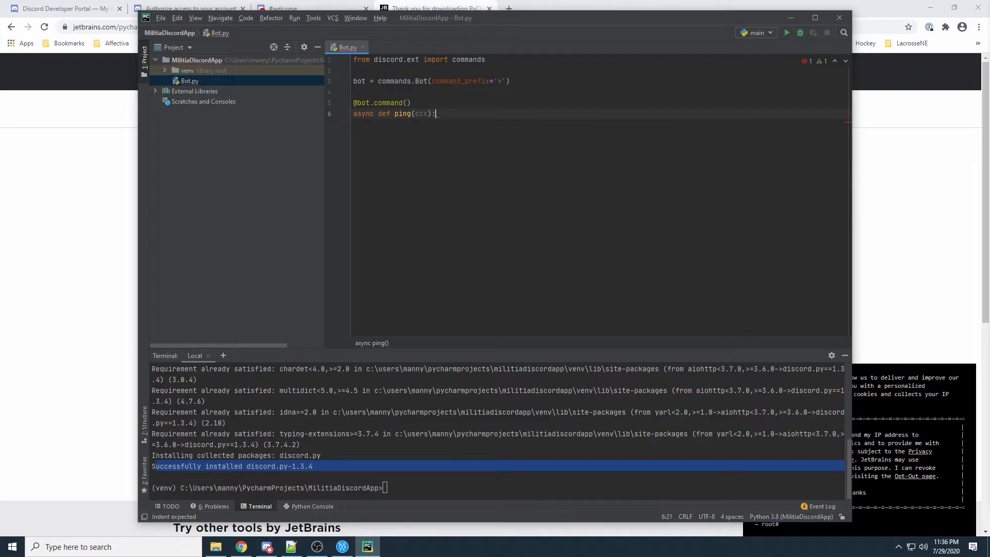
Step: Write the body await ctx.send('pong'), quoting pong as a string
type("await")
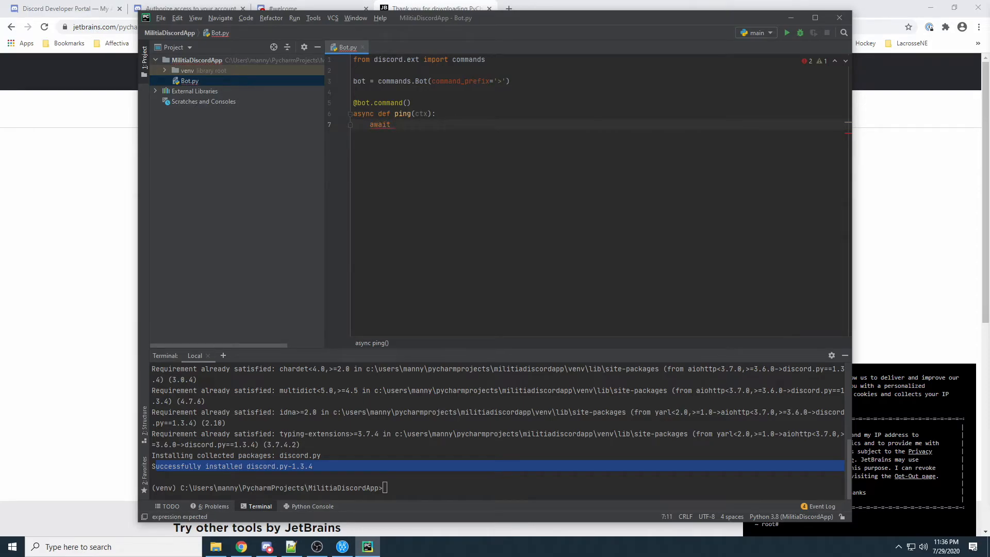
type("ctx.s")
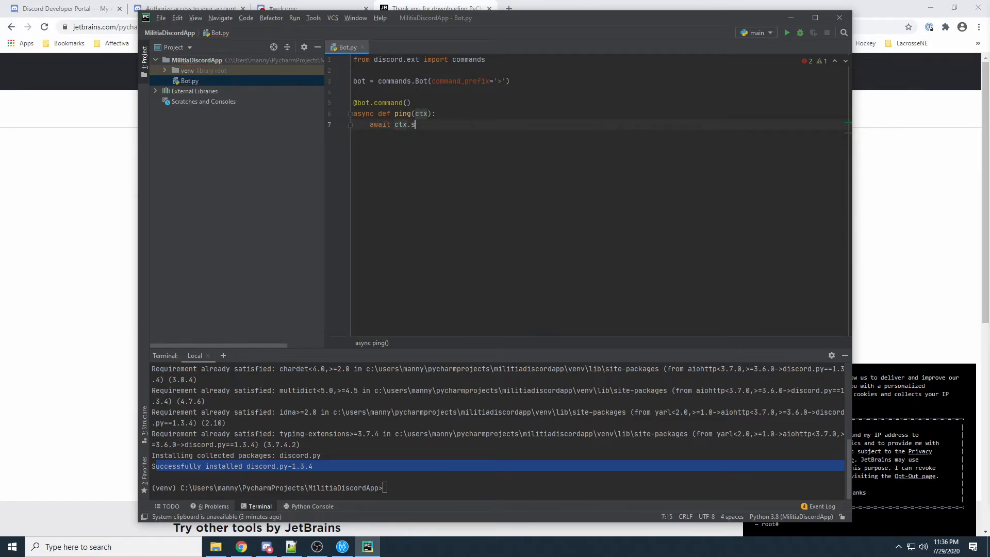
type("end(pong")
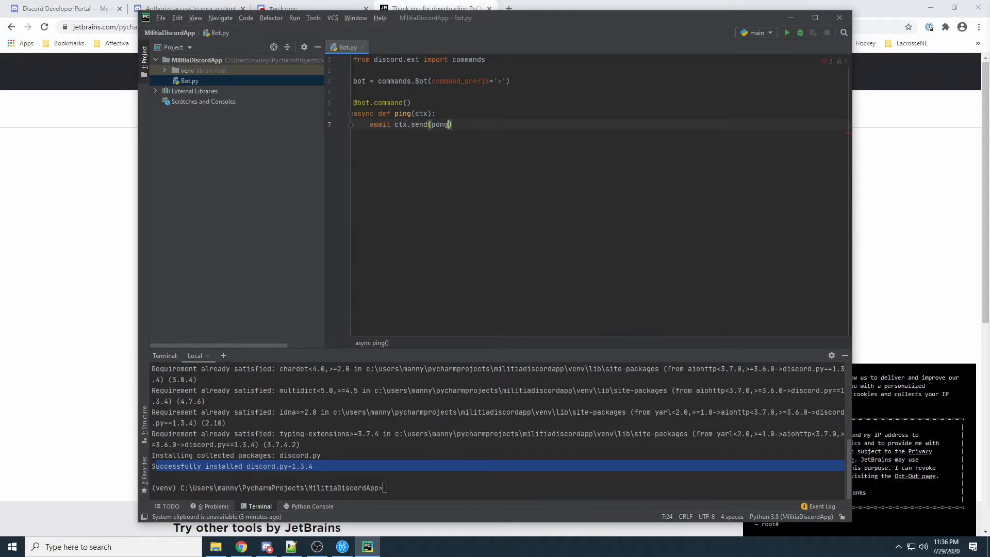
left_click(451, 125)
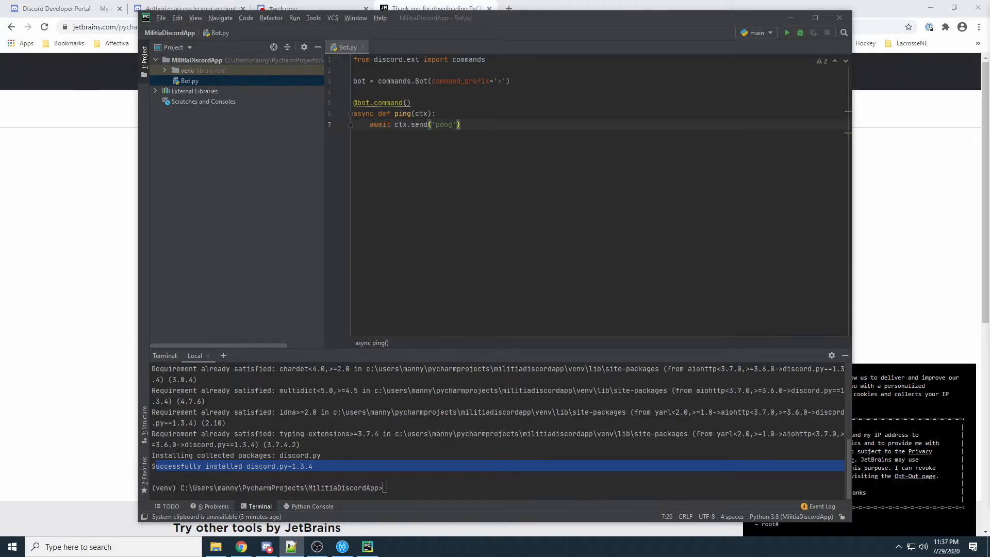
double_click(420, 114)
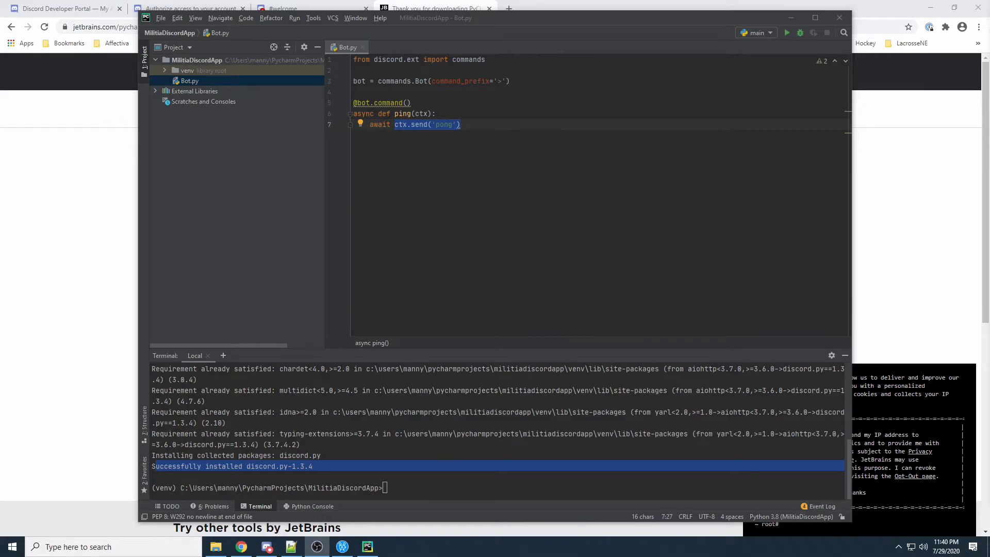
mouse_move(516, 233)
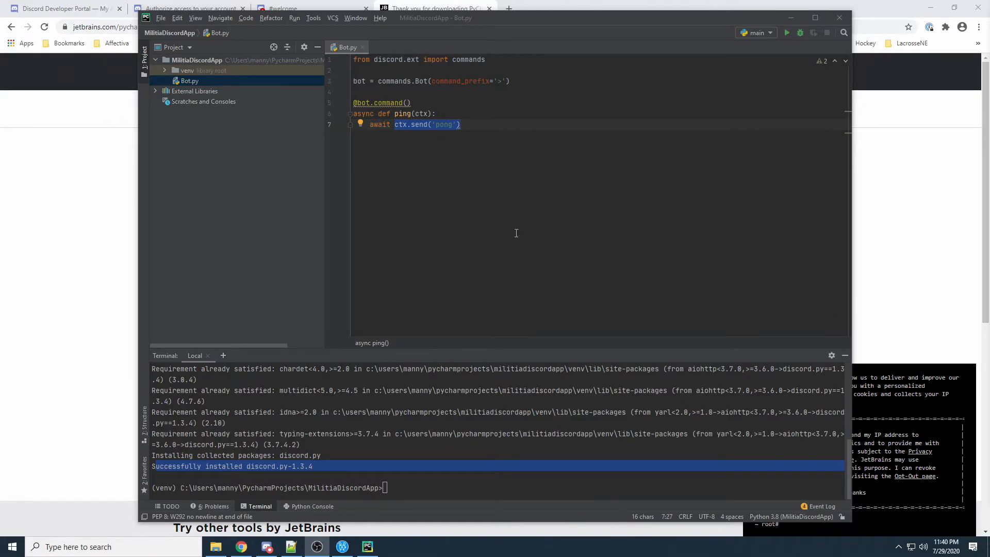
mouse_move(384, 104)
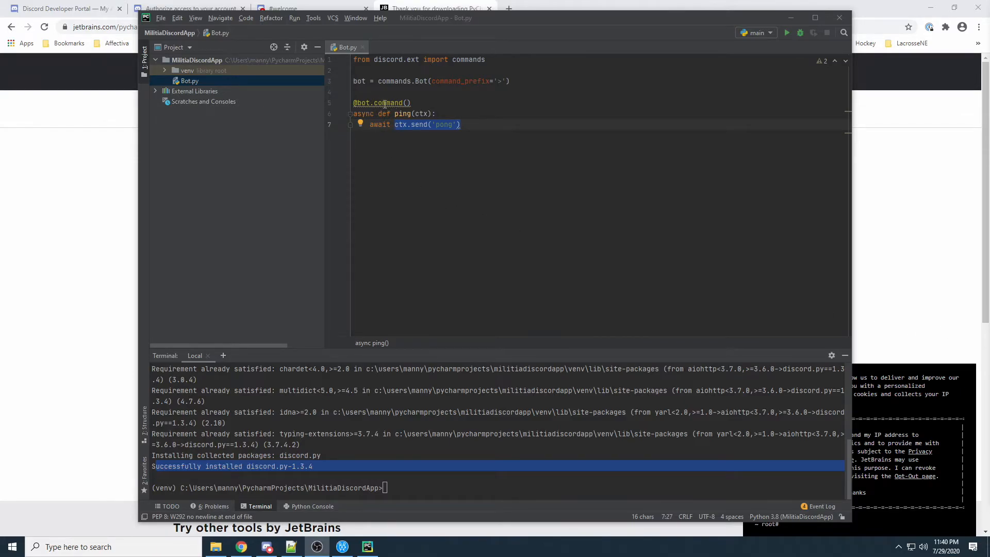
left_click(382, 93)
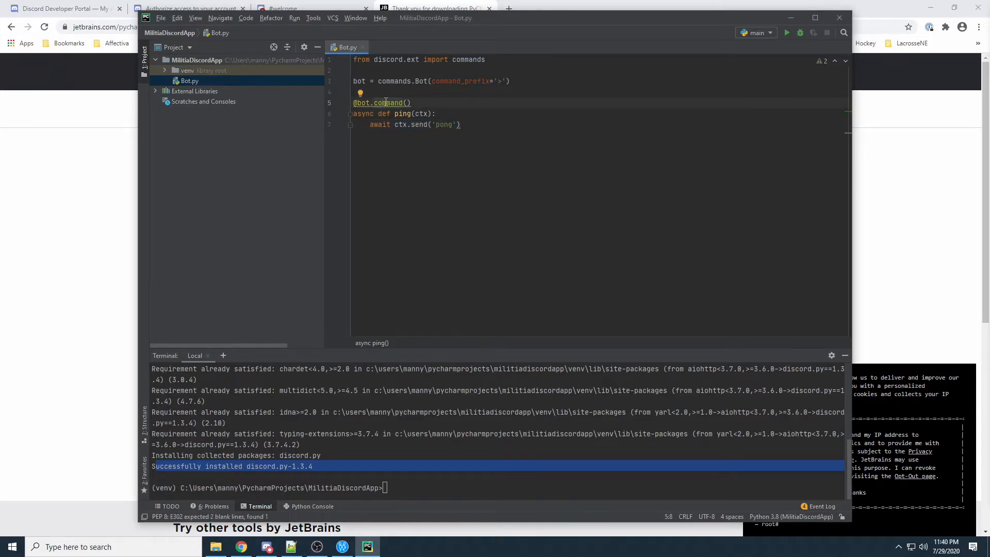
mouse_move(376, 102)
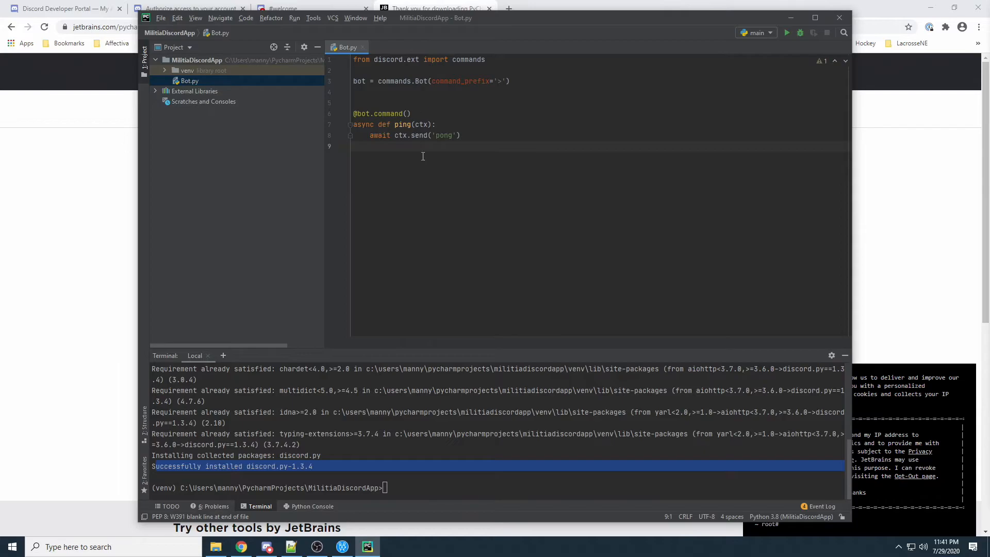
mouse_move(449, 157)
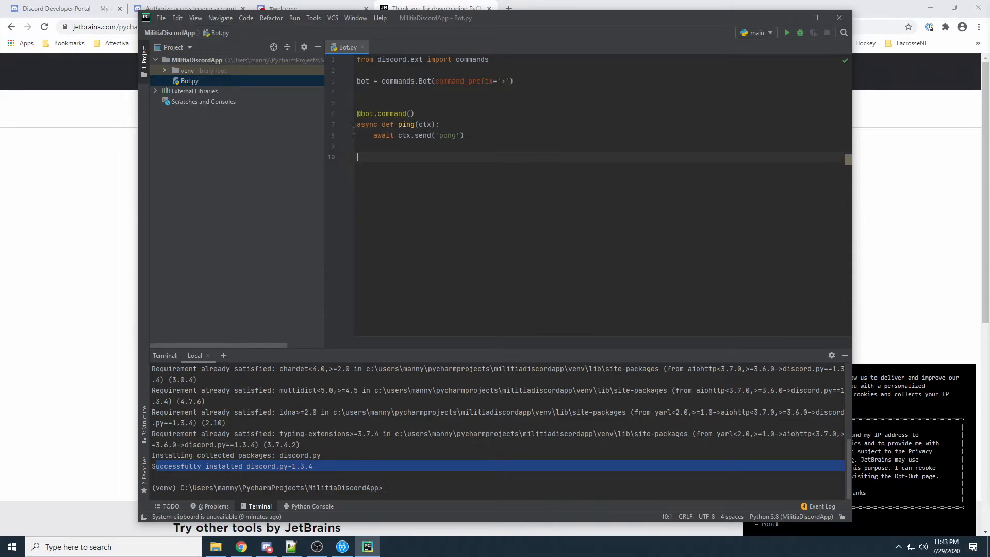
Step: End the script with bot.run(os.environ["DISCORD_TOKEN"])
type("bot.r")
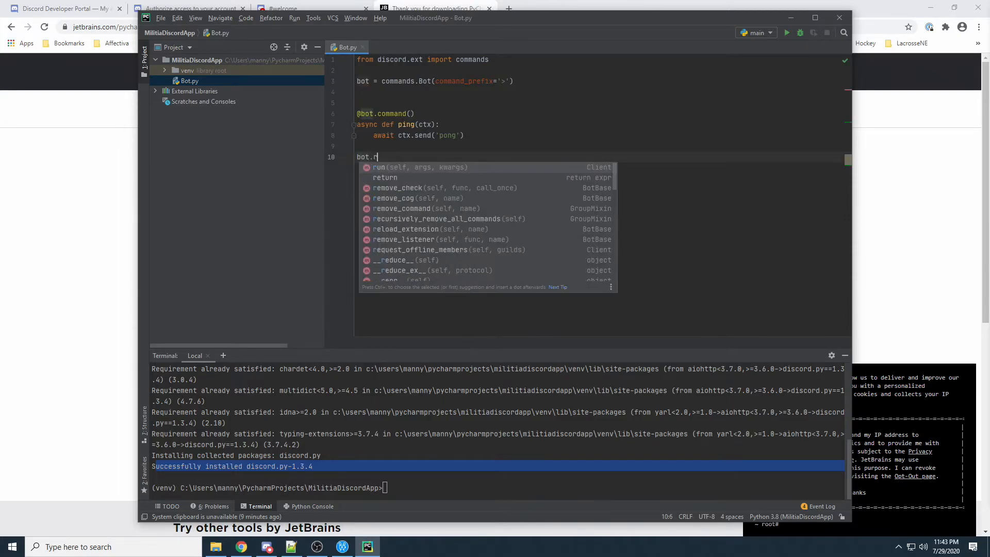
type("un(")
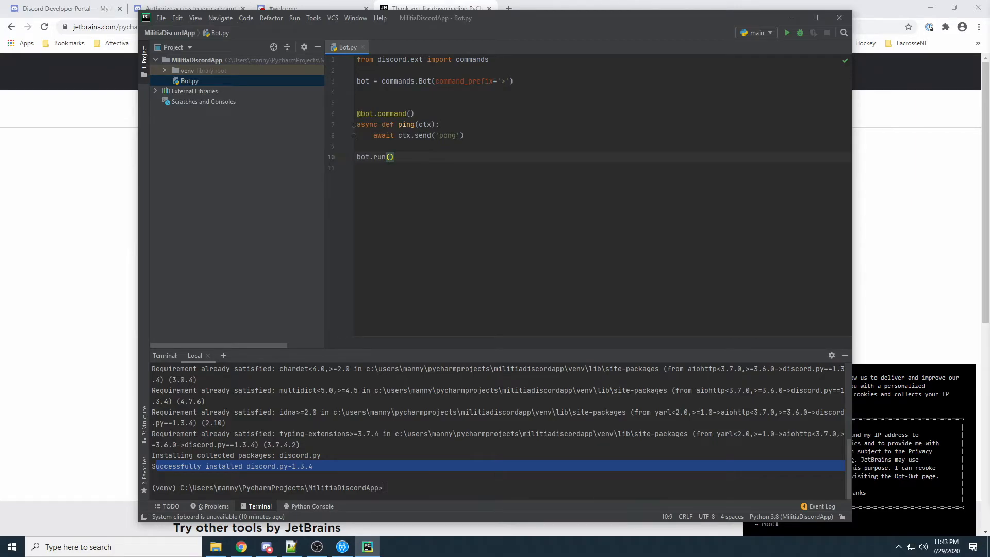
type("os.")
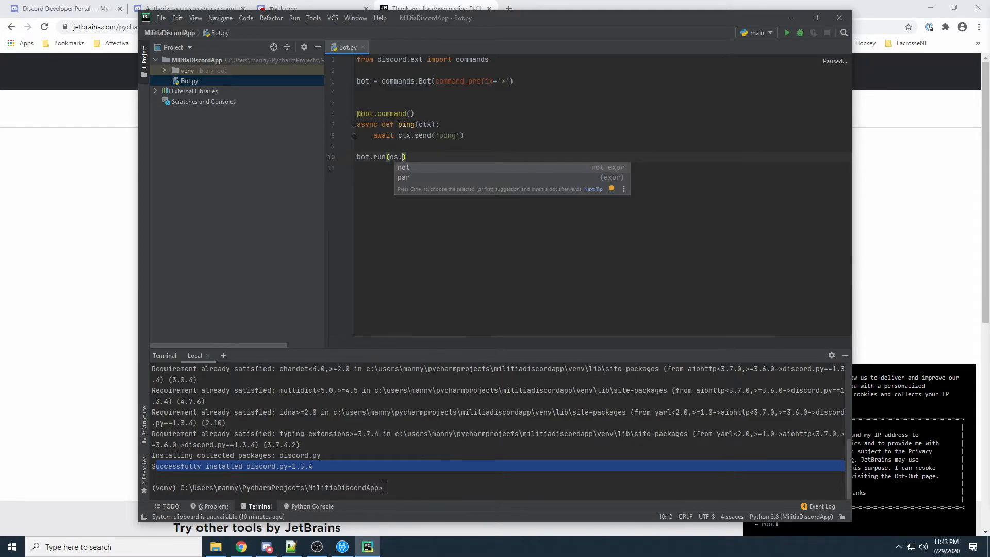
type("environ[\"")
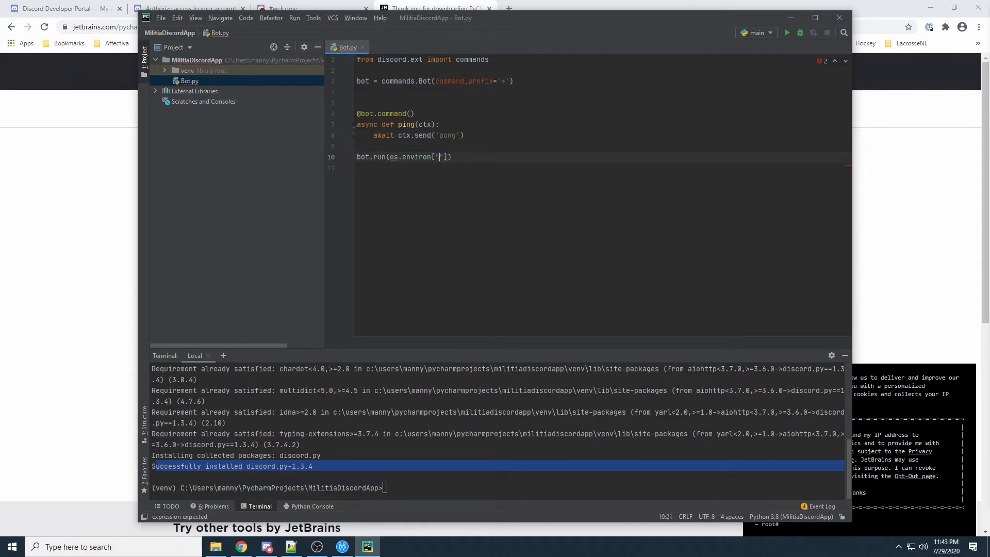
type("DISCORD_")
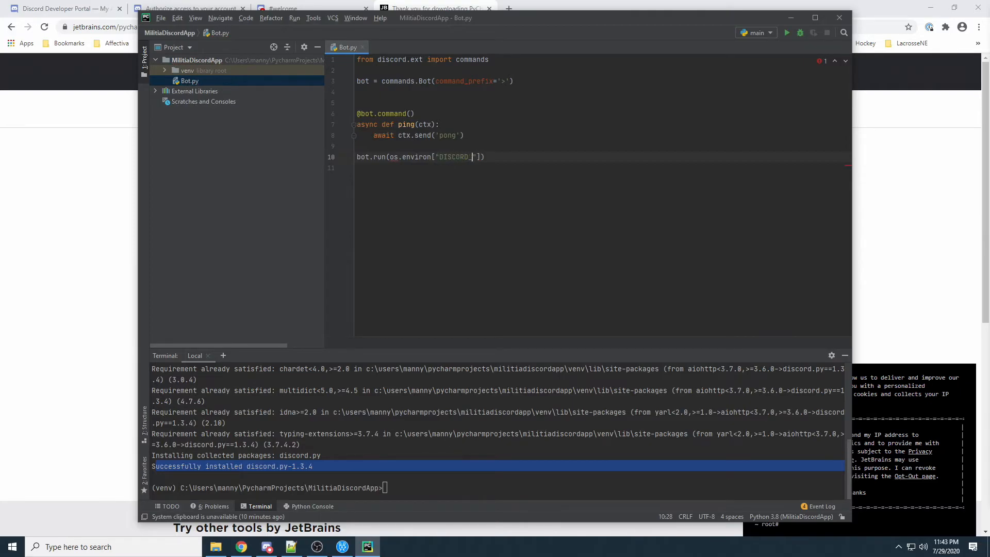
type("TOKEN")
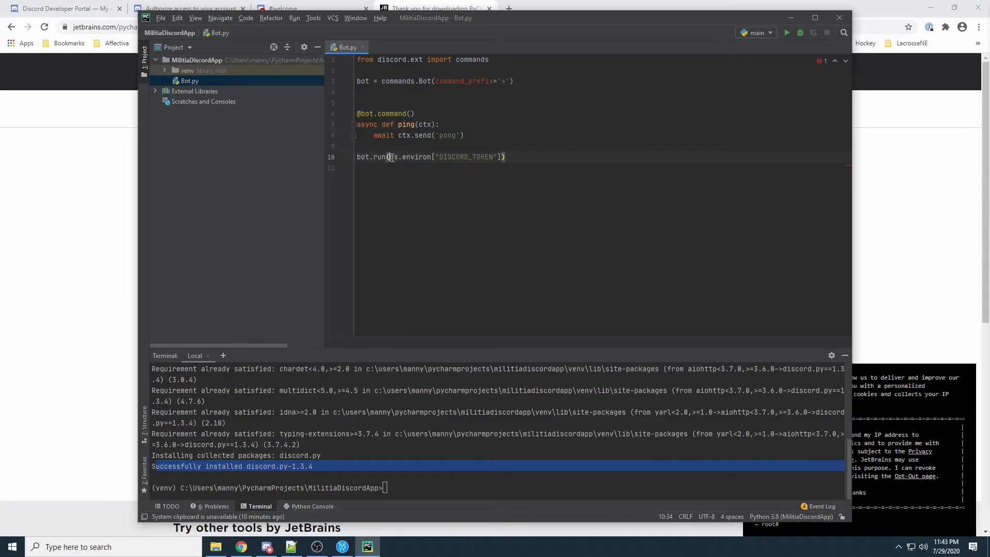
Step: Quick-fix the unresolved os reference by importing os
left_click(392, 157)
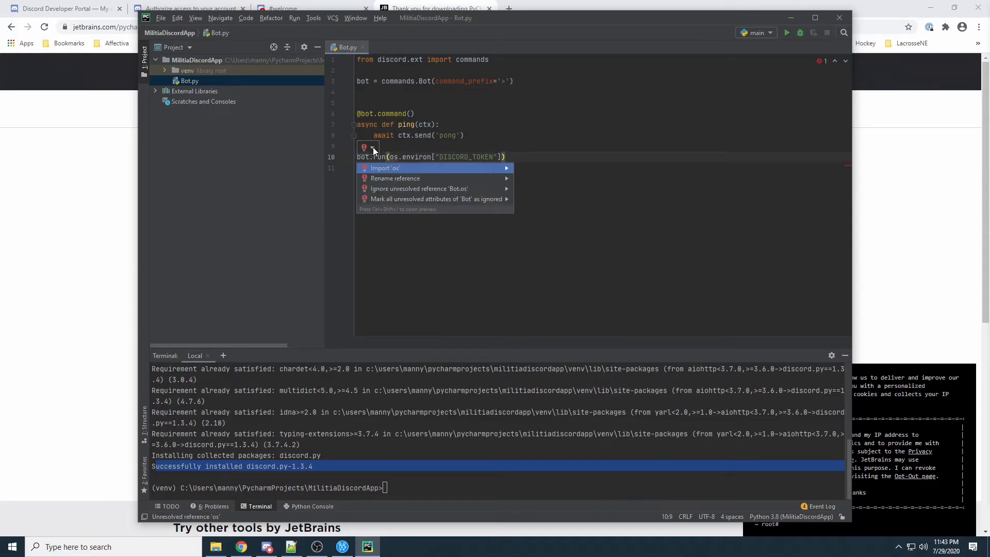
left_click(385, 168)
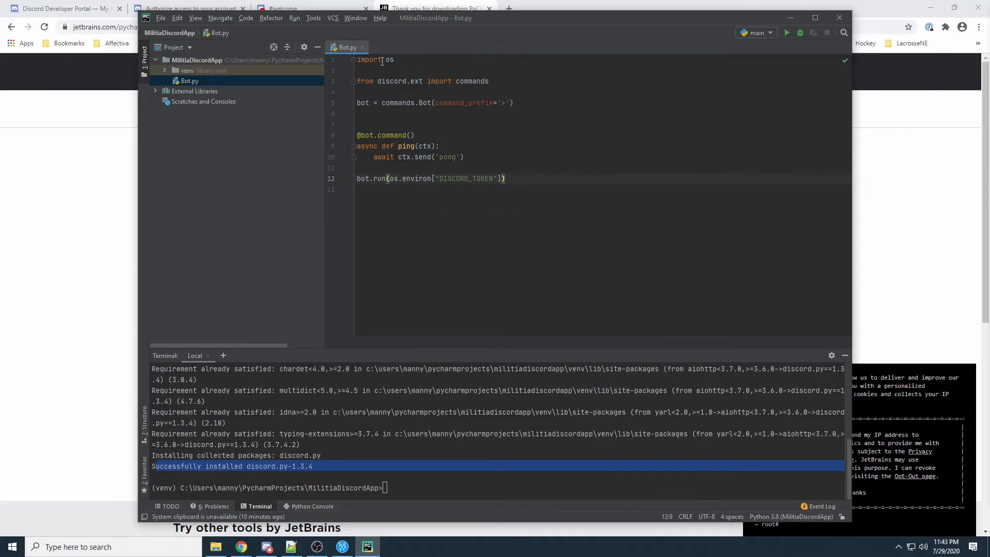
mouse_move(458, 179)
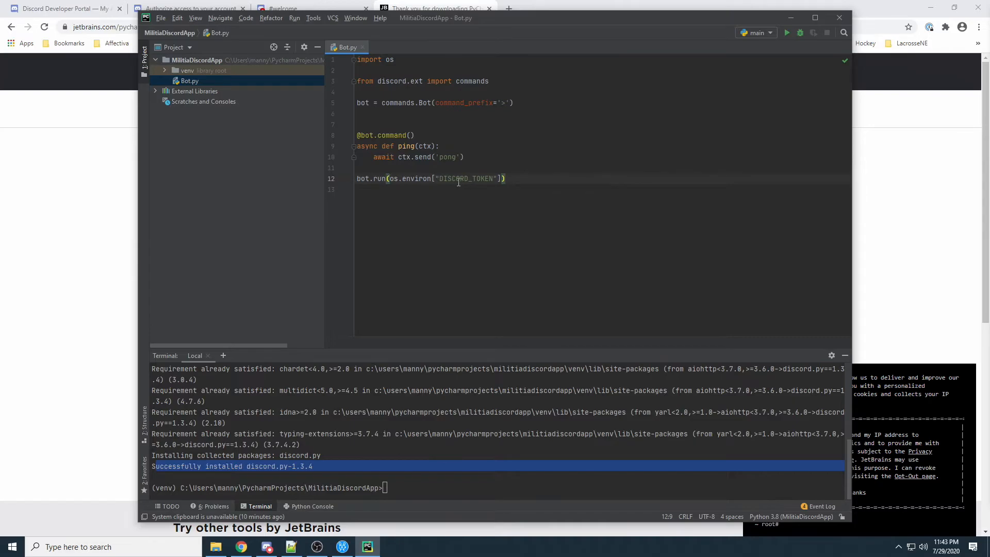
double_click(362, 179)
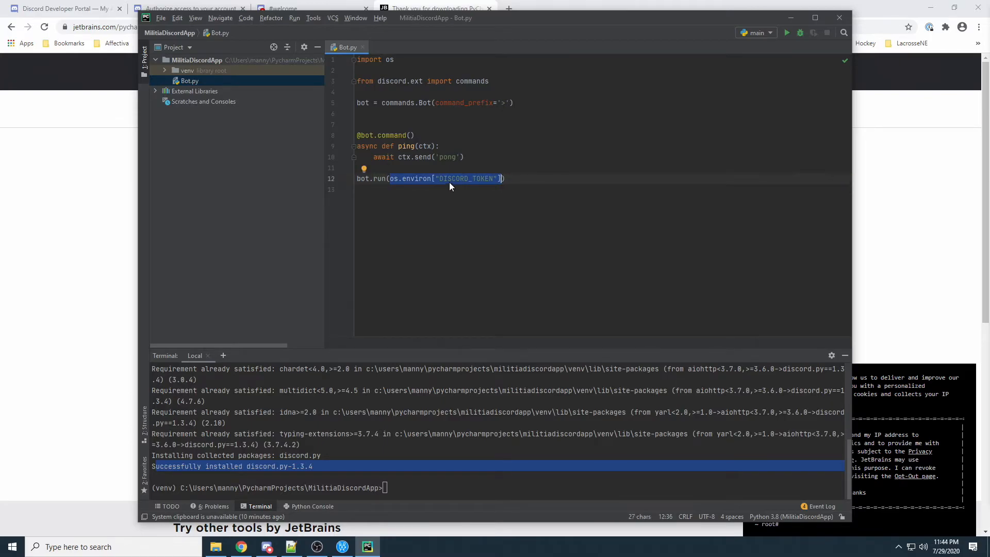
mouse_move(507, 180)
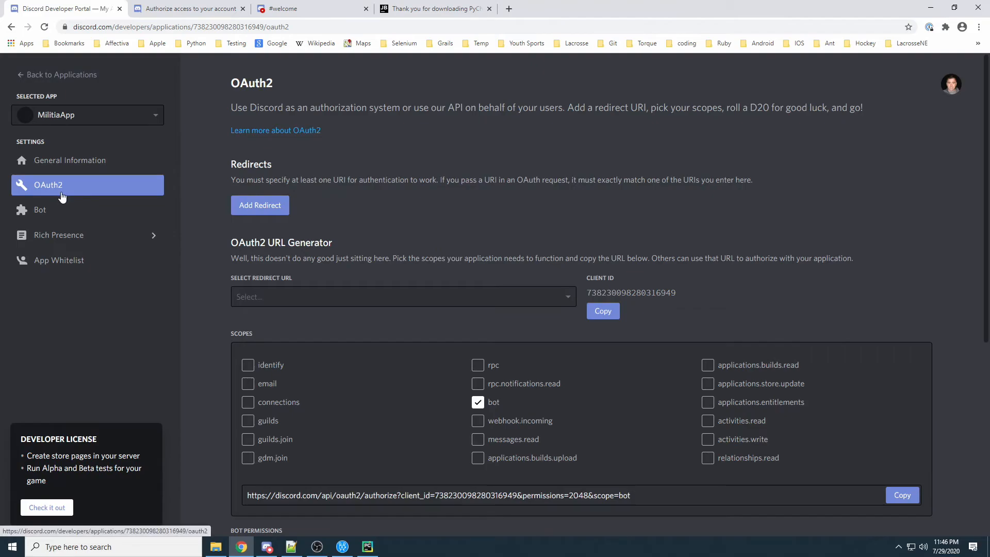
Step: Copy Intel Officer's bot token from the Developer Portal Bot page
left_click(40, 209)
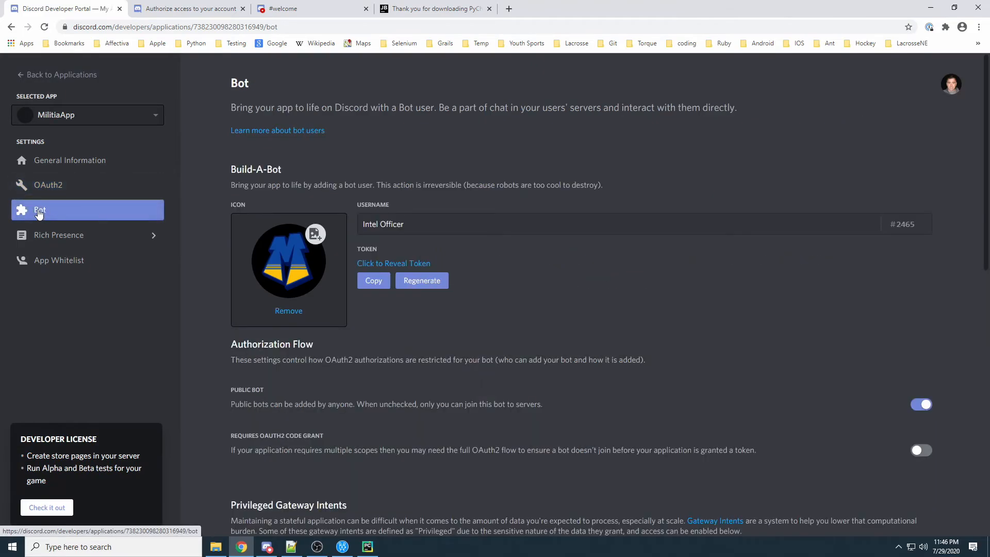
mouse_move(373, 281)
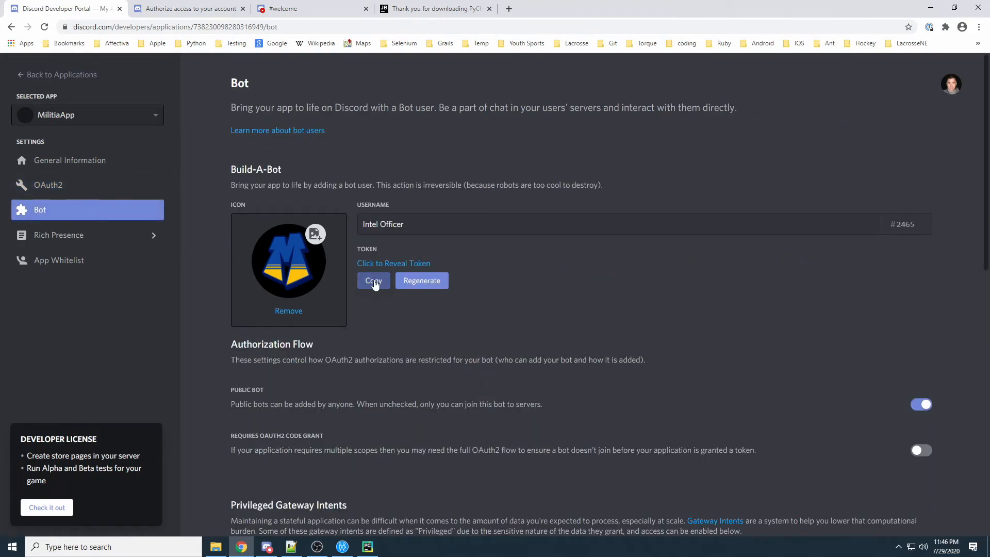
mouse_move(421, 281)
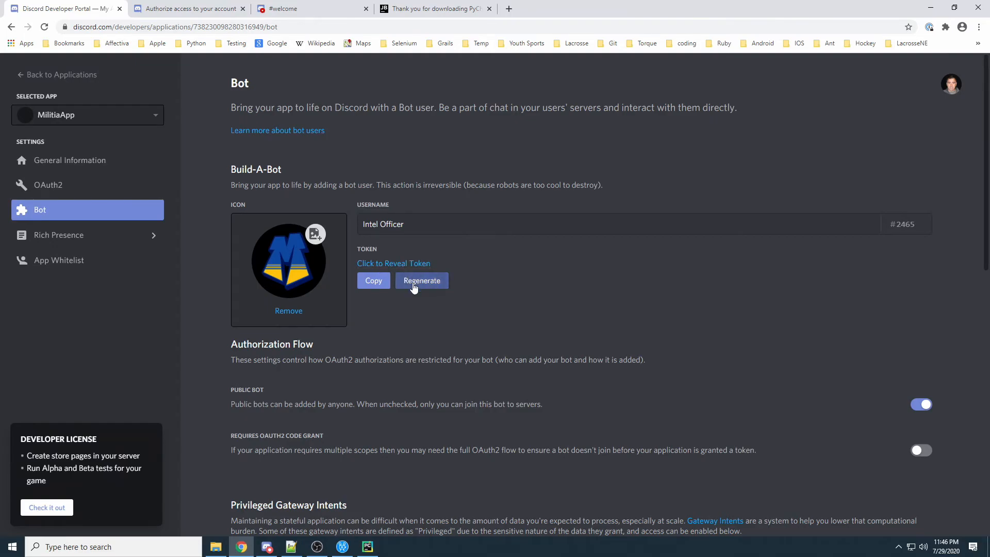
mouse_move(372, 281)
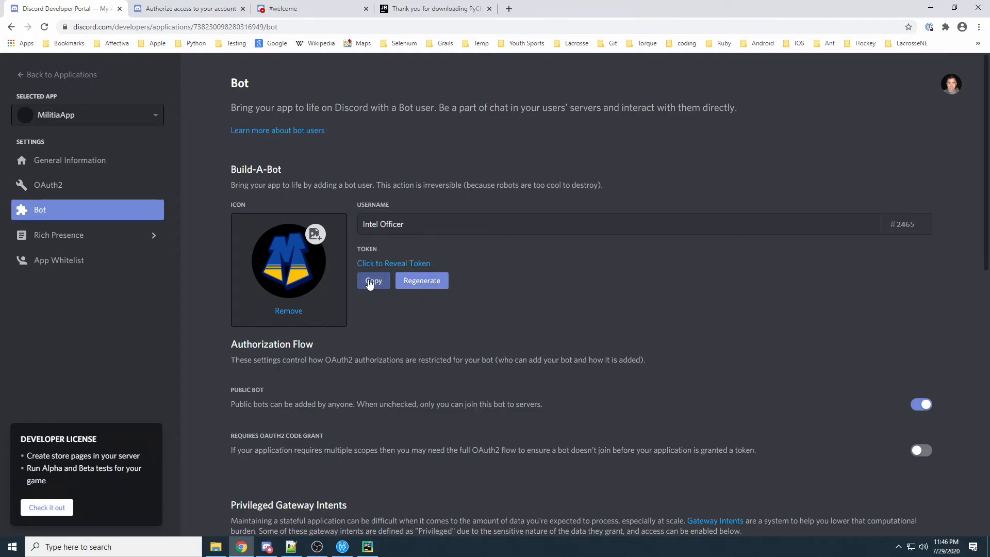
left_click(69, 160)
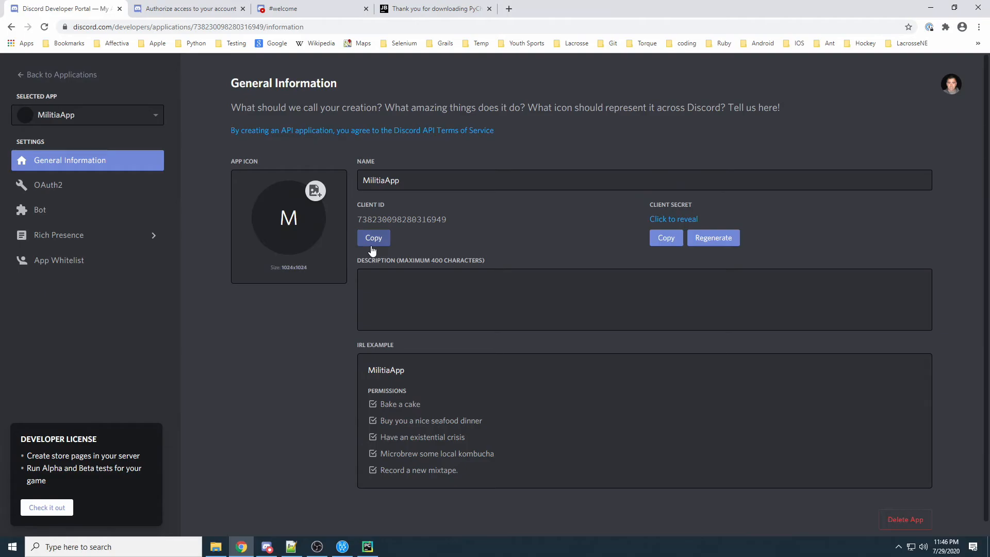
mouse_move(665, 238)
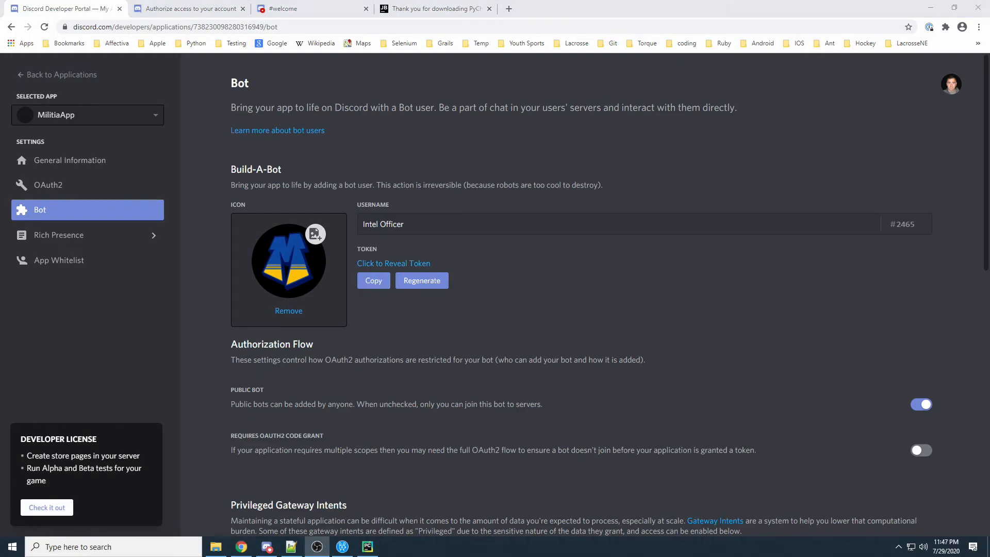
left_click(373, 280)
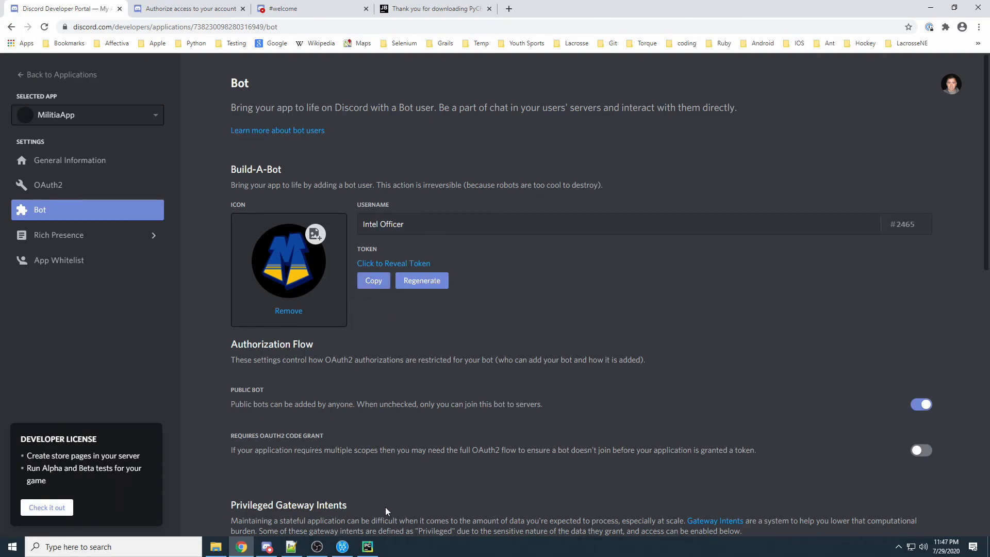
mouse_move(368, 547)
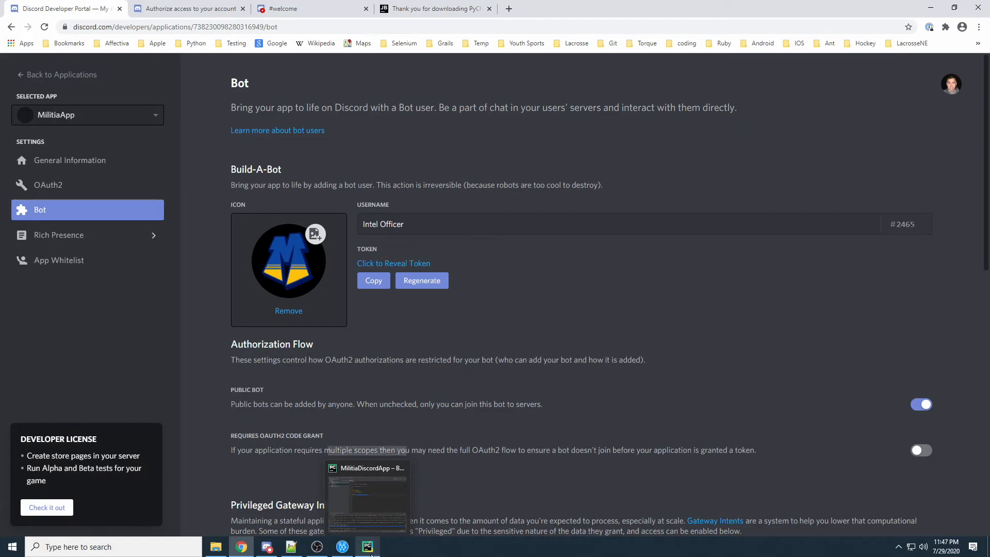
Step: Add a new Python run configuration named Bot
left_click(368, 494)
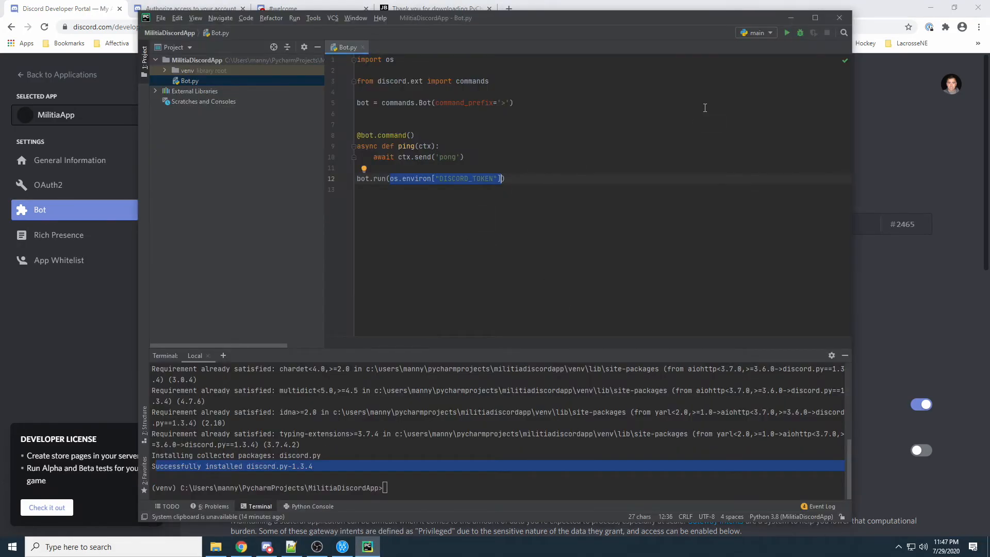
left_click(756, 32)
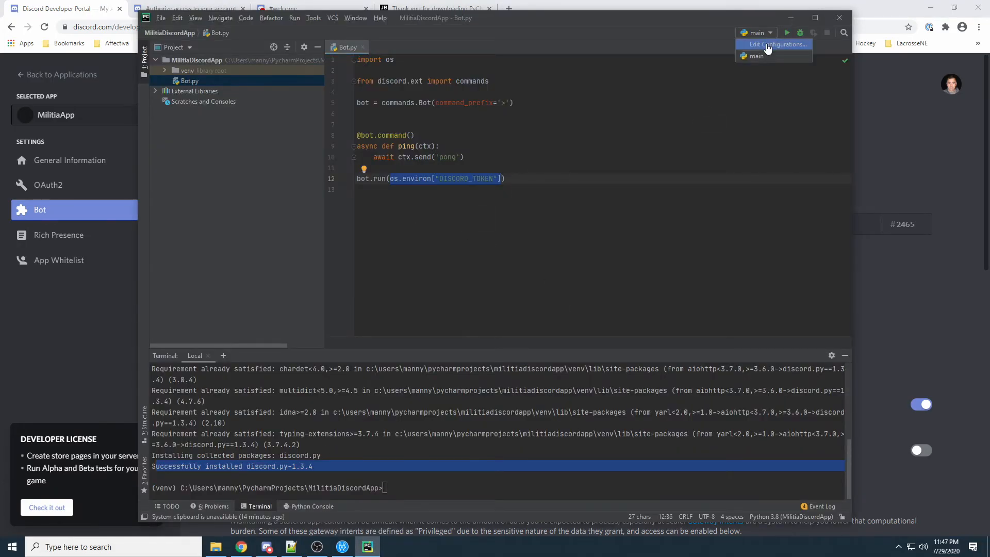
left_click(776, 44)
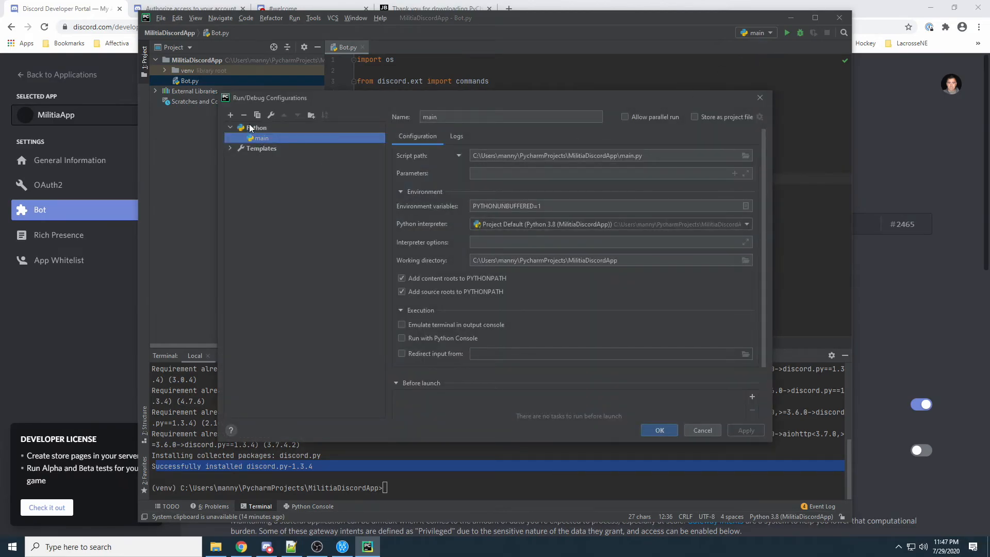
left_click(230, 115)
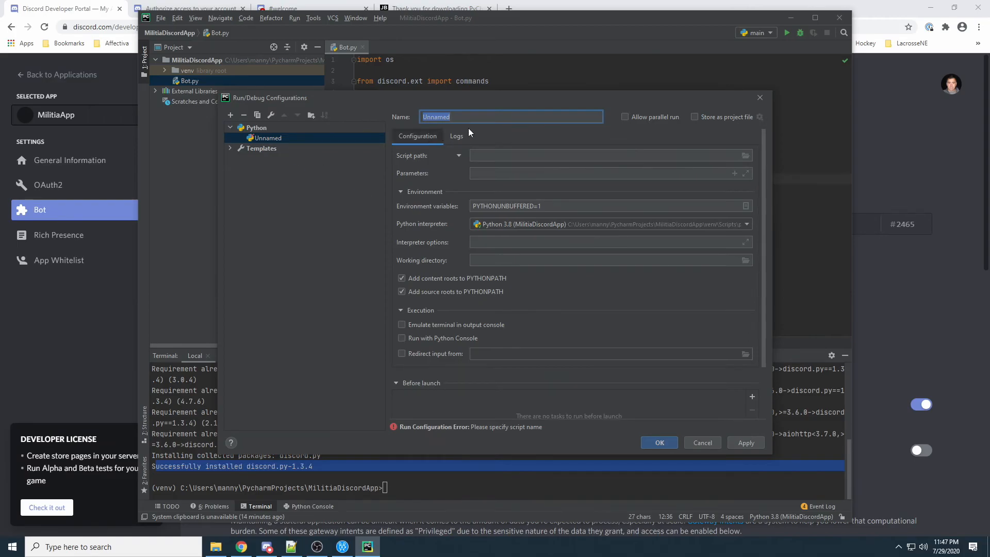
type("Bot")
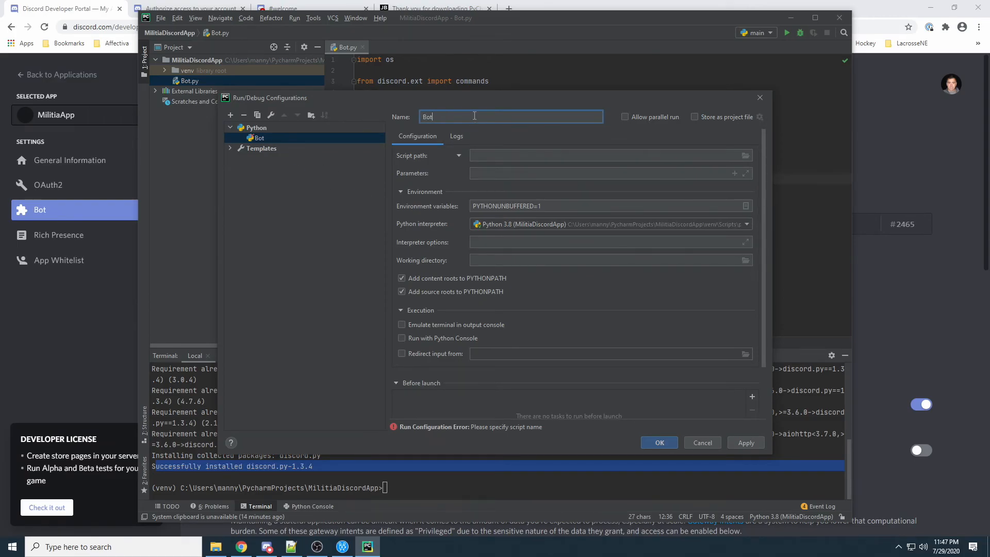
mouse_move(751, 156)
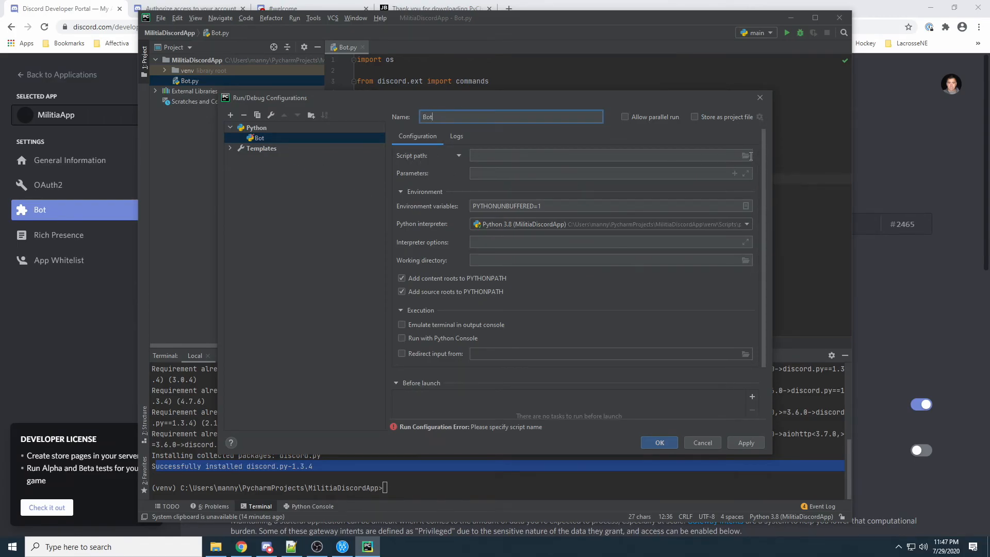
Step: Point the Bot configuration's script path at Bot.py
left_click(746, 156)
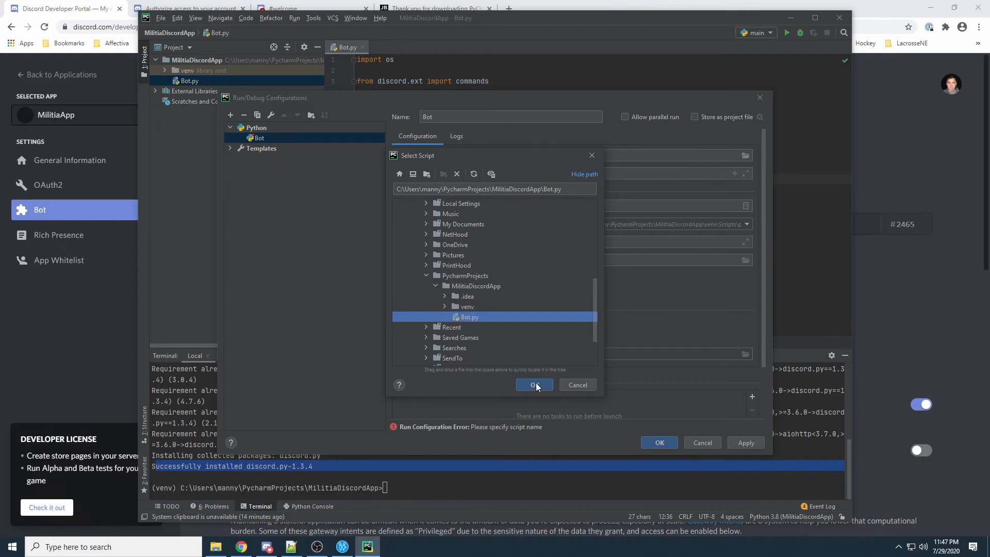
left_click(533, 385)
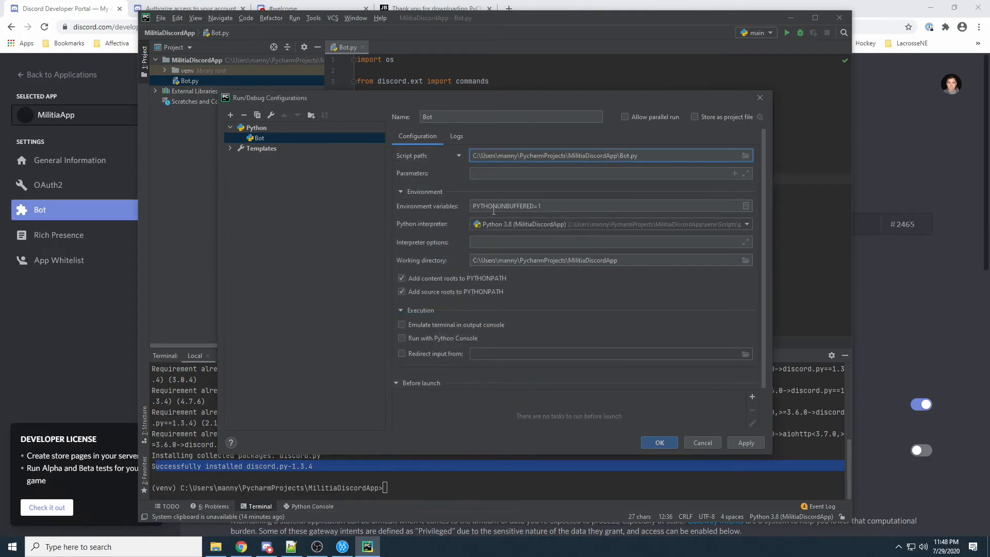
left_click(746, 207)
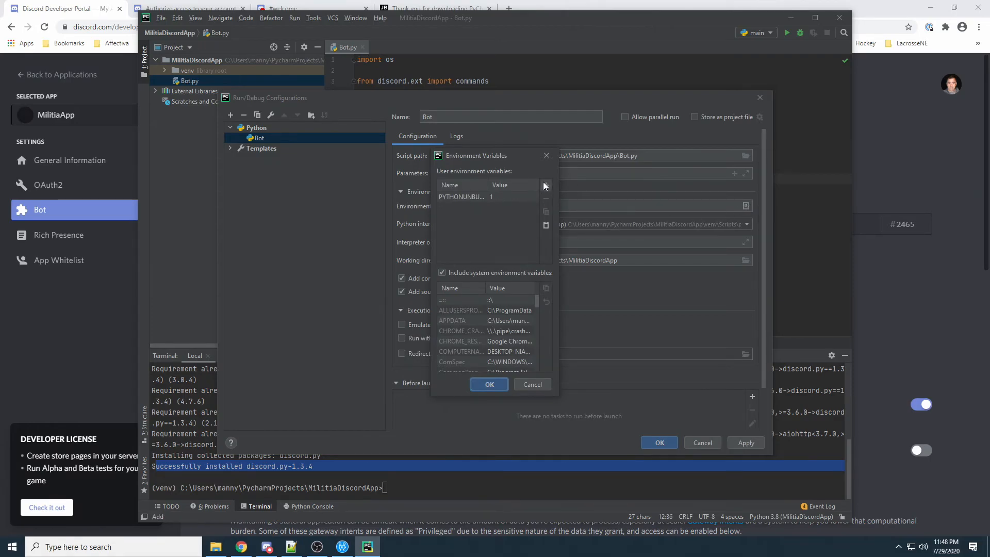
Step: Add a DISCORD_TOKEN environment variable holding the copied token and confirm
left_click(546, 184)
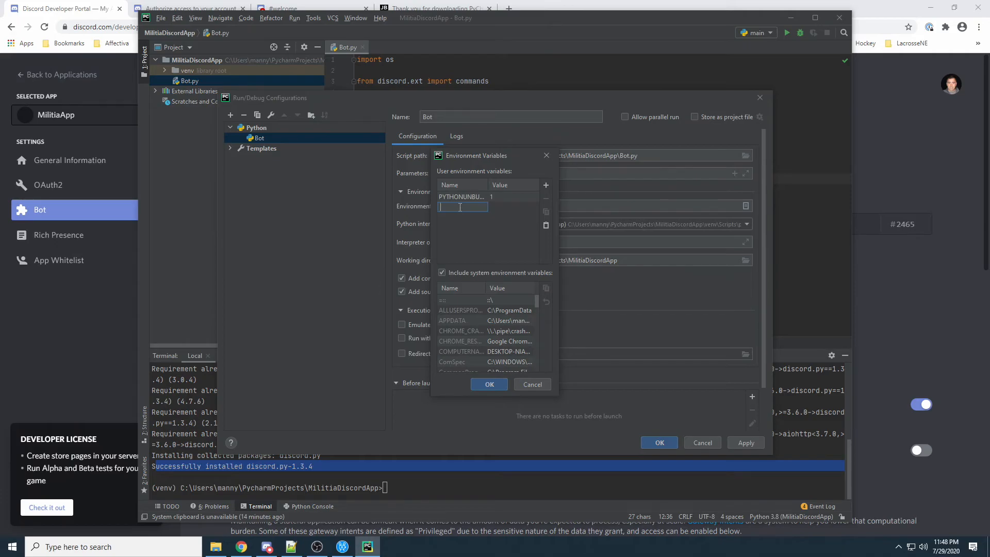
type("DISCORD_")
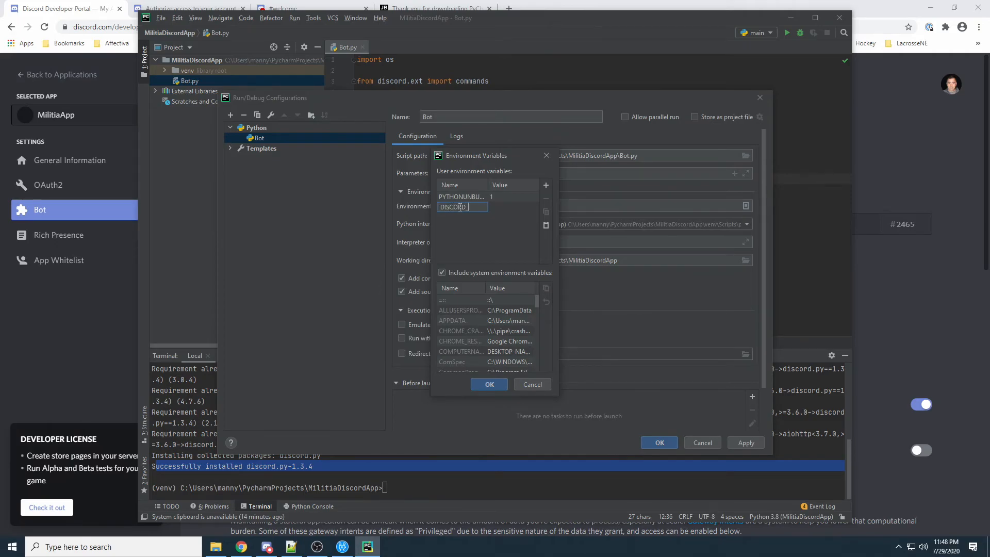
type("_TOKEN")
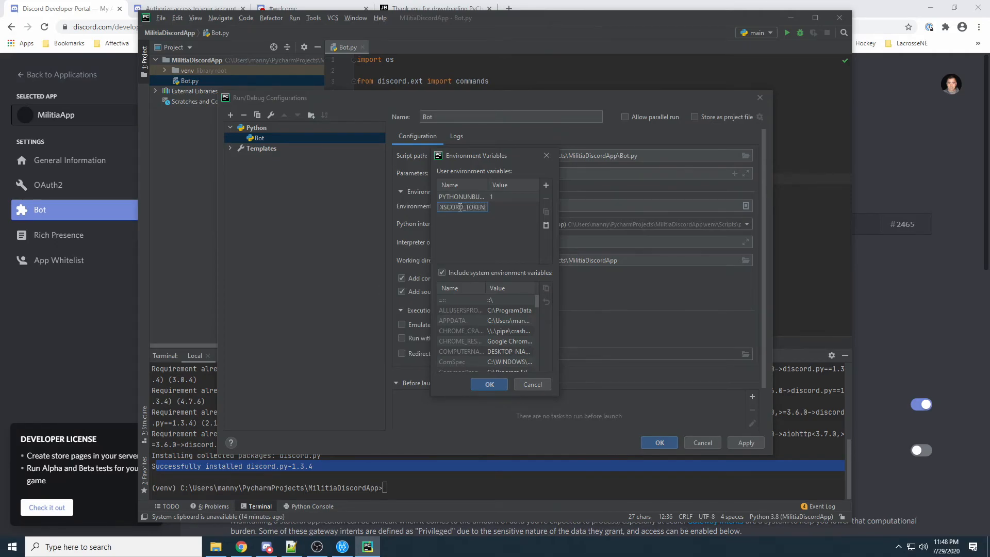
left_click(512, 208)
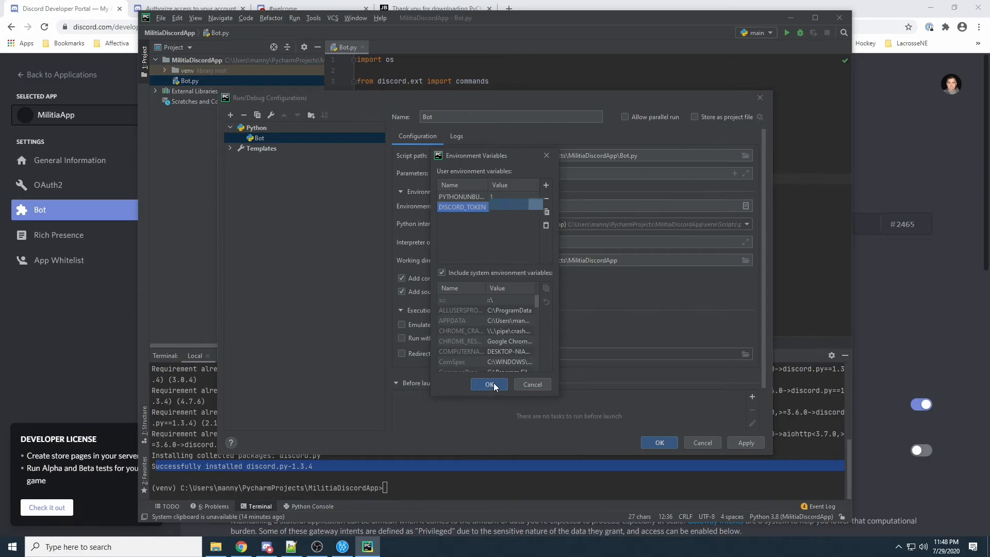
left_click(489, 384)
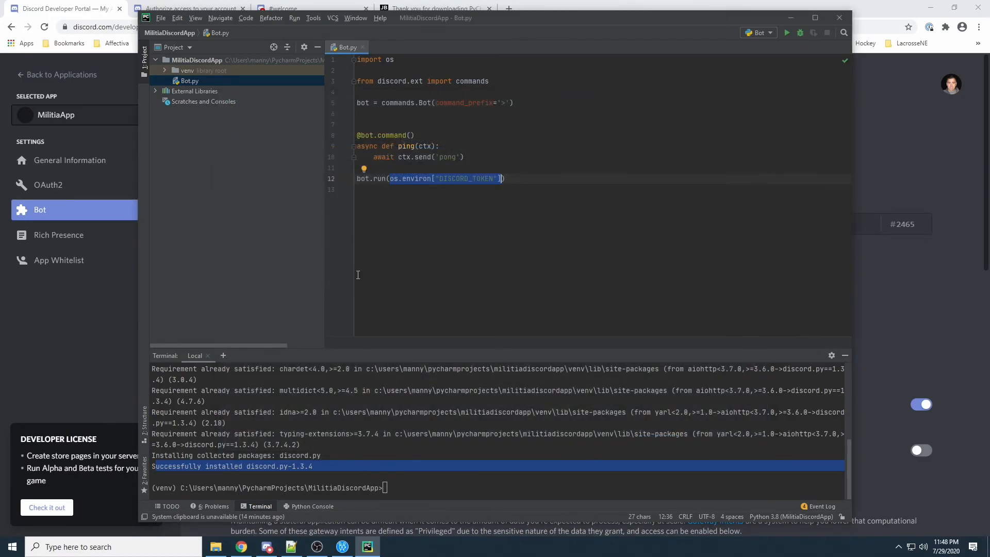
mouse_move(580, 259)
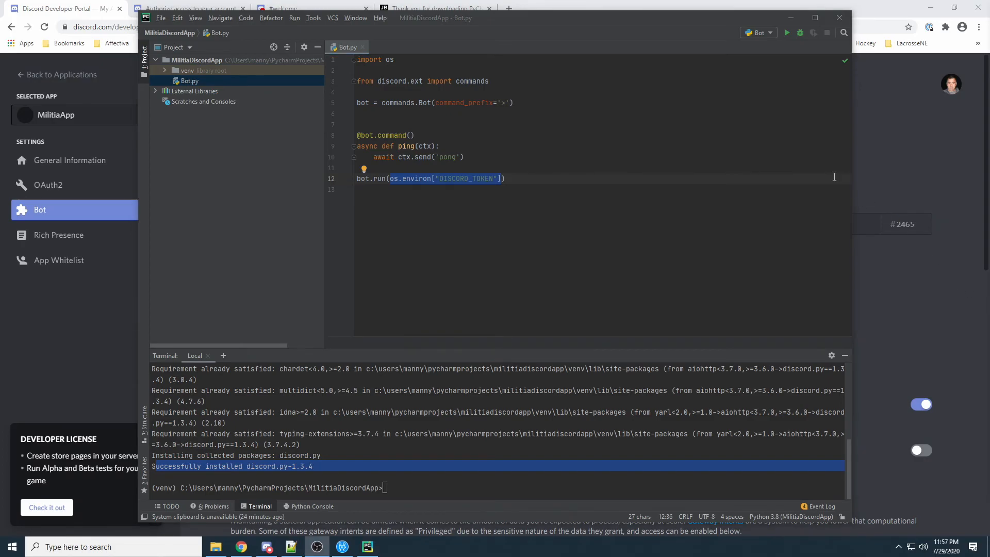
mouse_move(787, 33)
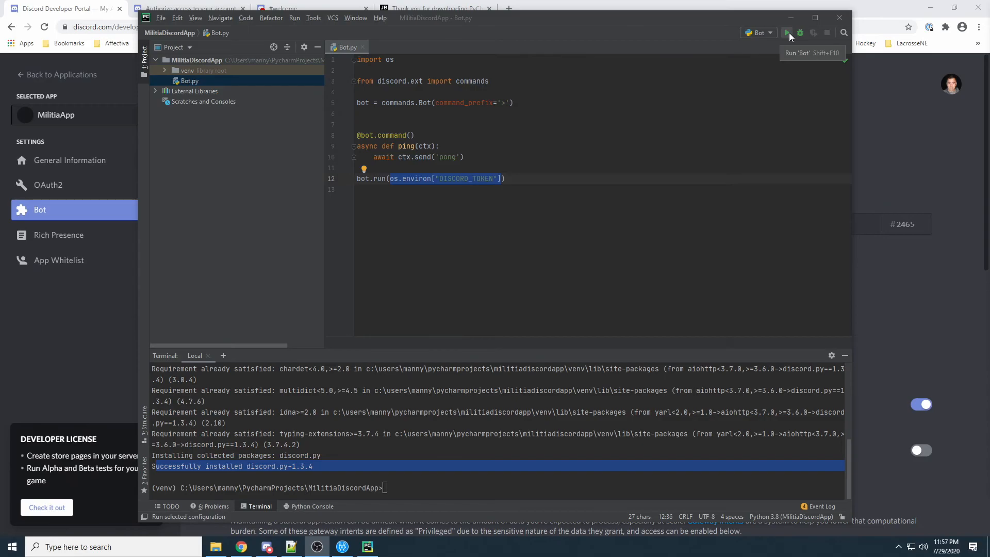
Step: Run Bot.py using the Bot run configuration from the toolbar
left_click(787, 32)
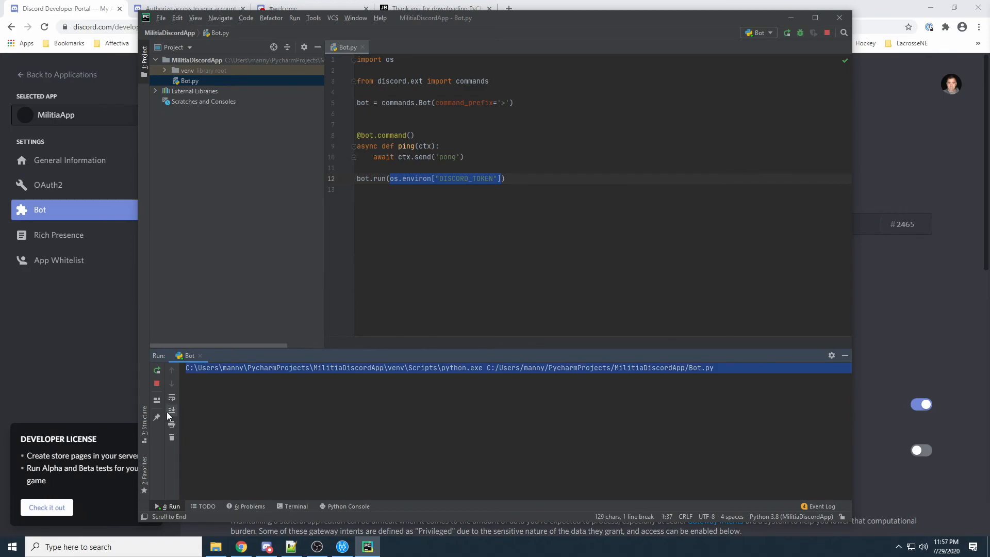
mouse_move(157, 383)
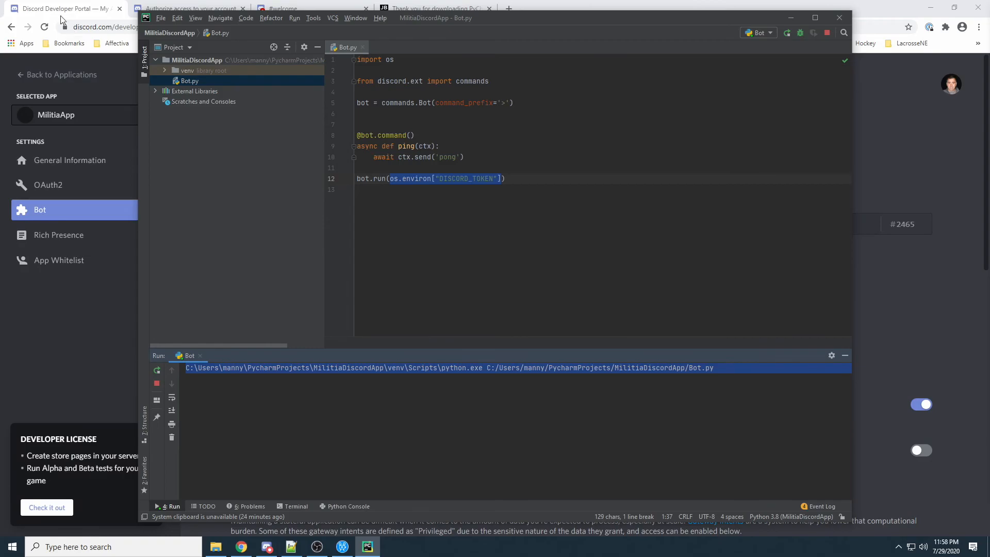
Step: Switch to the Discord tab and open The Militia's #bot-test channel
left_click(310, 9)
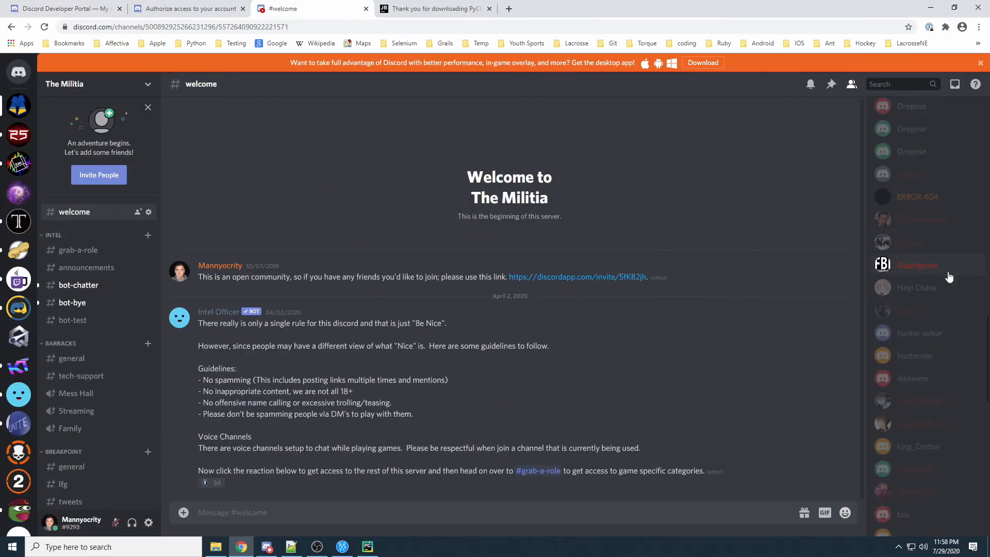
scroll("up", 3)
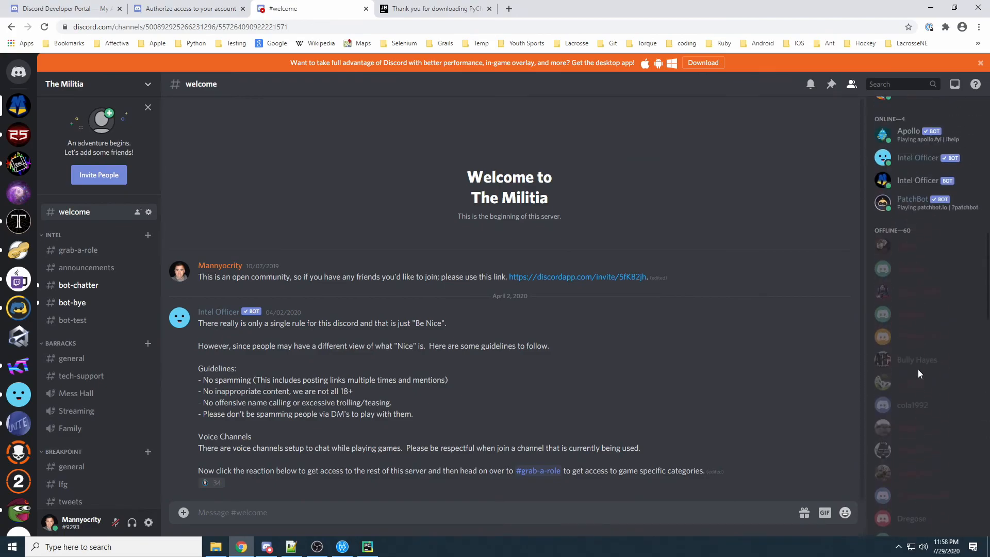
scroll("up", 3)
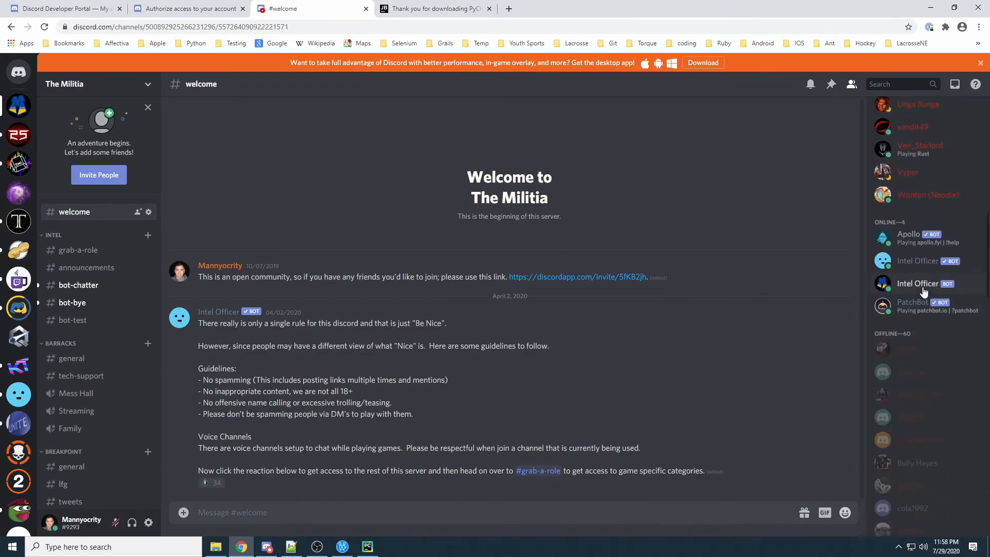
mouse_move(921, 284)
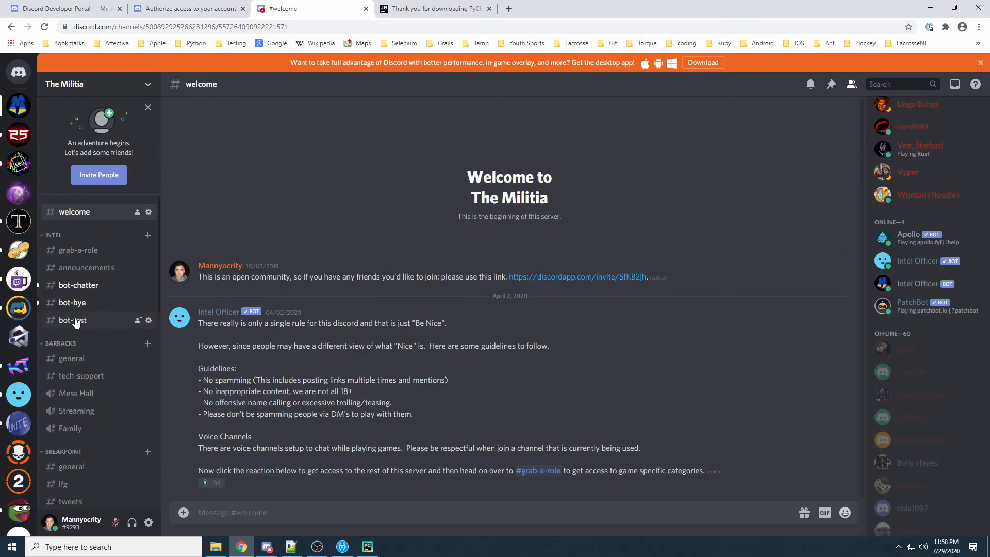
left_click(72, 320)
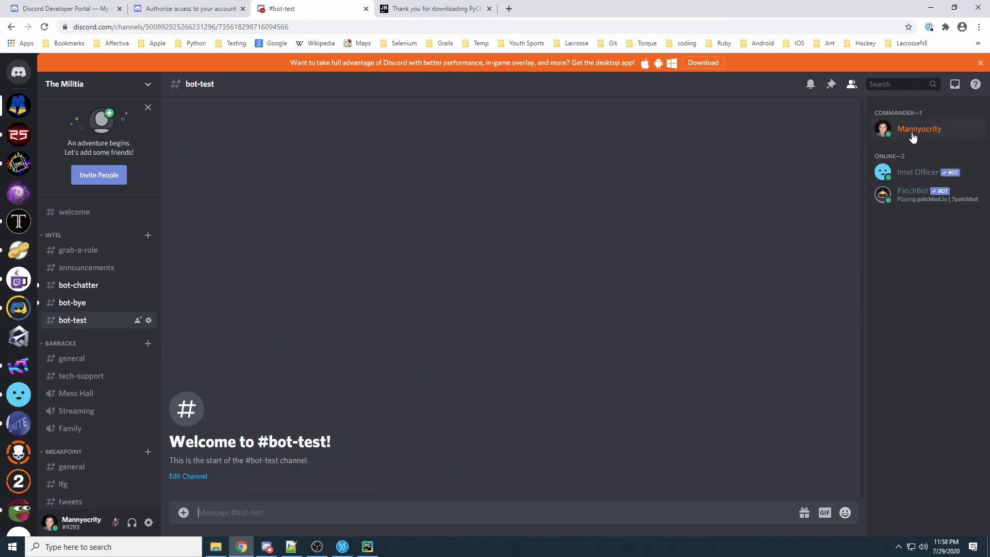
mouse_move(899, 177)
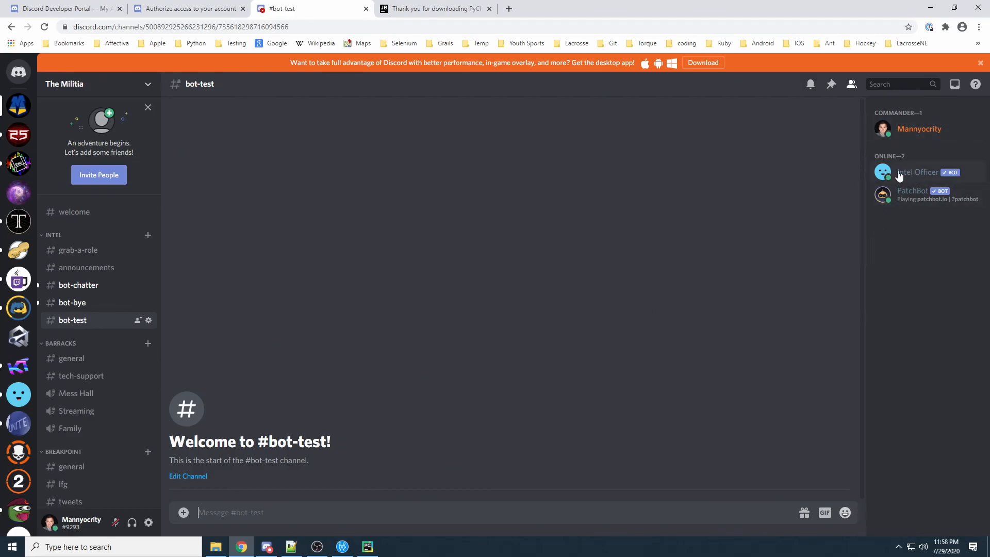
mouse_move(159, 330)
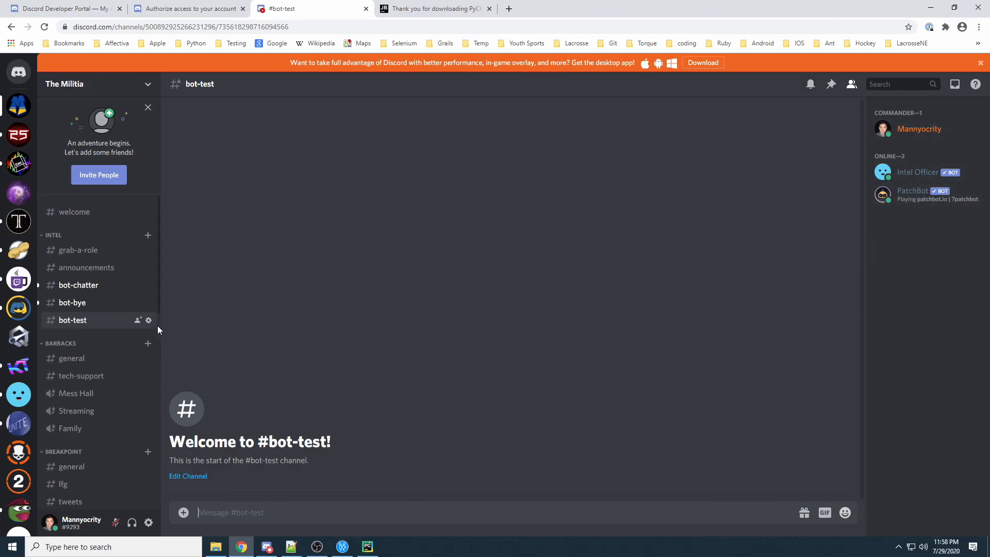
Step: In #bot-test permissions, allow MilitiaApp to read and send messages and save
left_click(149, 320)
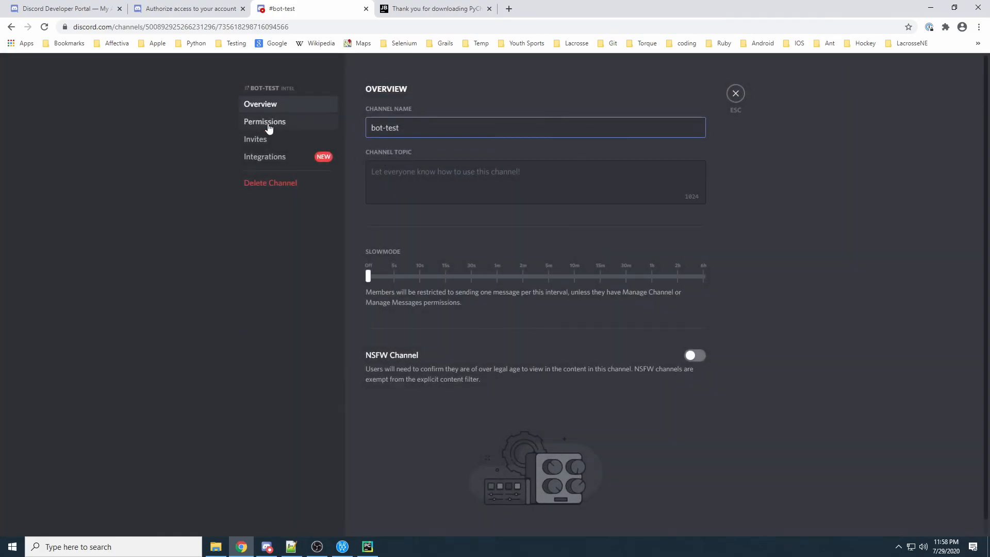
left_click(265, 121)
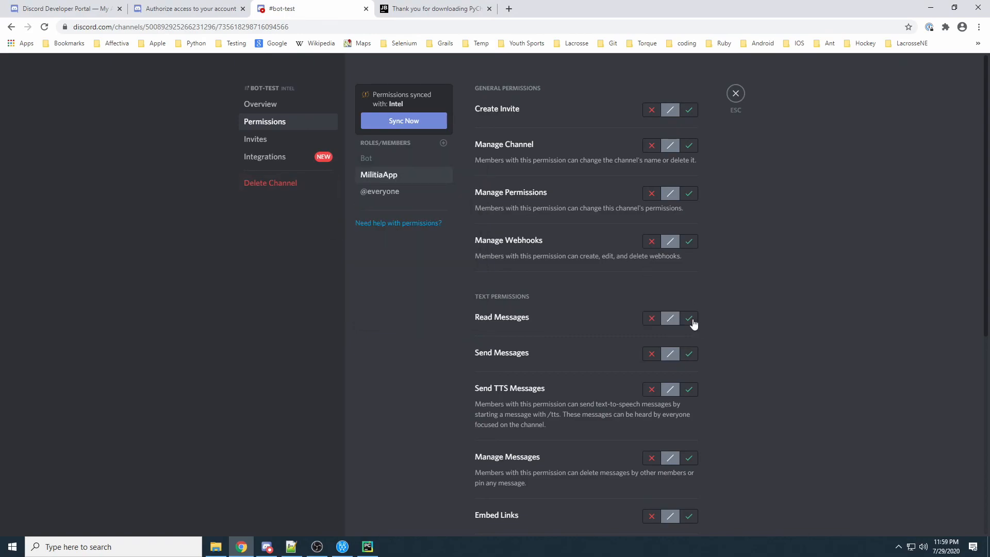
left_click(689, 318)
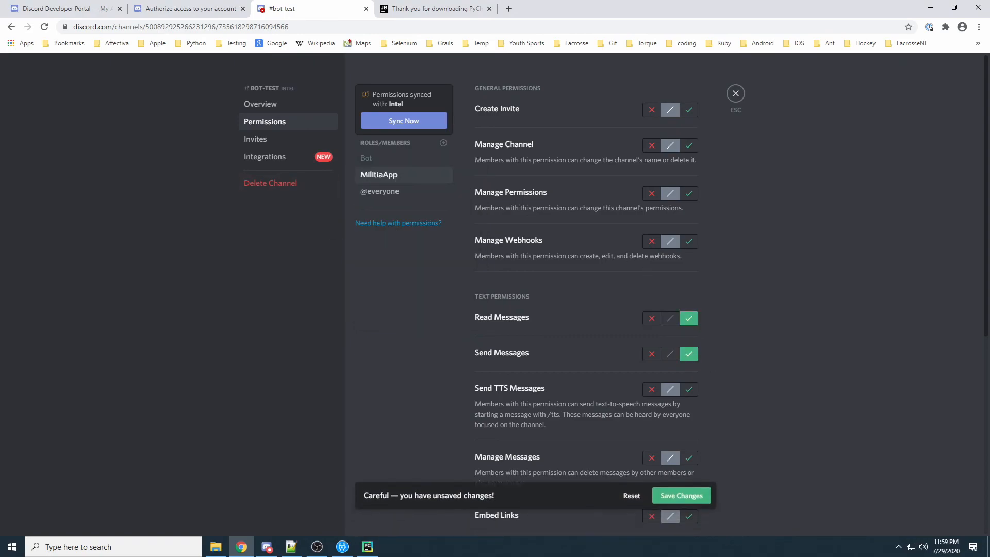
left_click(736, 94)
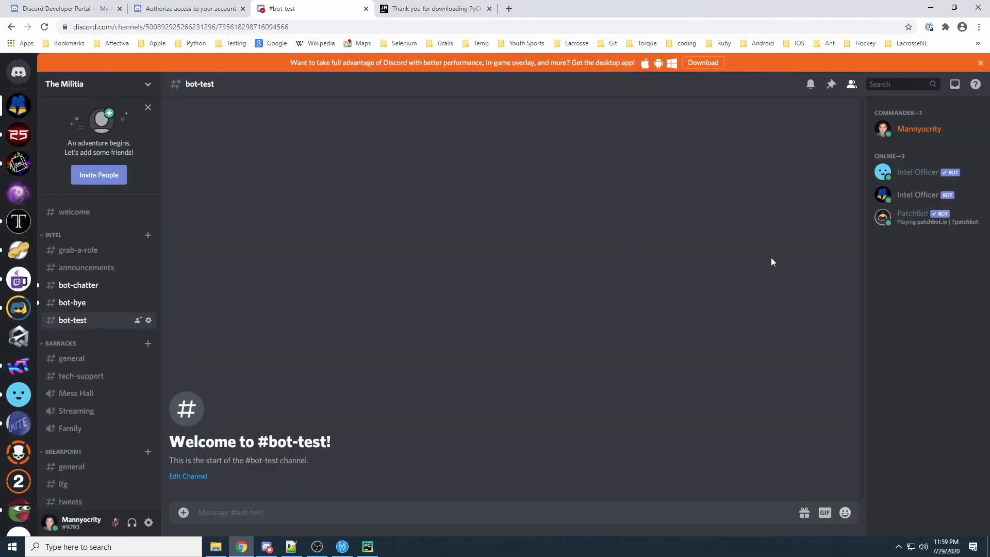
mouse_move(918, 195)
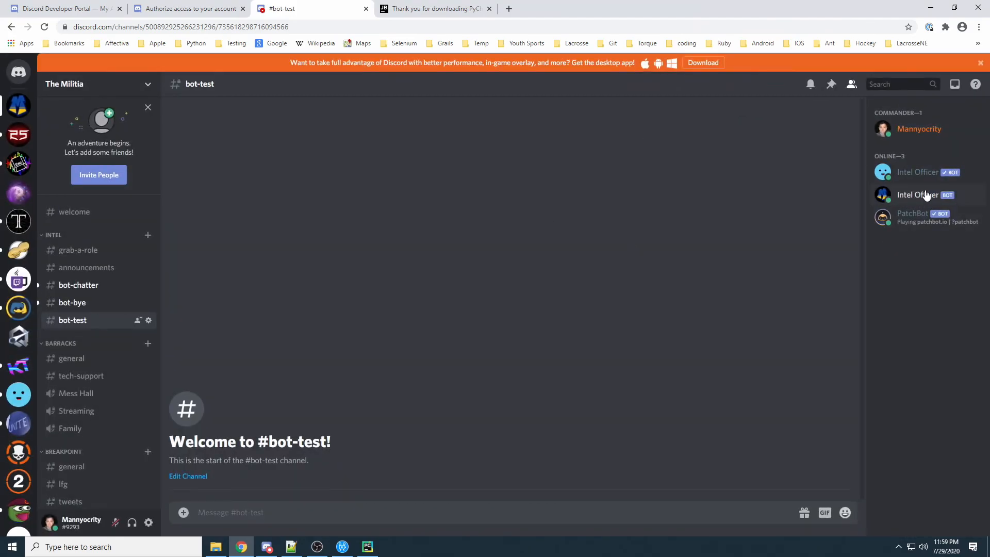
mouse_move(294, 513)
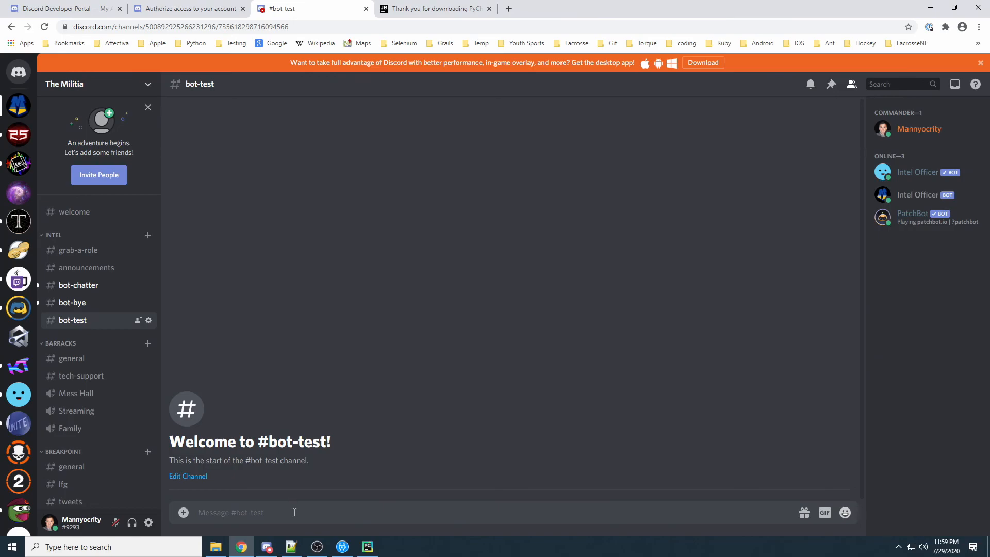
Step: Send '>ping' in #bot-test, get the bot's 'pong' reply, and return to PyCharm
type(">ping")
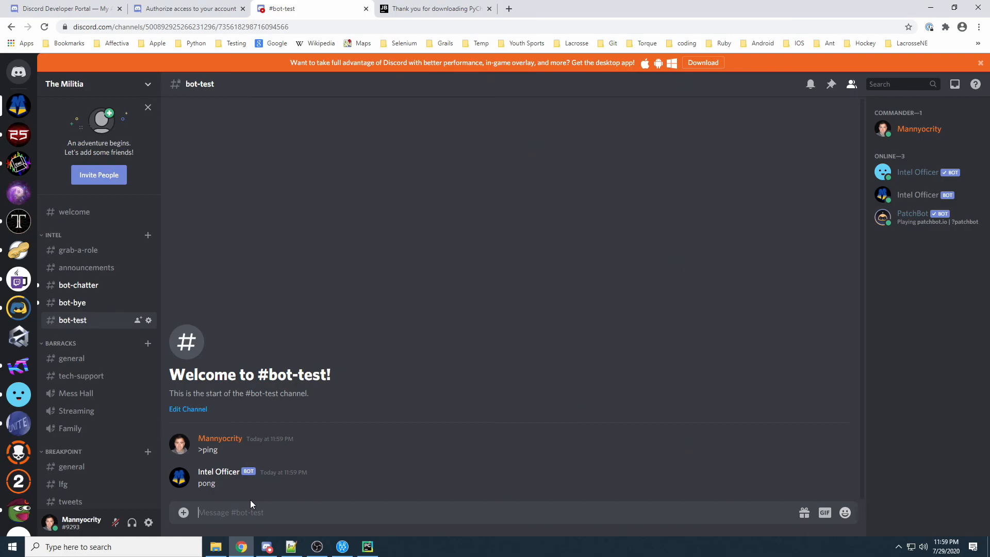
left_click(368, 547)
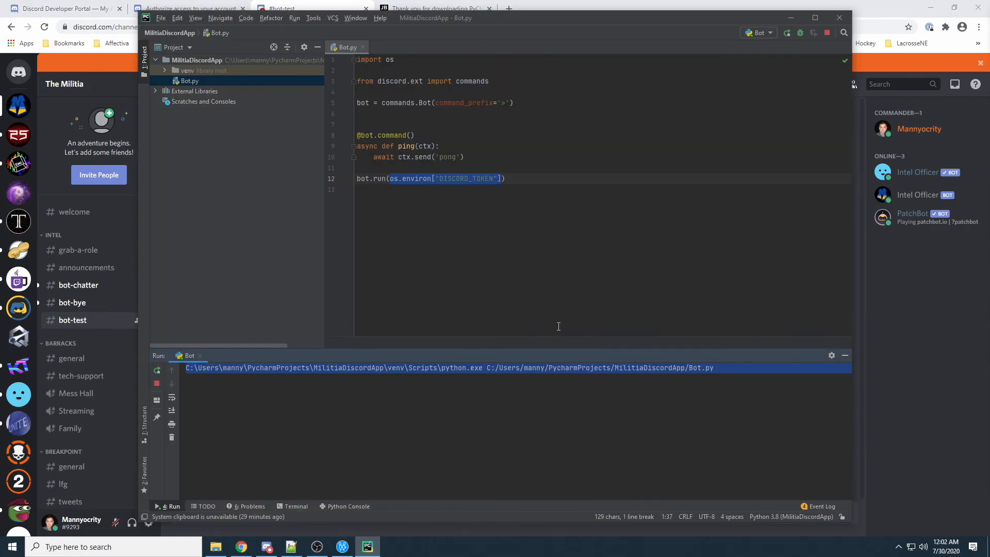